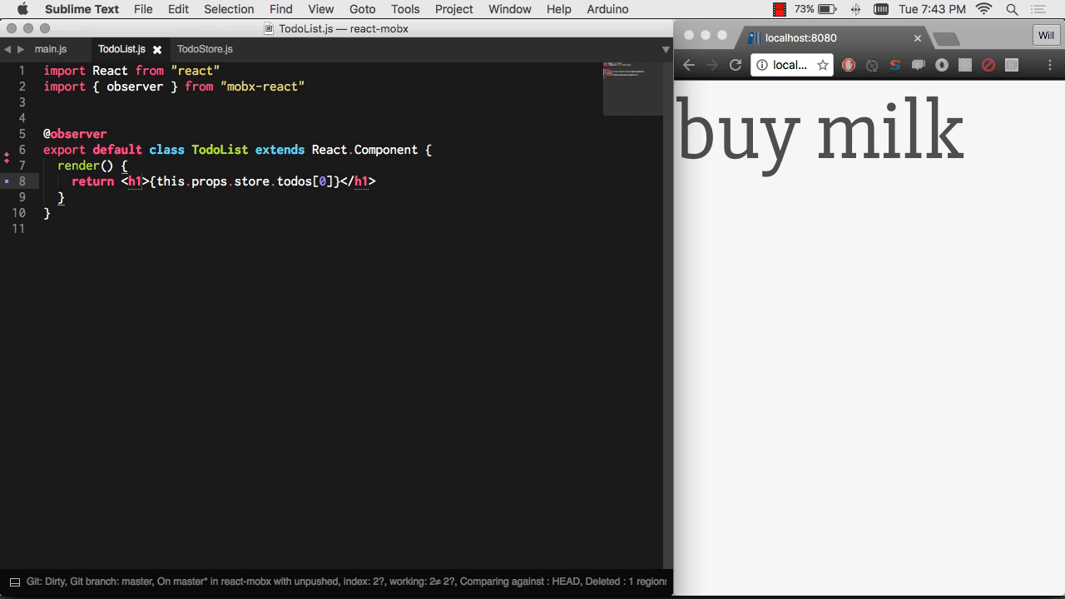
{"action": "mouse_move", "coordinate": [129, 185]}
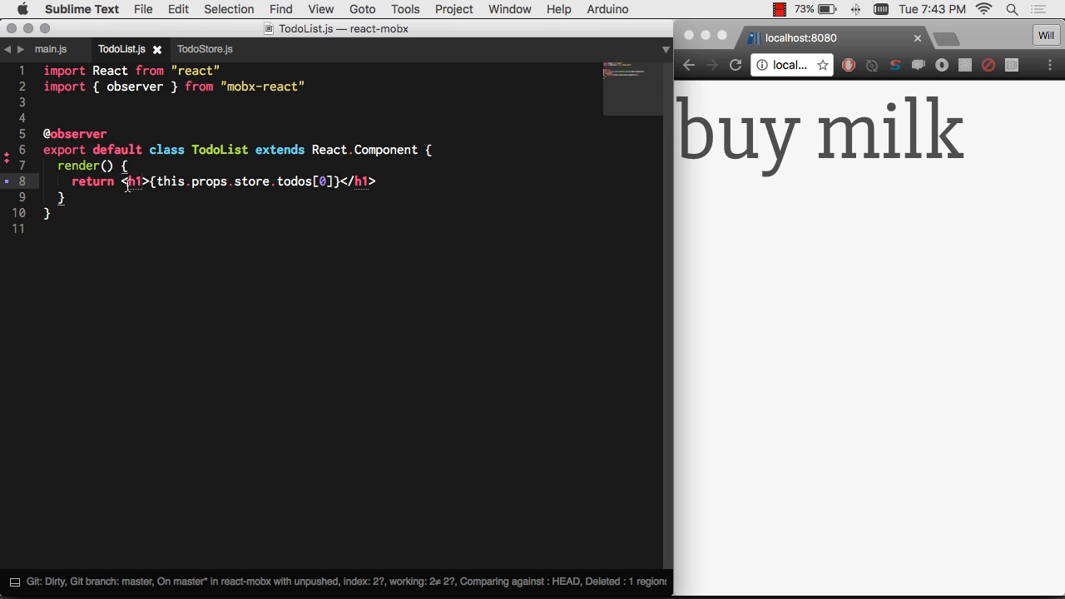
- In TodoList, replace the h1 return with a div holding a 'todos' heading and a <ul>
{"action": "left_click", "coordinate": [203, 49]}
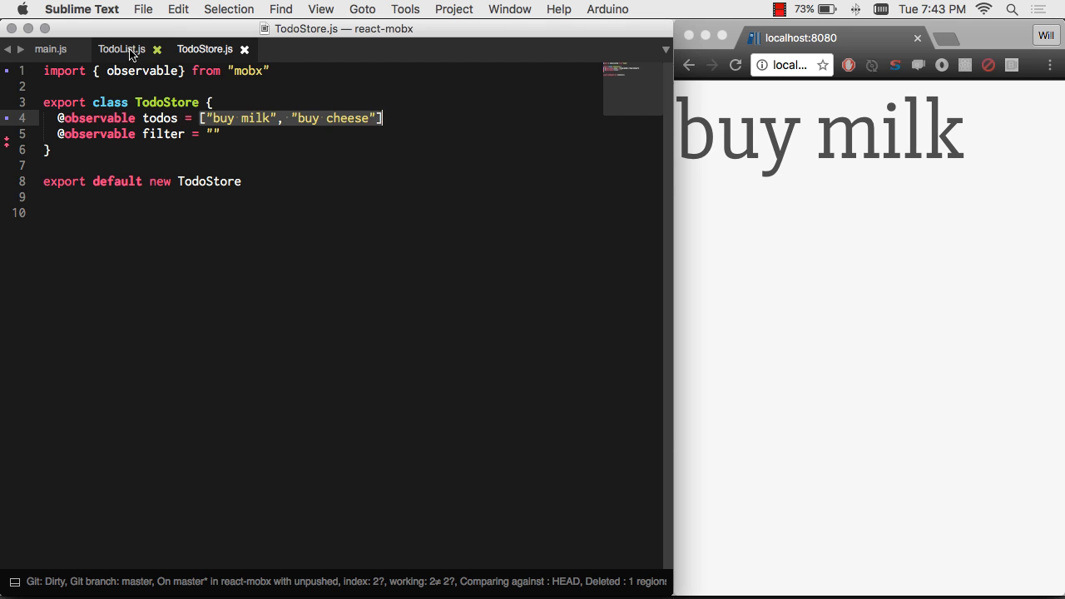
{"action": "left_click", "coordinate": [121, 49]}
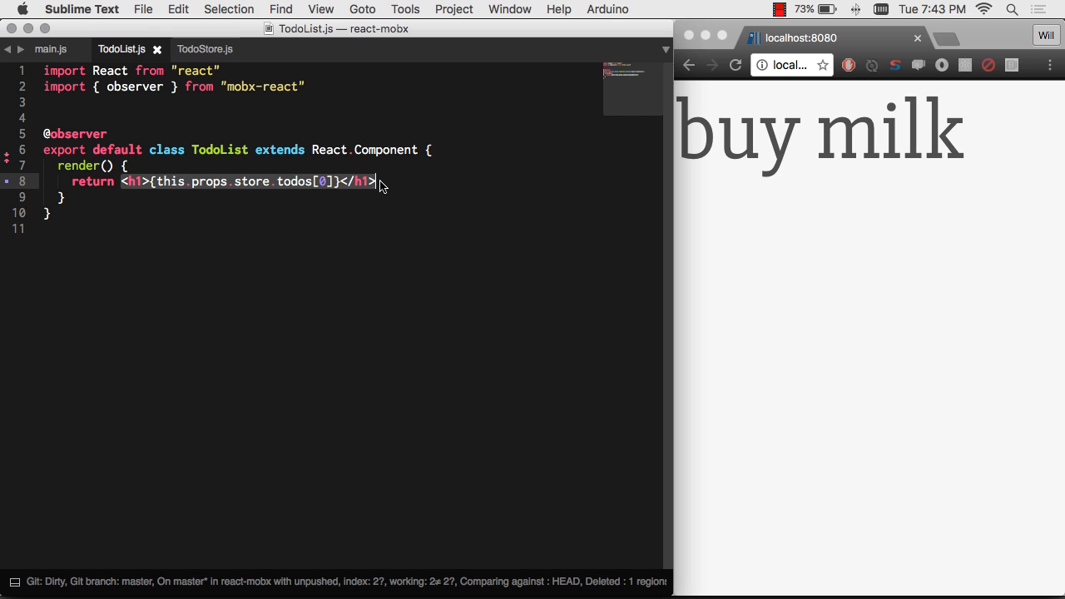
{"action": "type", "text": "<div>"}
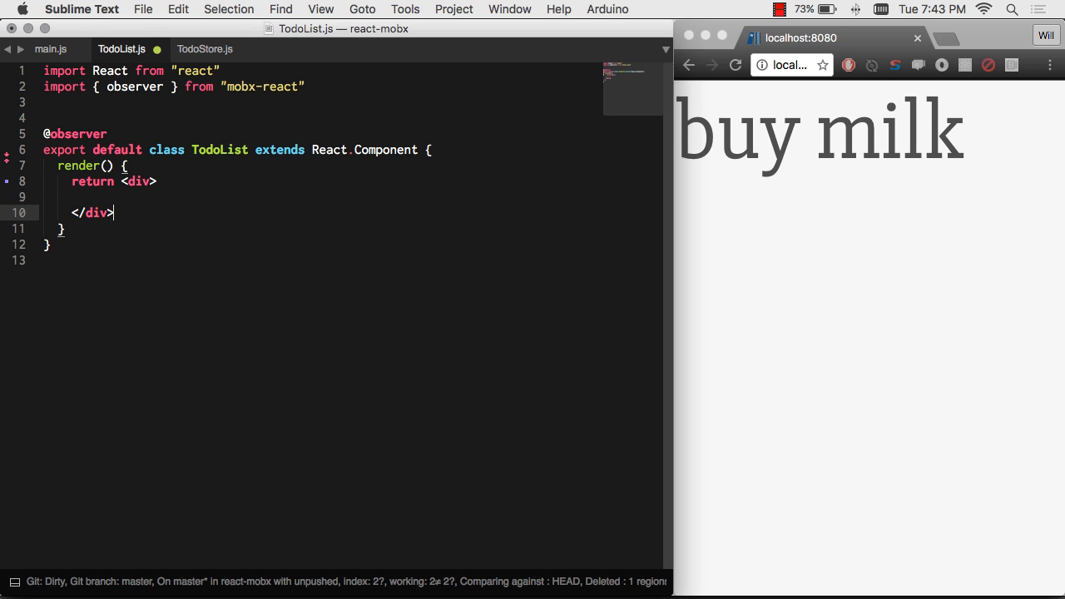
{"action": "type", "text": "<h1>todos</h1>"}
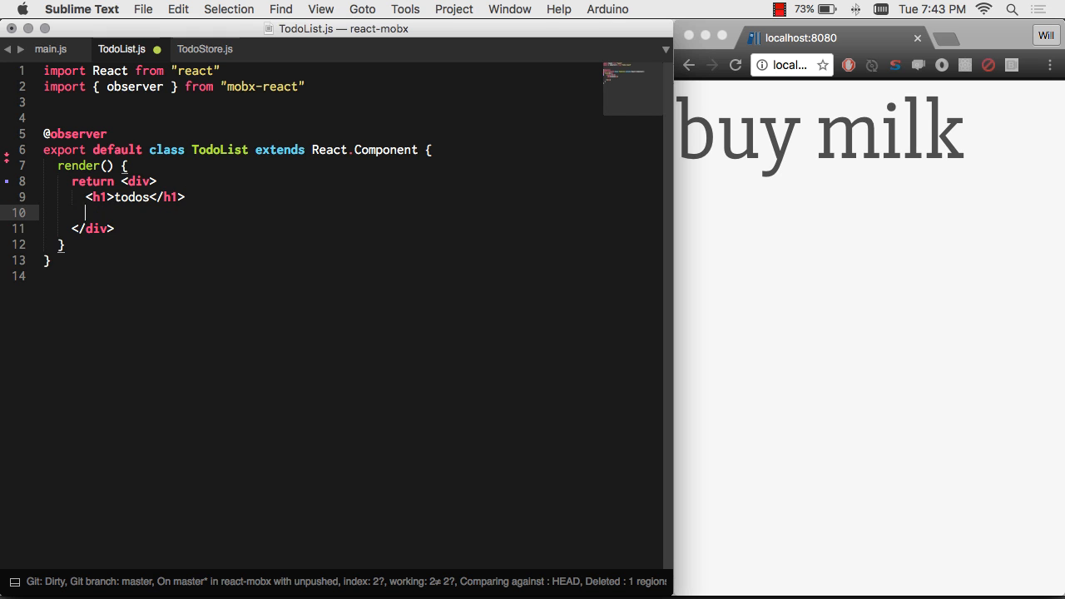
{"action": "type", "text": "<ul>{todos}"}
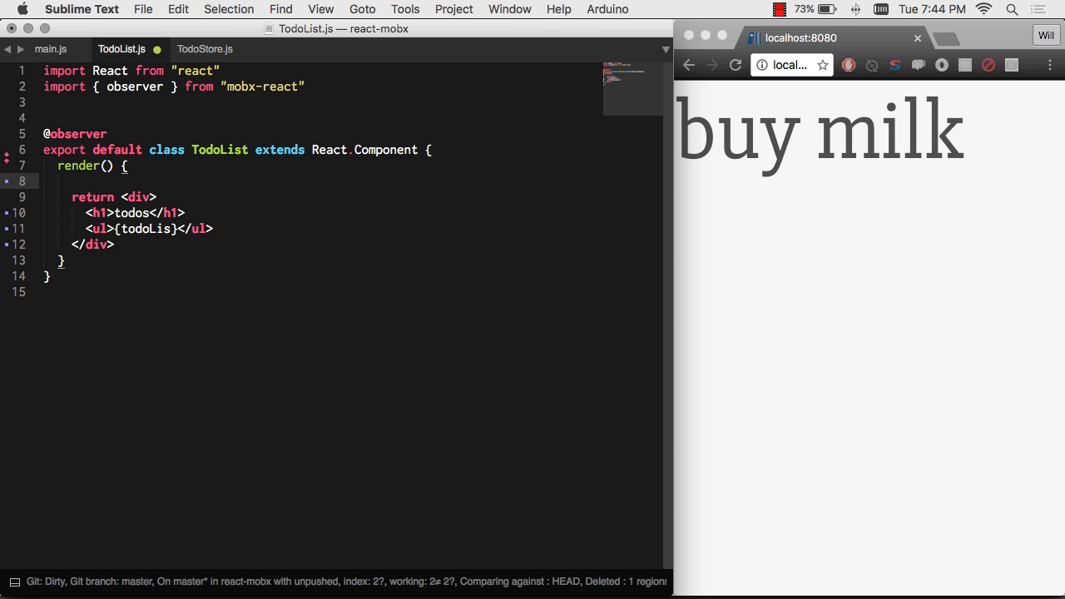
- Define todoLis by mapping each store todo to an <li> element
{"action": "type", "text": "const { todos } = this.props.store"}
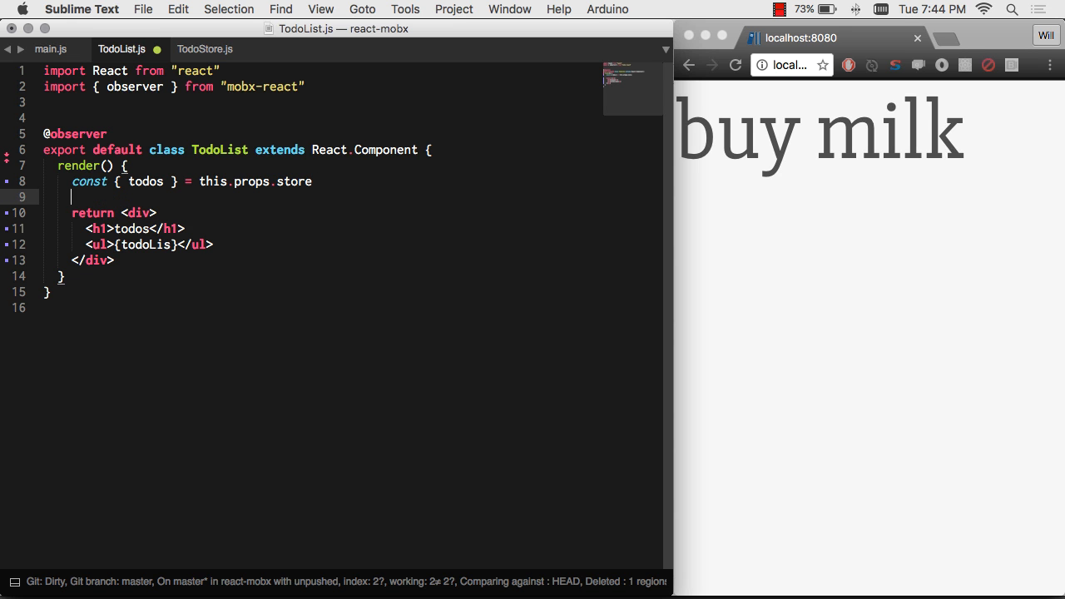
{"action": "key", "text": "Enter"}
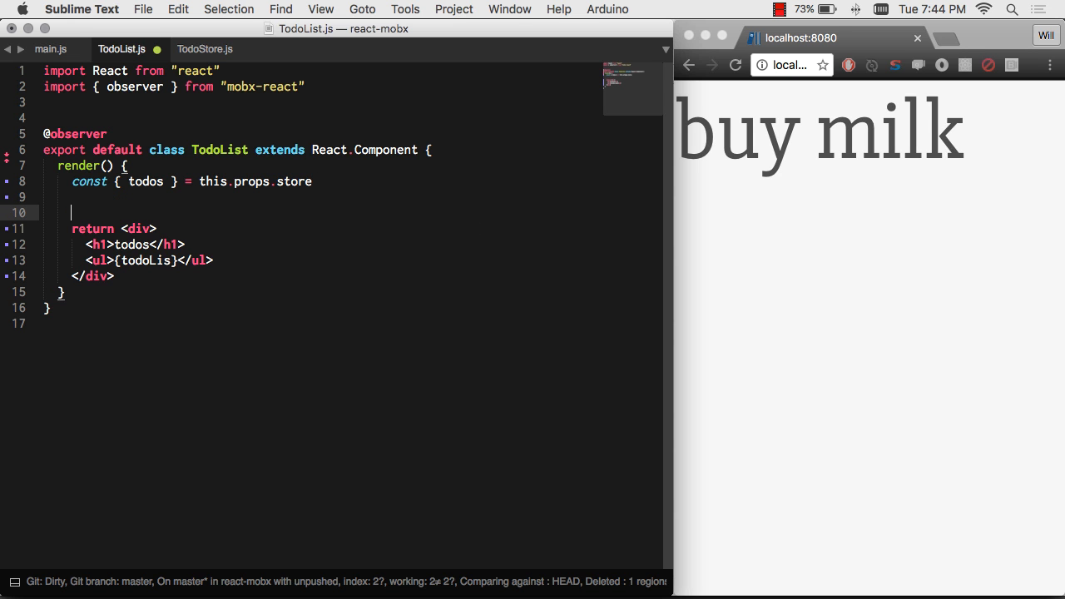
{"action": "type", "text": "const todoLis = todos.map("}
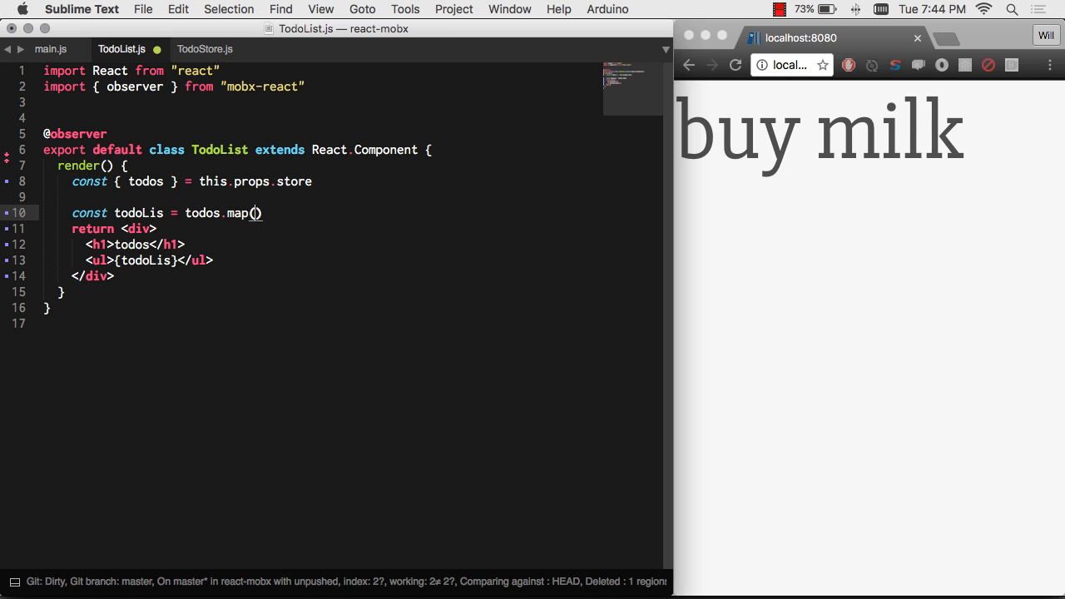
{"action": "type", "text": "todo => {"}
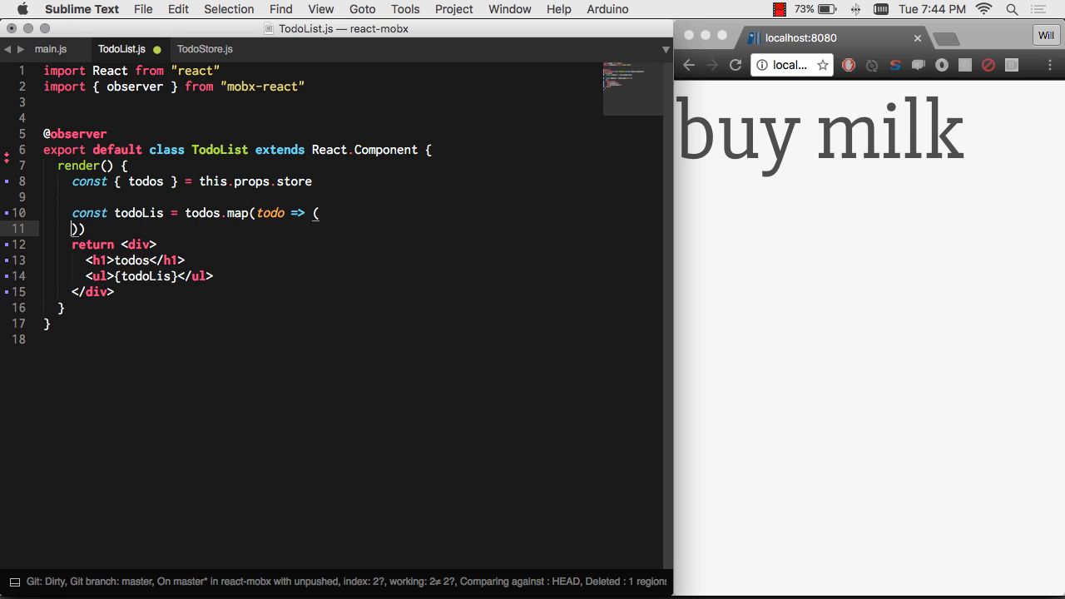
{"action": "type", "text": "<li>{}"}
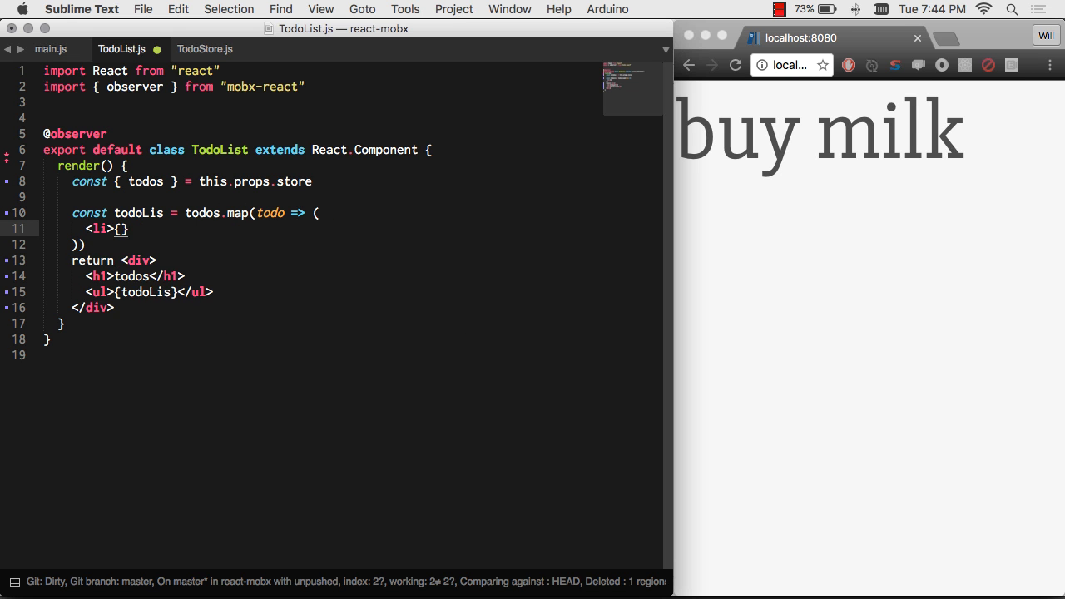
{"action": "type", "text": "todo"}
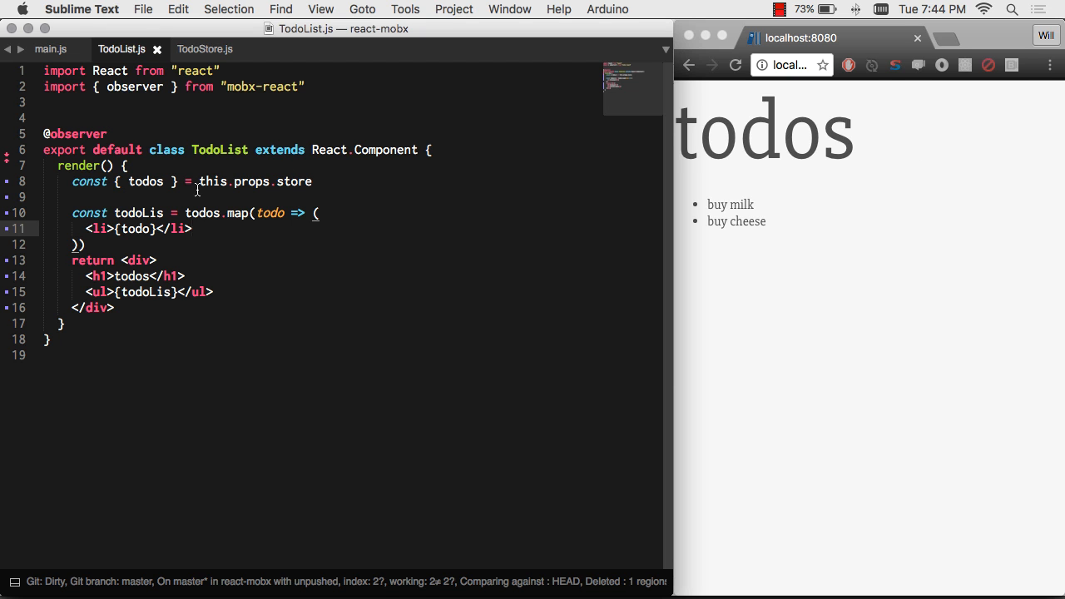
- Switch to TodoStore.js to check the filter observable beside todos
{"action": "left_click", "coordinate": [203, 48]}
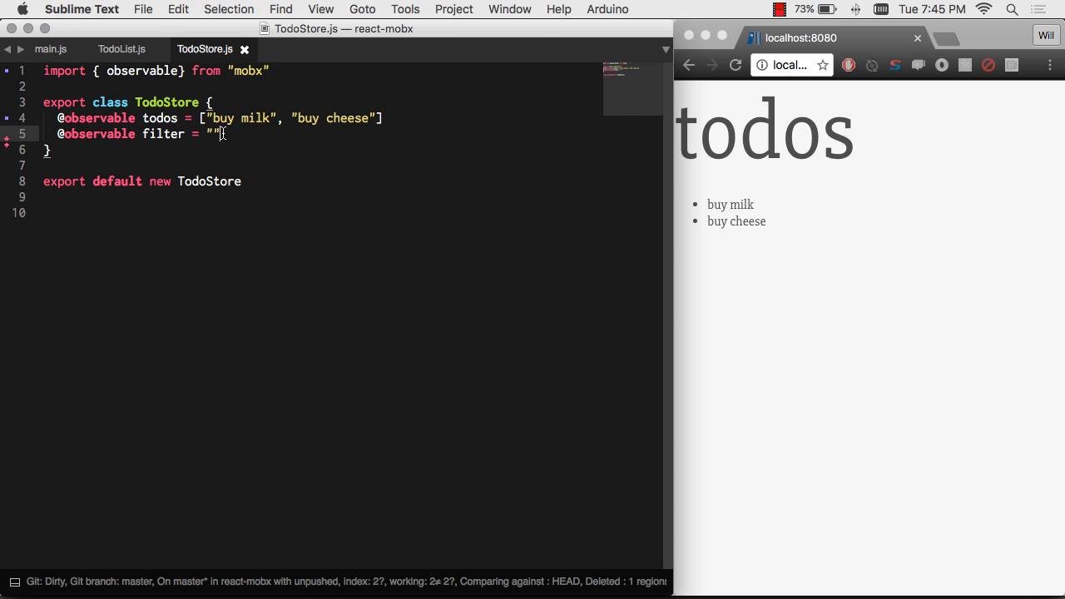
- Destructure filter in TodoList, display {filter}, and add a filter input with an onChange handler
{"action": "left_click", "coordinate": [120, 49]}
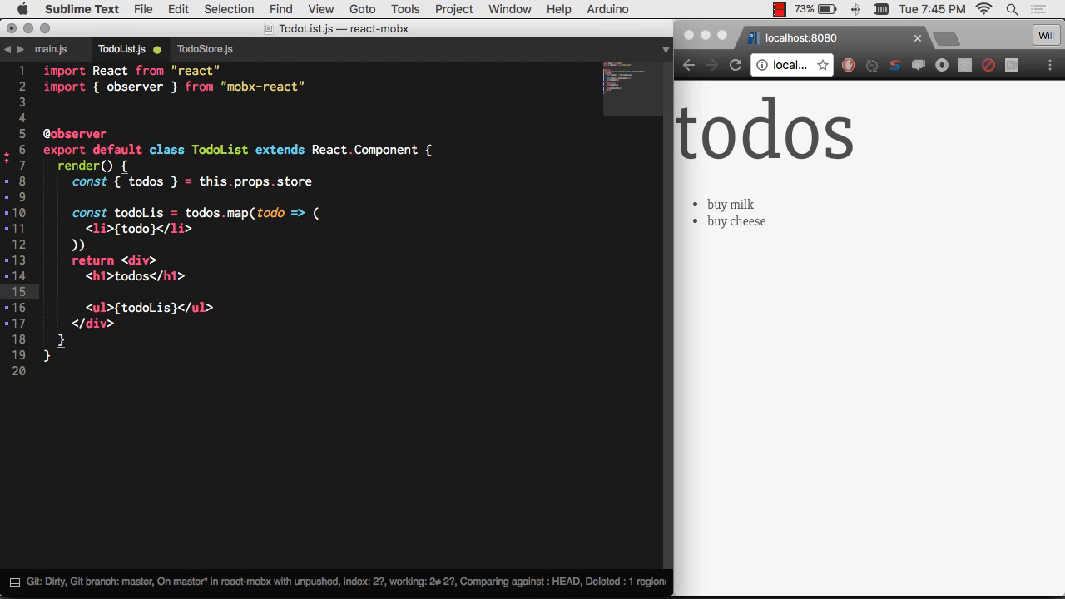
{"action": "type", "text": "{}"}
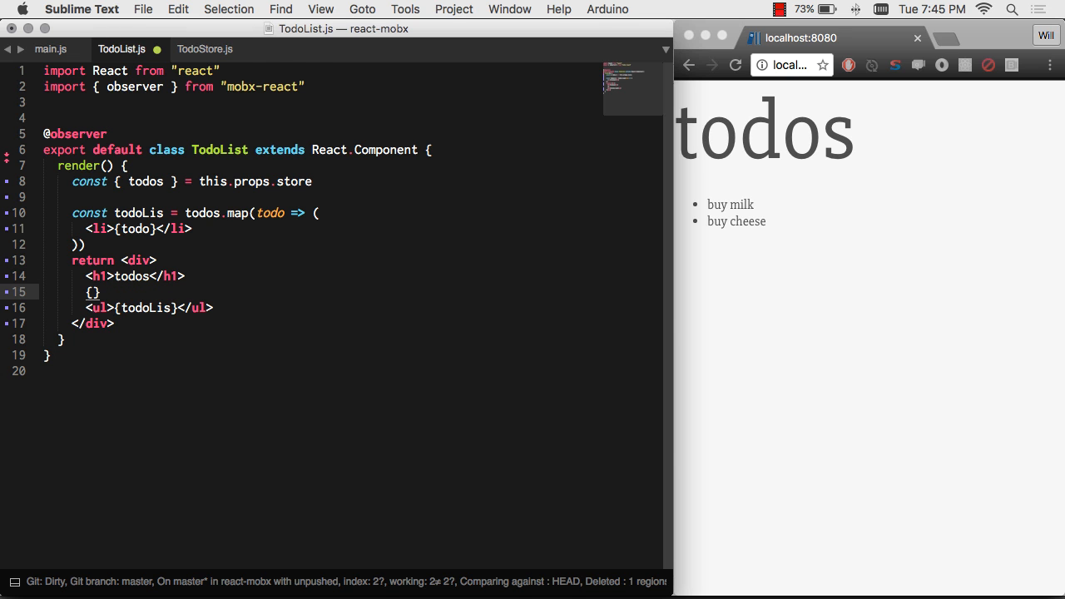
{"action": "type", "text": "filter"}
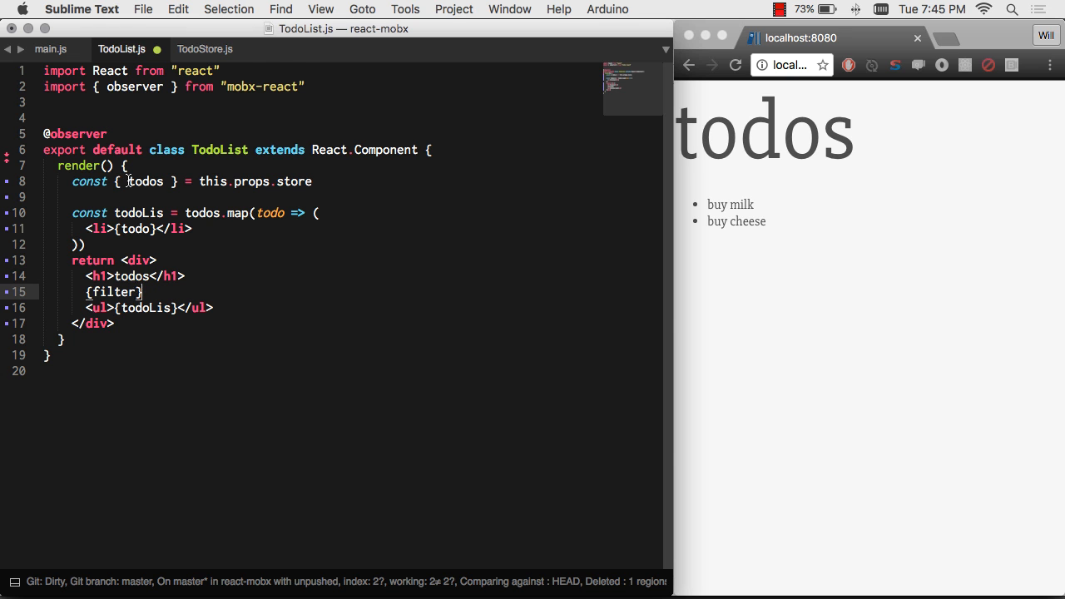
{"action": "type", "text": "filter,"}
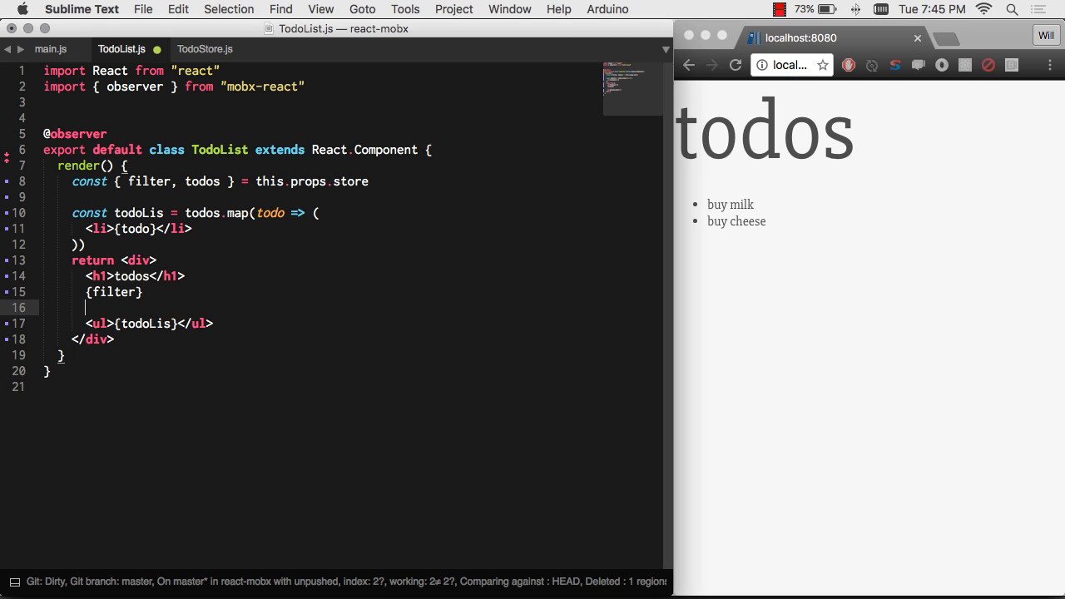
{"action": "type", "text": "<i"}
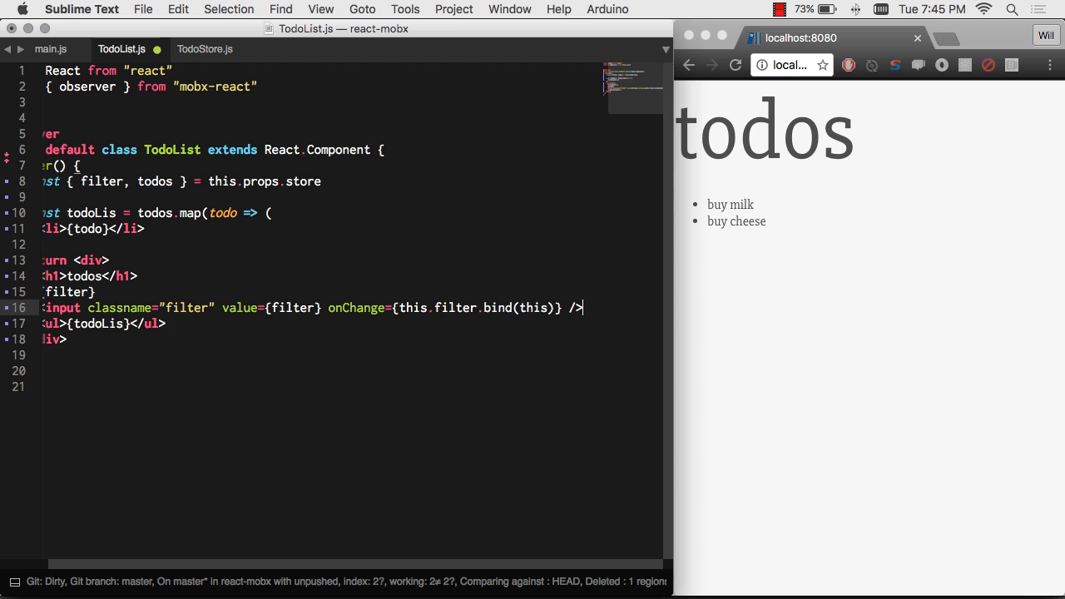
{"action": "scroll", "scroll_direction": "left", "scroll_amount": 3}
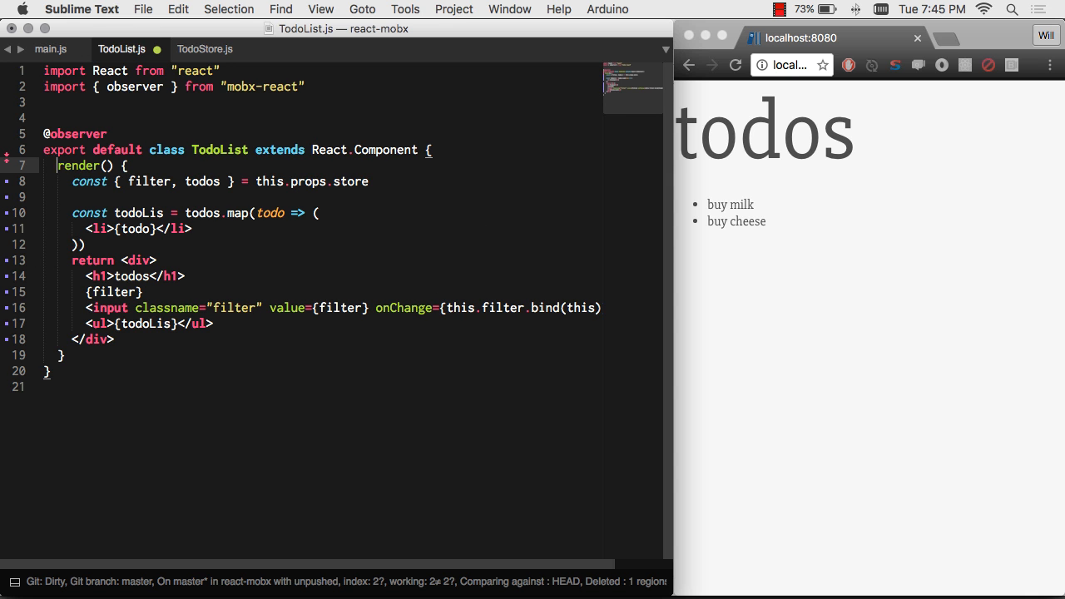
- Add a filter(e) method setting this.props.store.filter to e.target.value
{"action": "type", "text": "filter(e) {"}
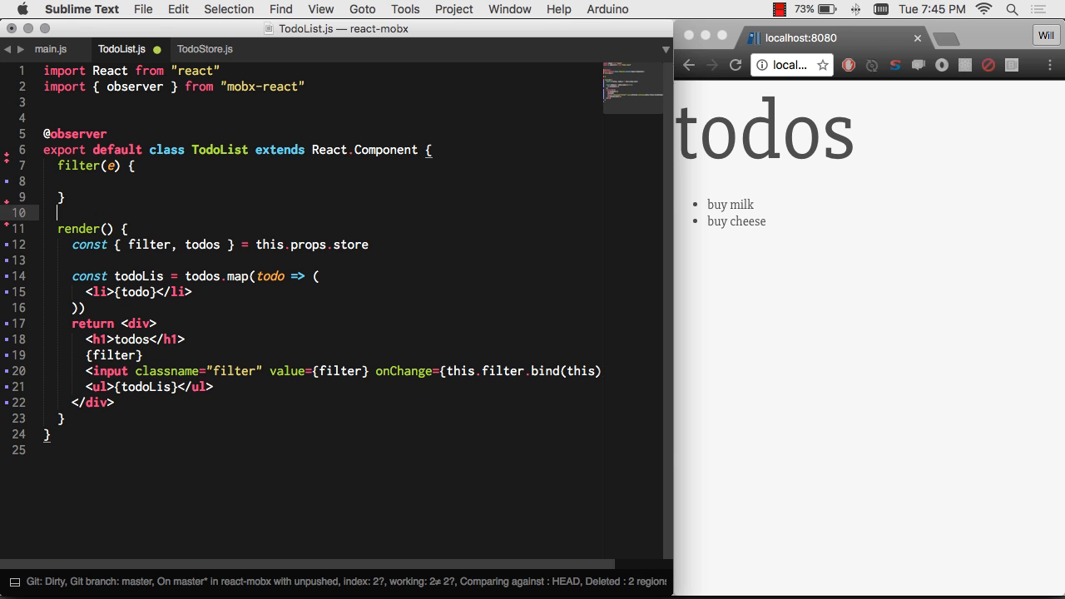
{"action": "type", "text": "thi"}
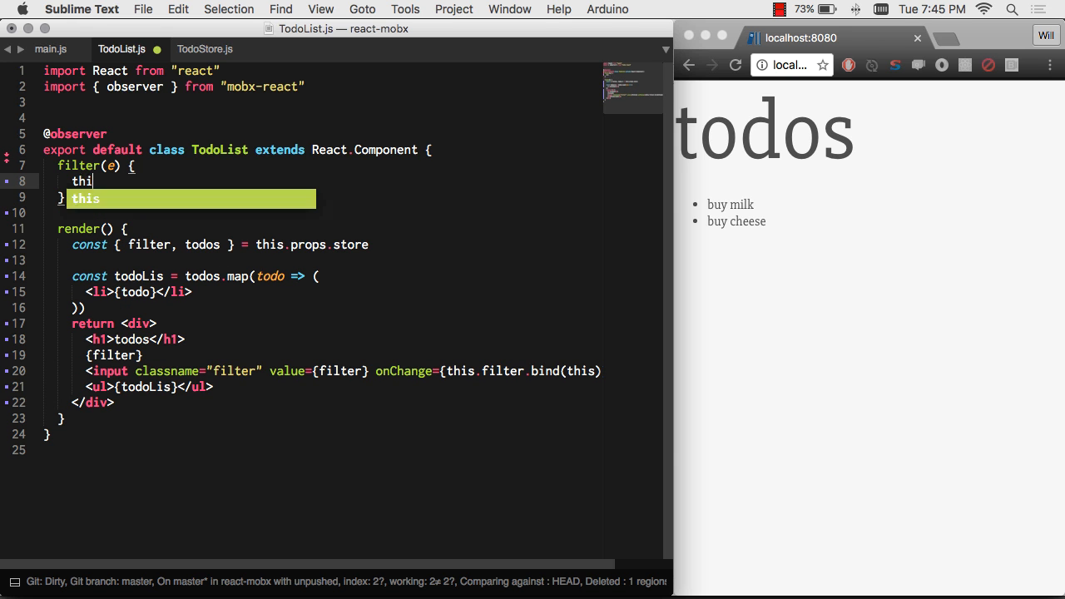
{"action": "type", "text": "s.props.store.filte"}
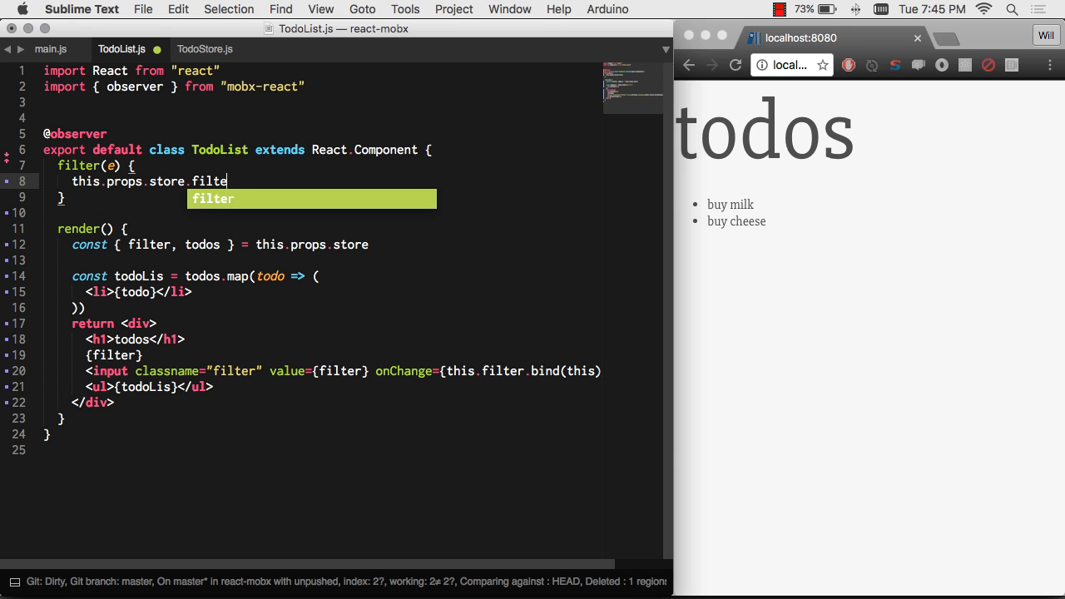
{"action": "type", "text": "= e.tar"}
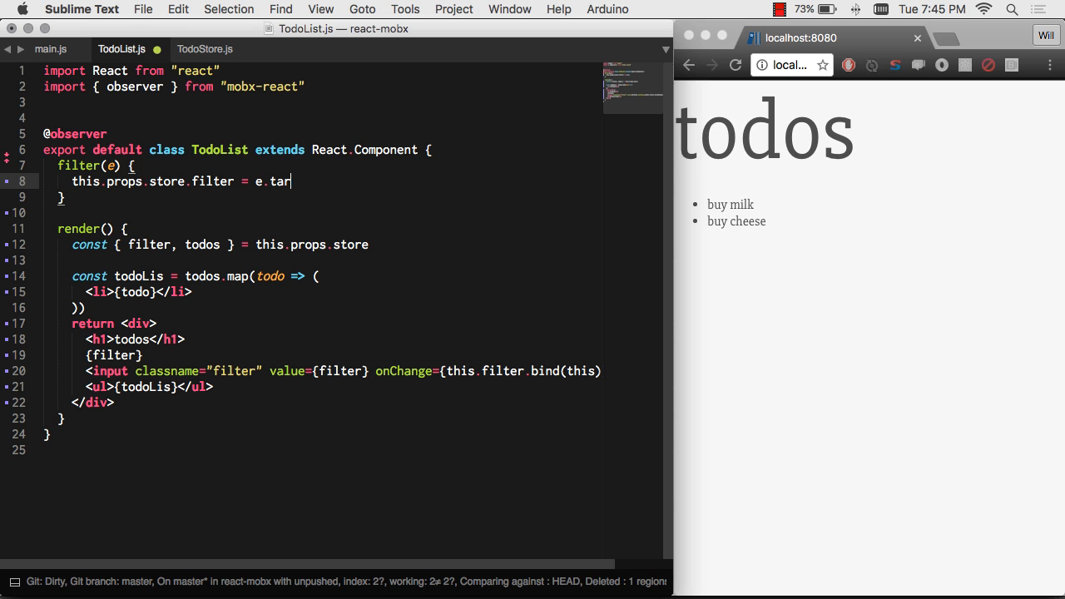
{"action": "type", "text": "get.value"}
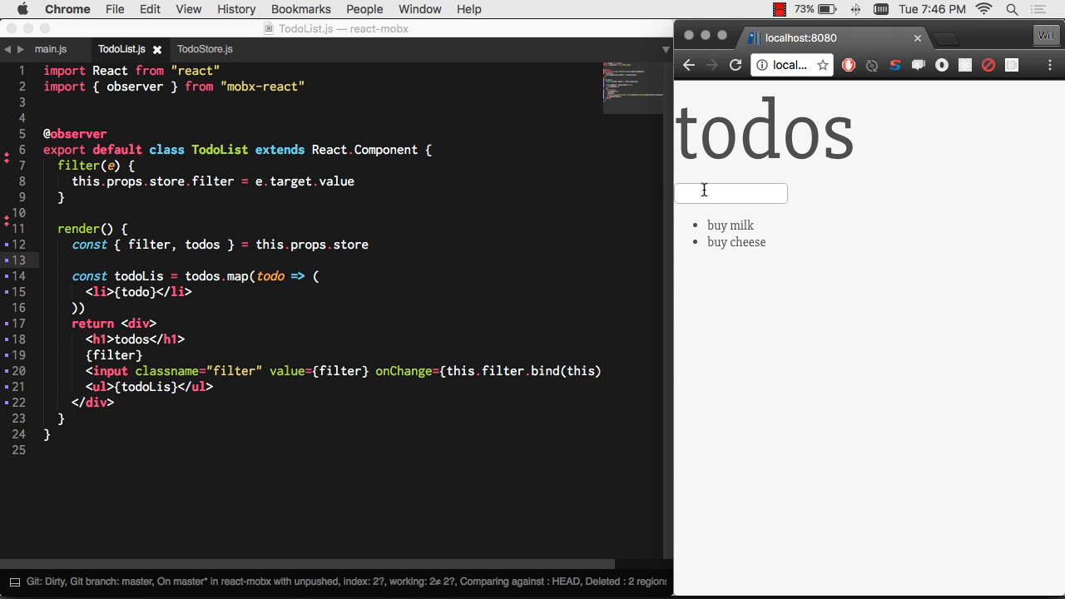
- Type 'test' in Chrome's filter box, then wrap {filter} as <div>{filter}</div>
{"action": "type", "text": "test"}
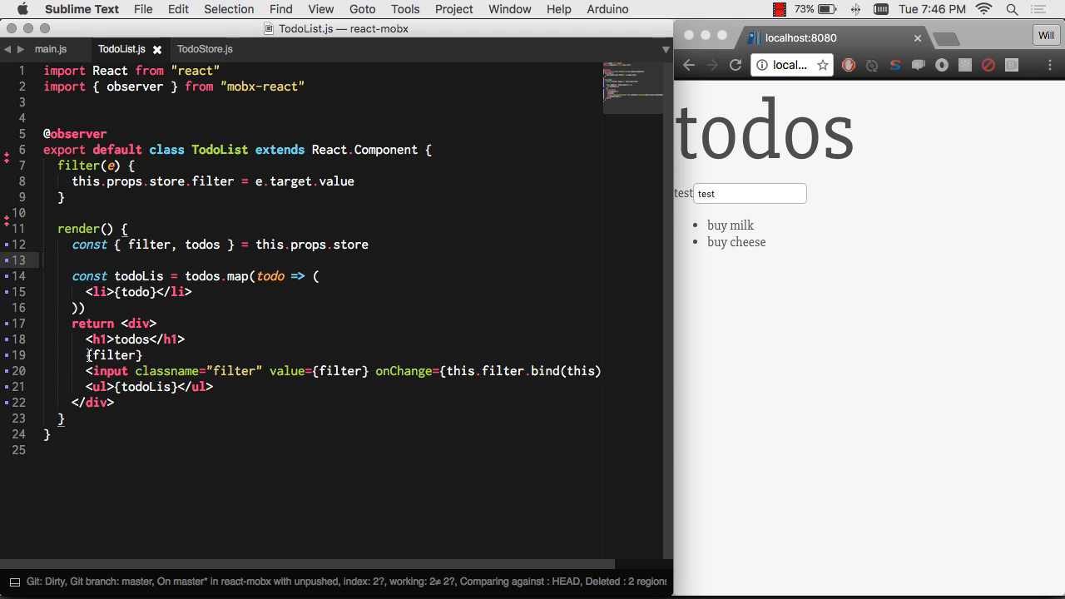
{"action": "type", "text": "<div"}
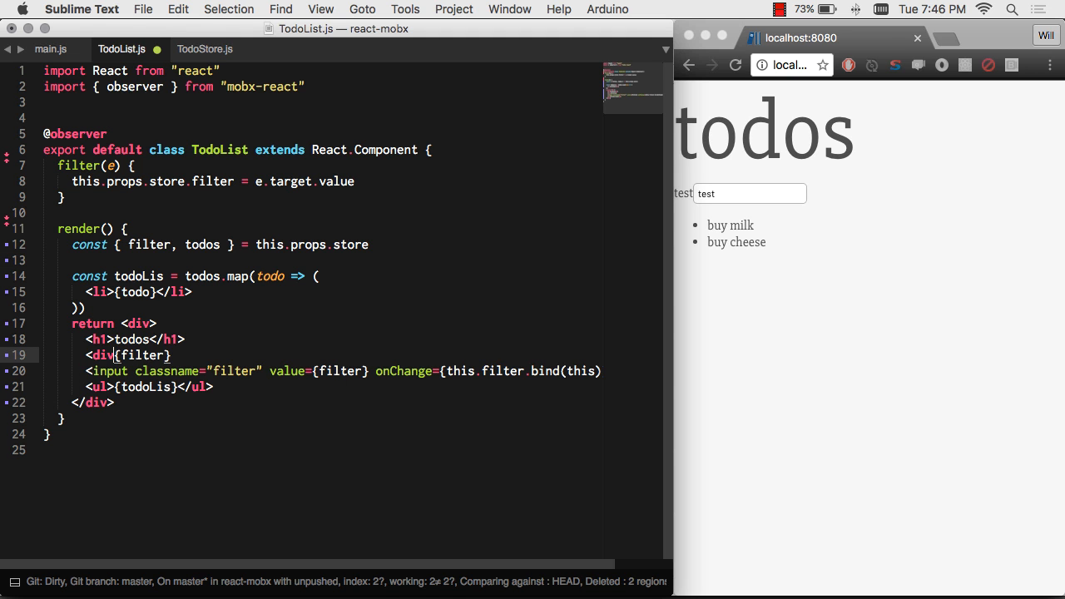
{"action": "type", "text": "</e"}
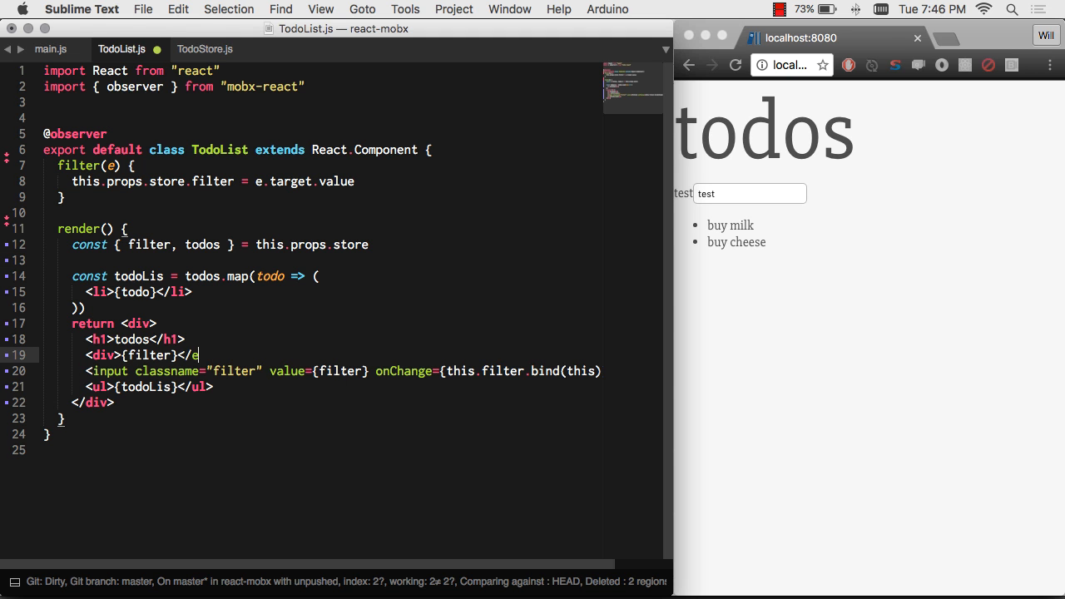
{"action": "type", "text": "iv>"}
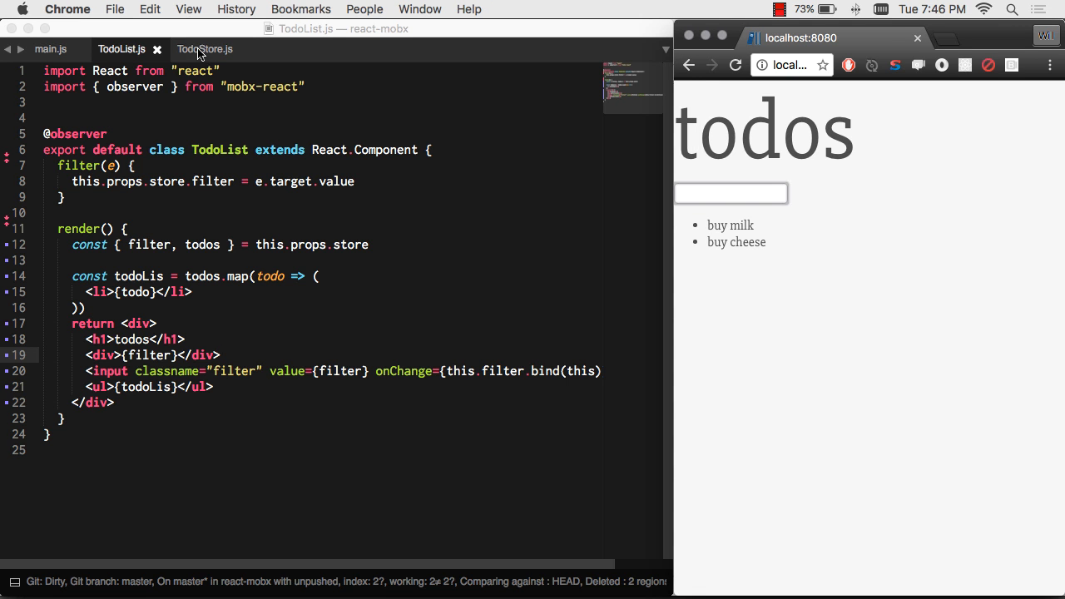
{"action": "left_click", "coordinate": [199, 48]}
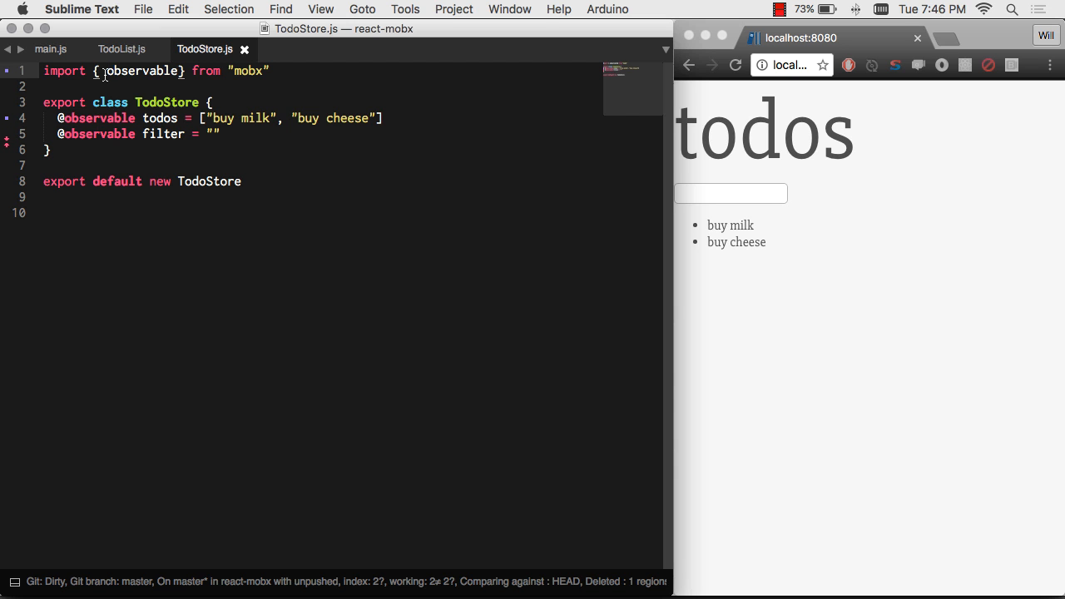
{"action": "type", "text": "computed,"}
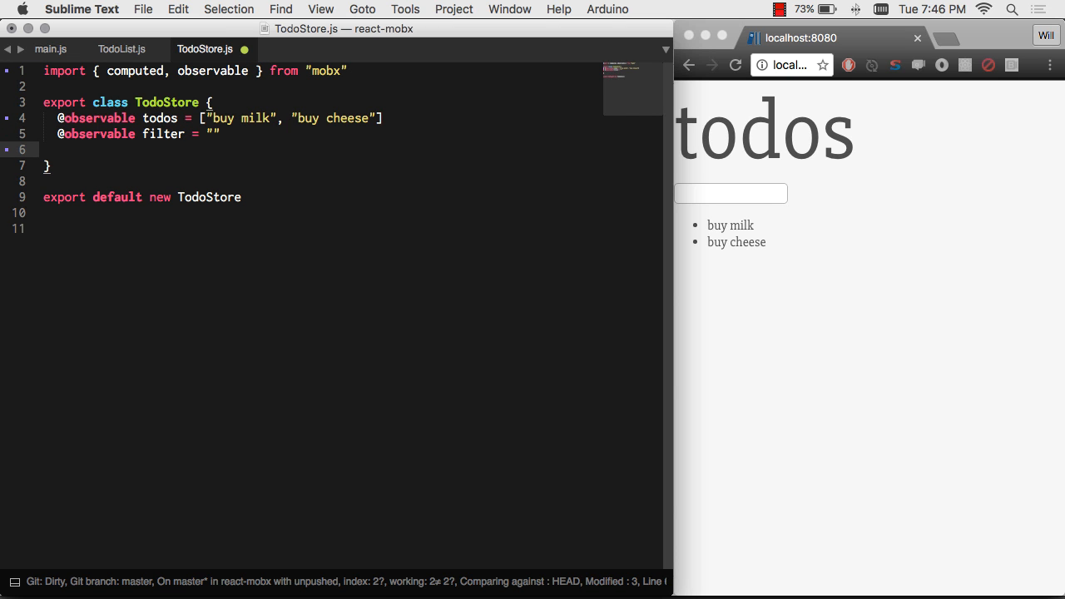
{"action": "type", "text": "@"}
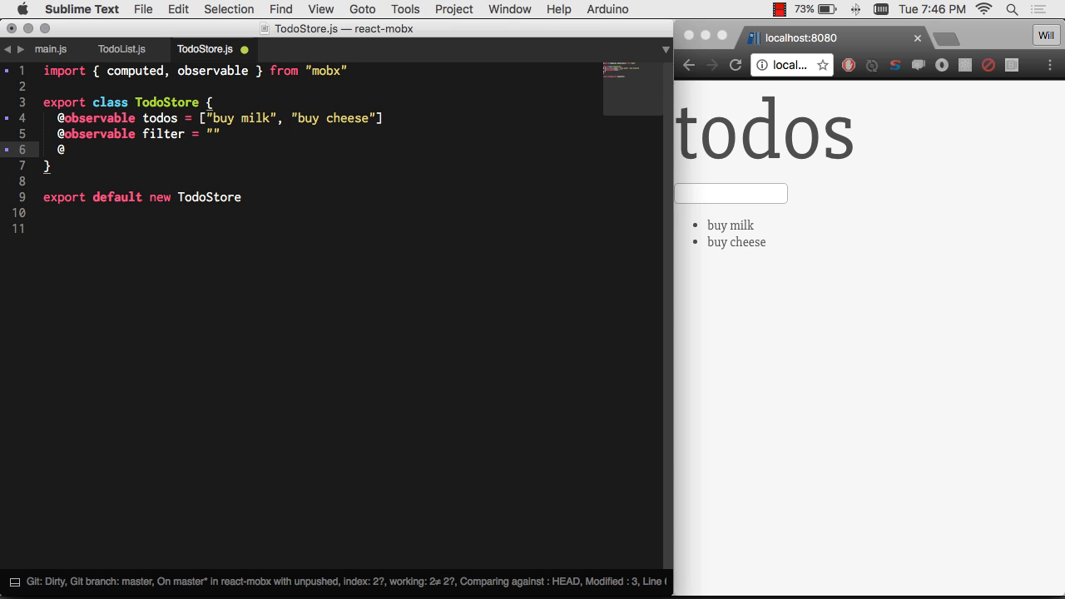
{"action": "type", "text": "computed"}
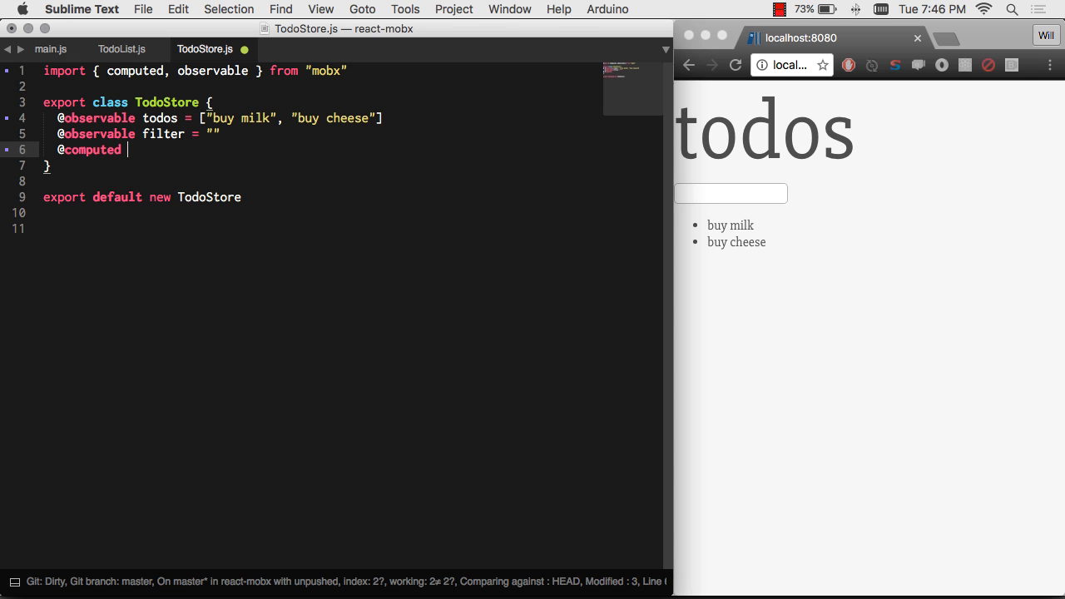
{"action": "type", "text": "get filteered"}
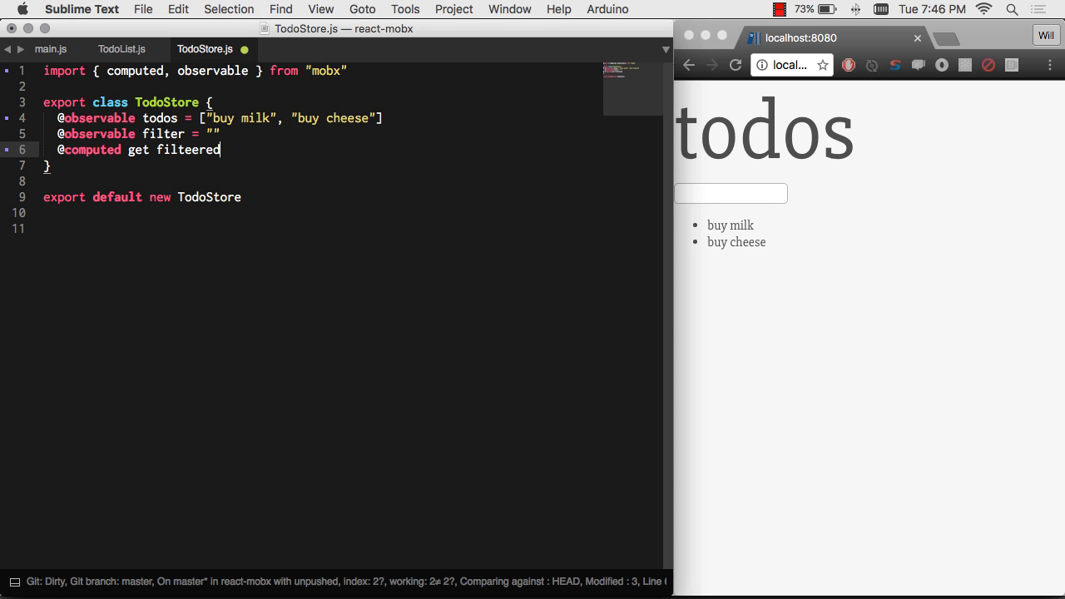
{"action": "type", "text": "Todos() {"}
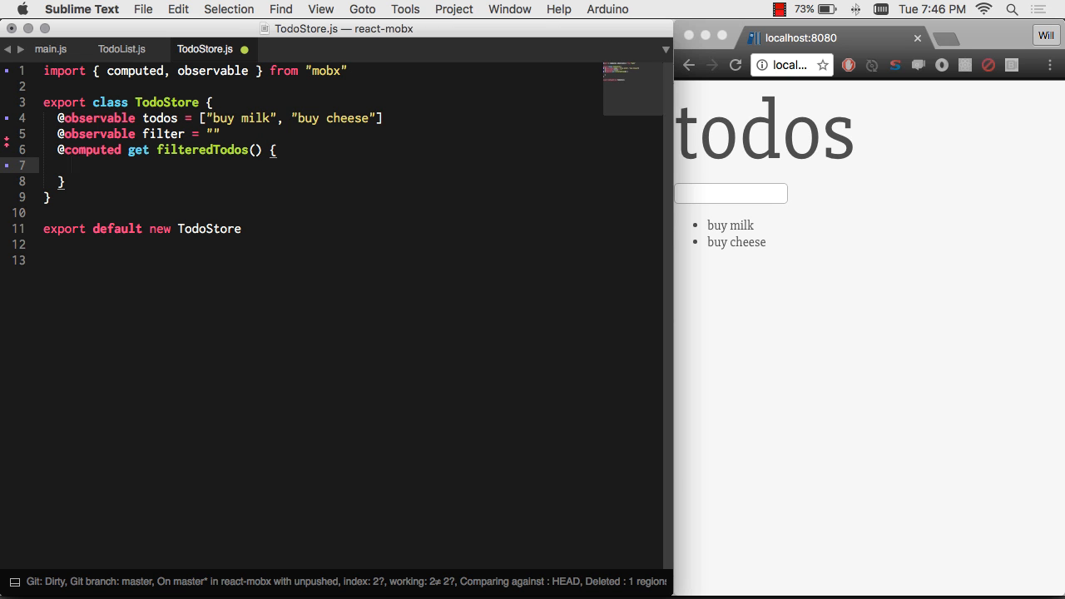
- Return todos matching a case-insensitive RegExp of filter, or all todos when filter is empty
{"action": "type", "text": "var"}
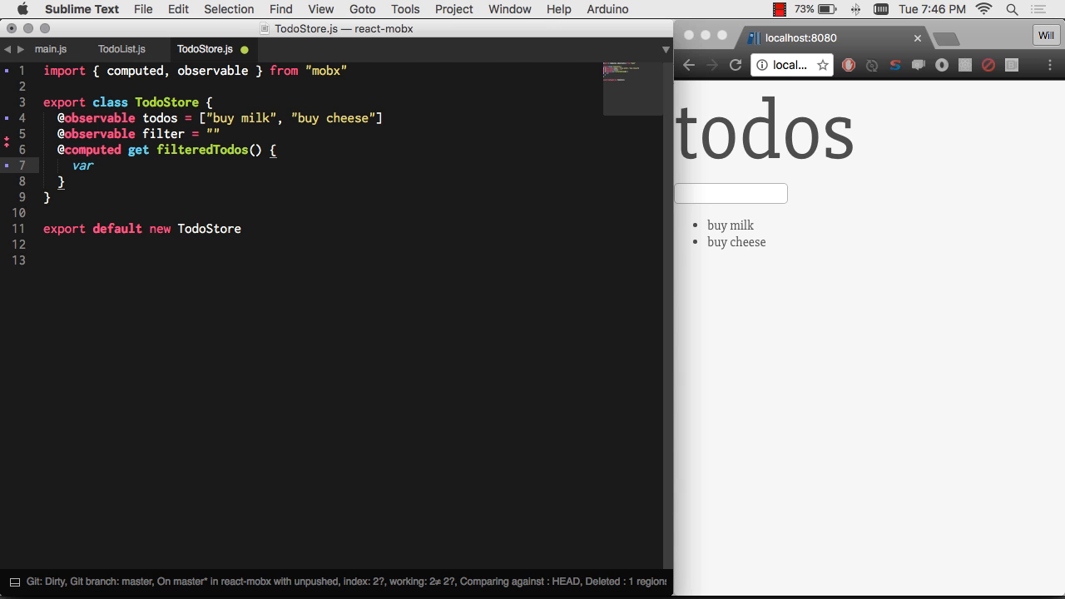
{"action": "type", "text": "matchesFilter = new RegExp(th"}
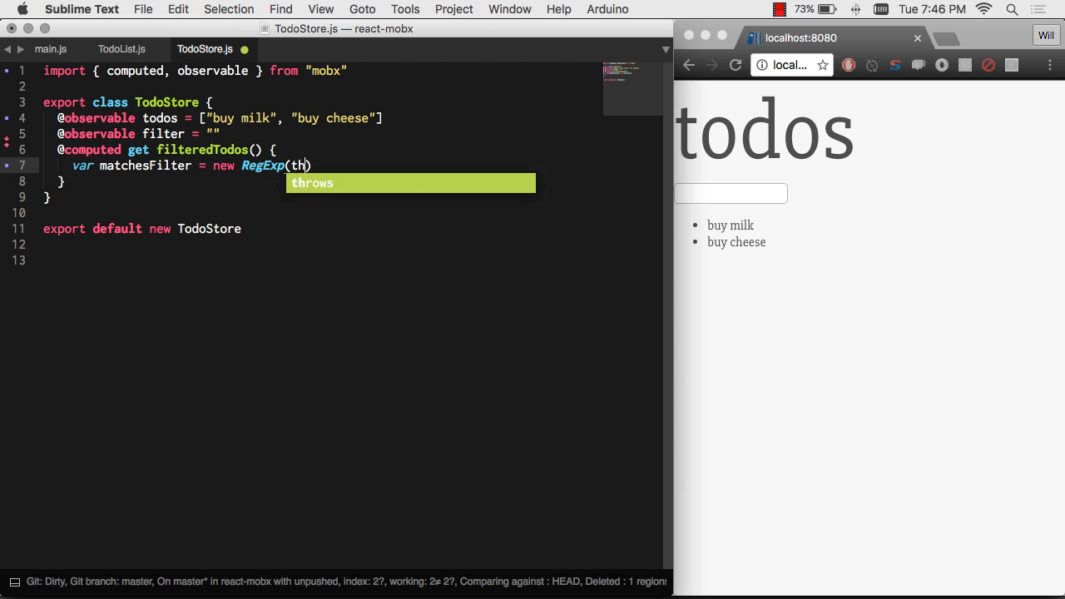
{"action": "type", "text": "is.filter, \"i\""}
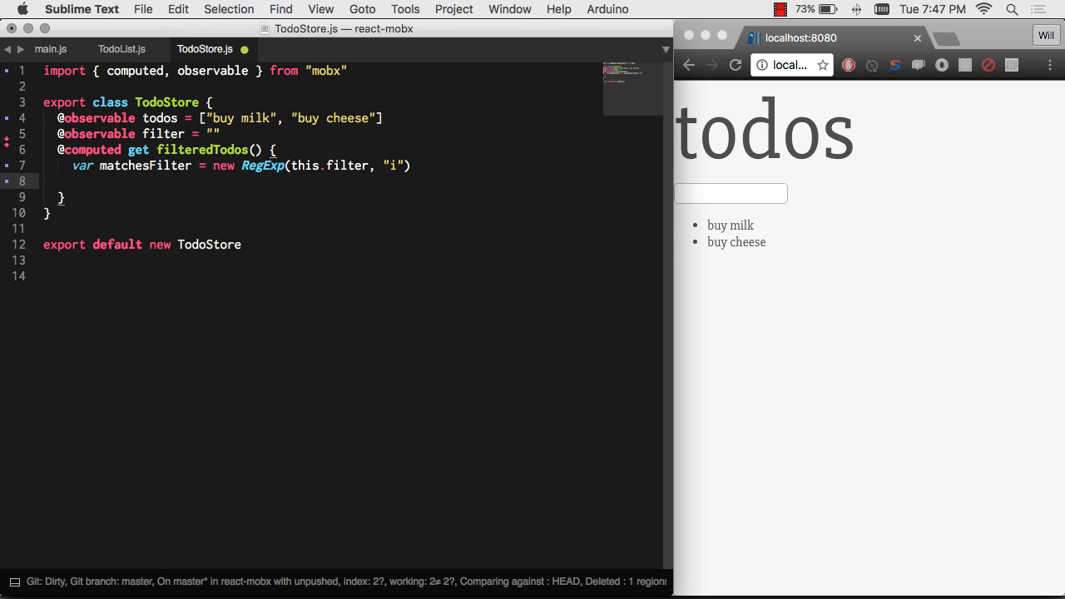
{"action": "type", "text": "return this.todos"}
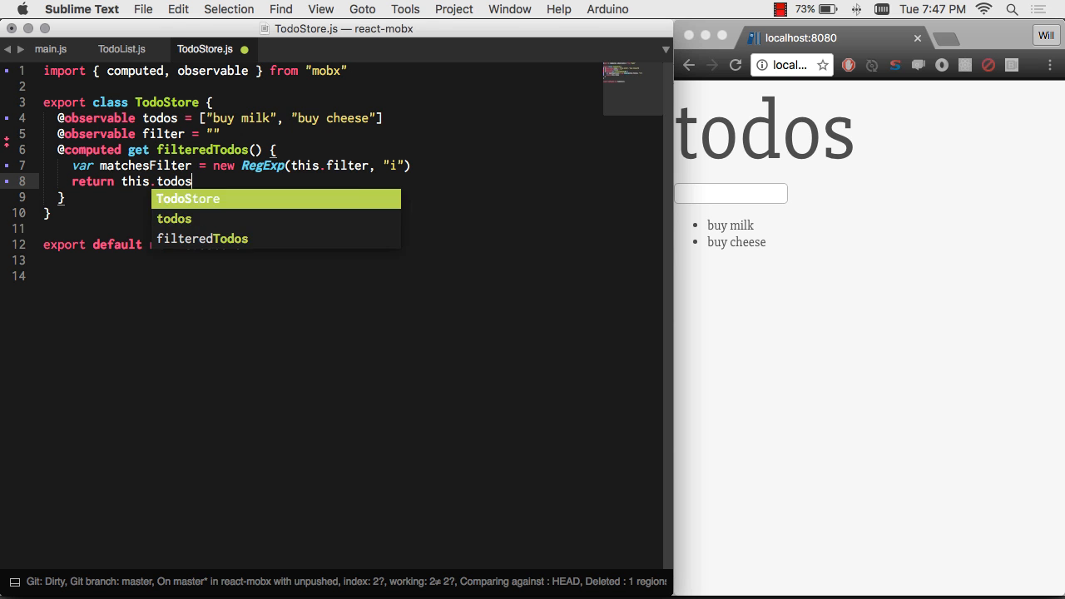
{"action": "type", "text": ".filter(todo => !"}
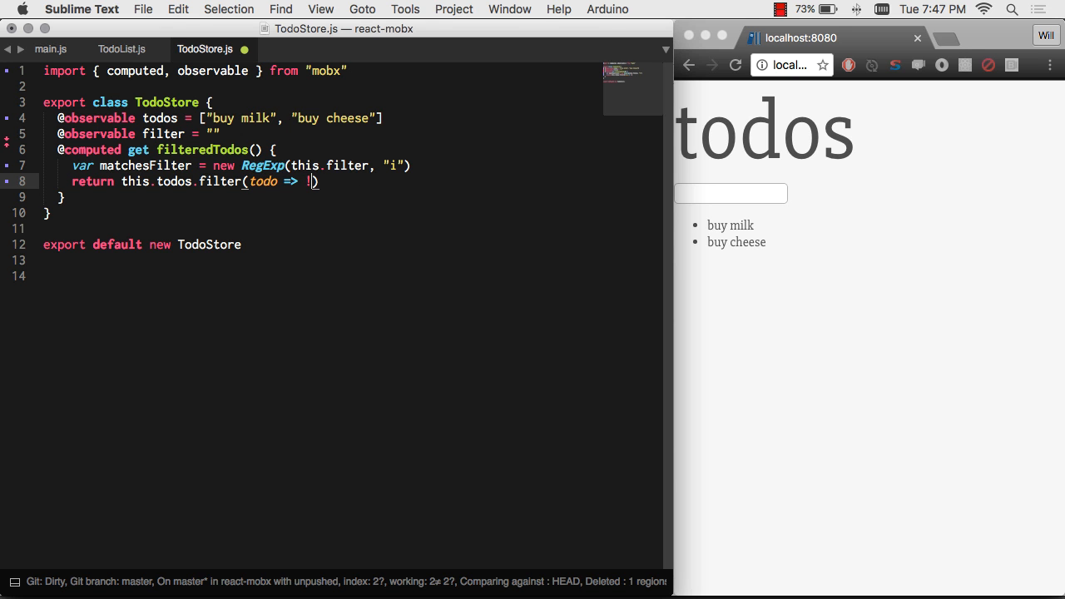
{"action": "type", "text": "this."}
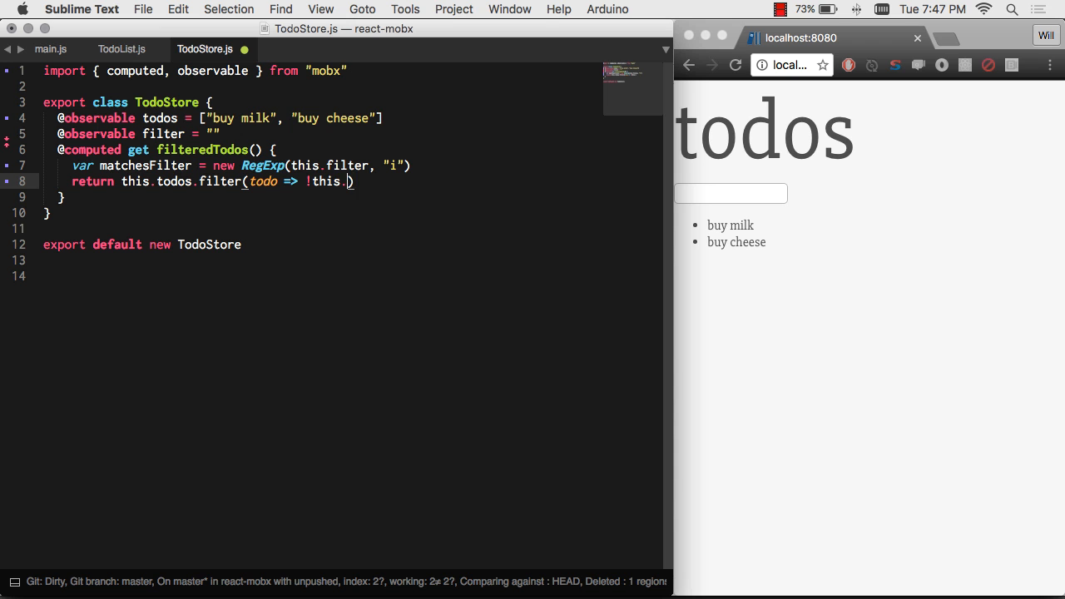
{"action": "type", "text": "file"}
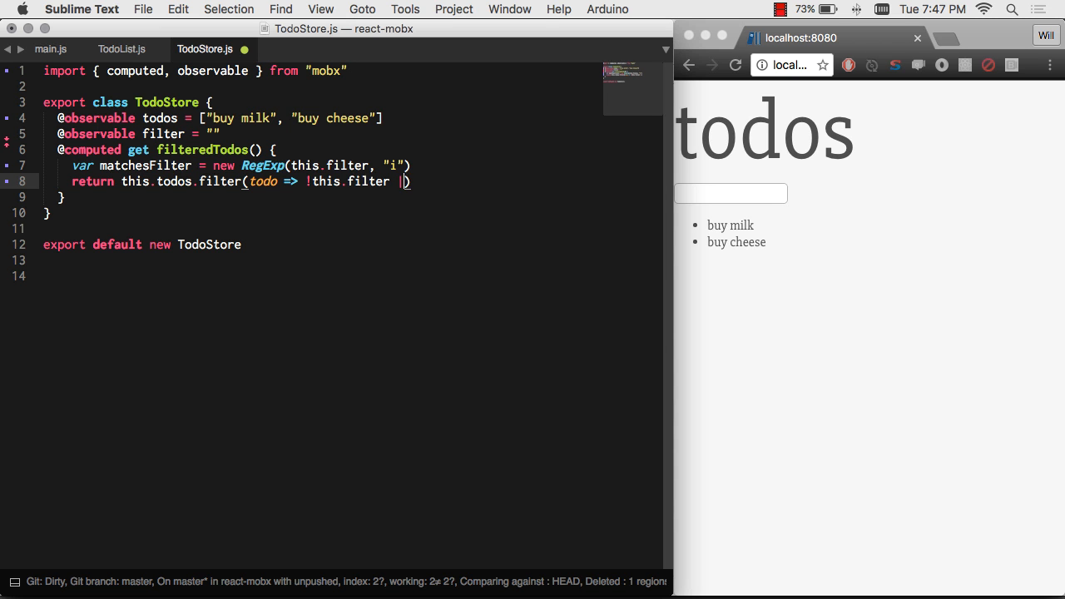
{"action": "type", "text": "|| matchesFilter.test(todo"}
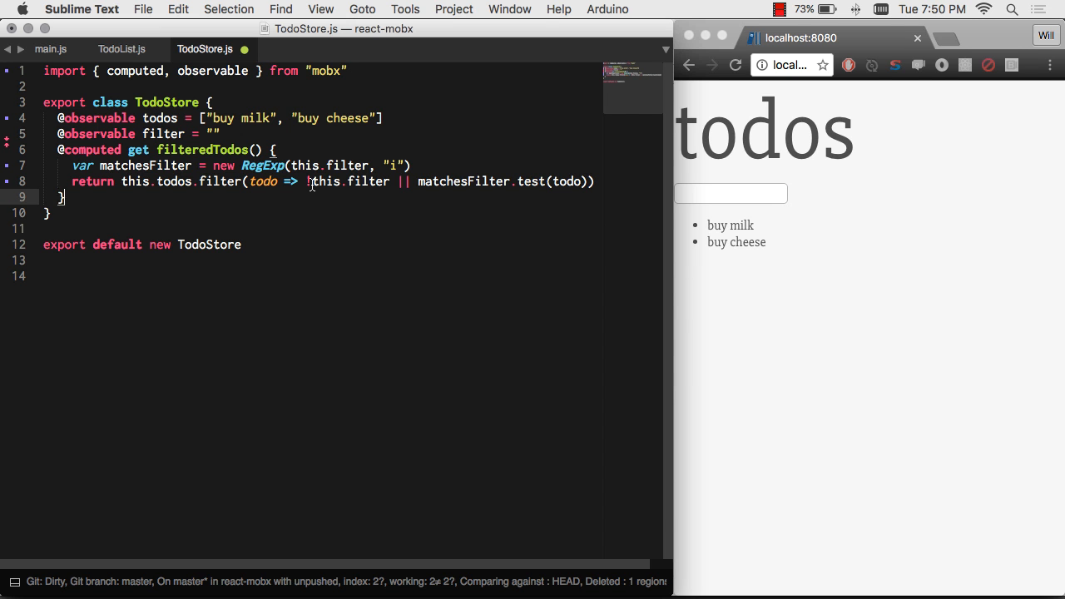
{"action": "type", "text": "!"}
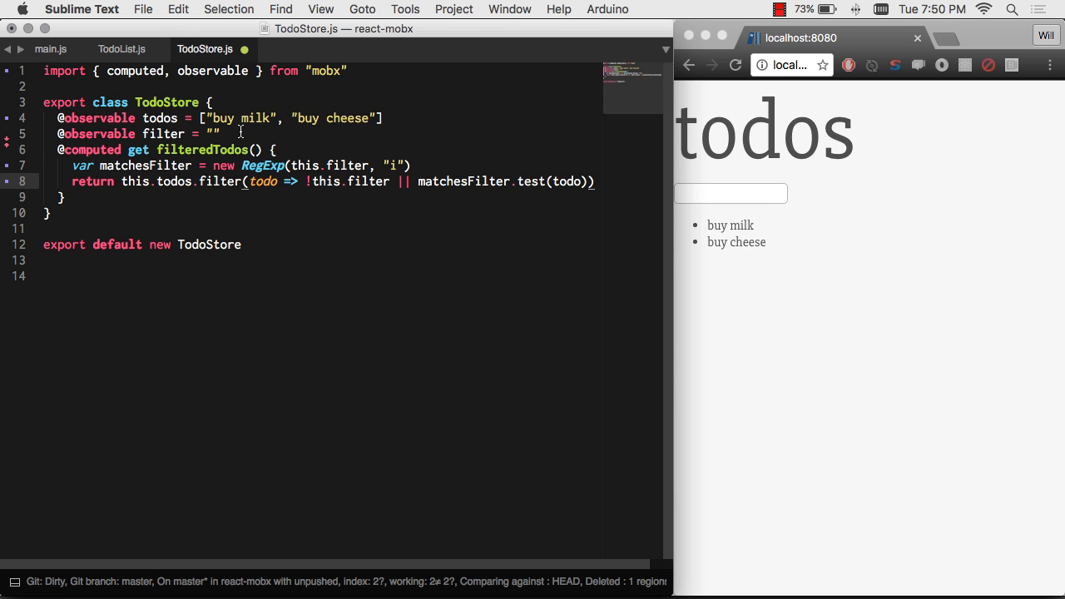
{"action": "left_click", "coordinate": [121, 48]}
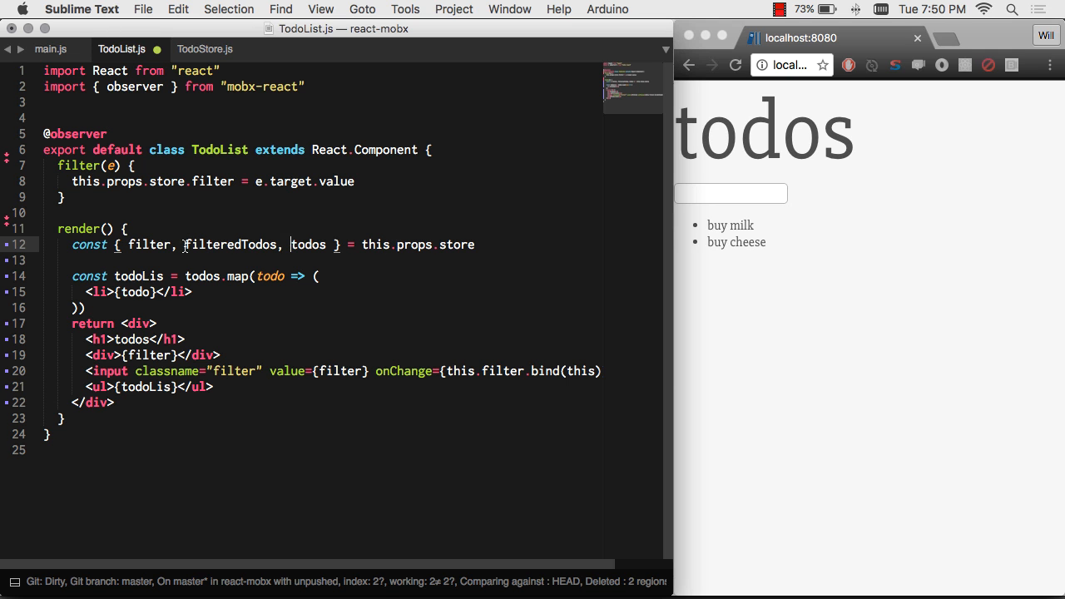
- Swap todos for filteredTodos in TodoList's map call, then focus Chrome's filter box
{"action": "double_click", "coordinate": [201, 276]}
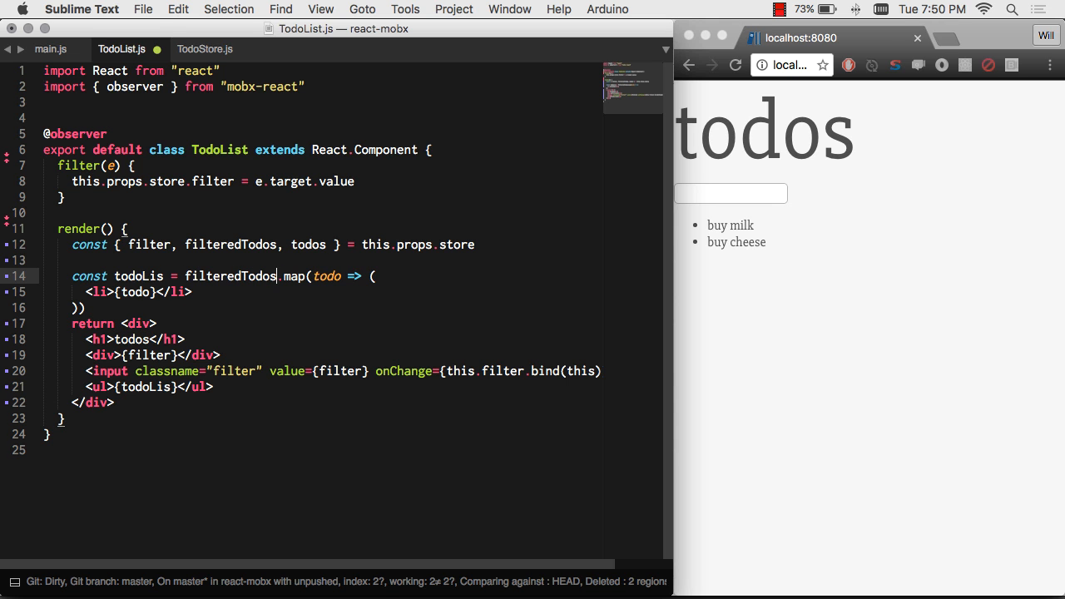
{"action": "left_click", "coordinate": [730, 193]}
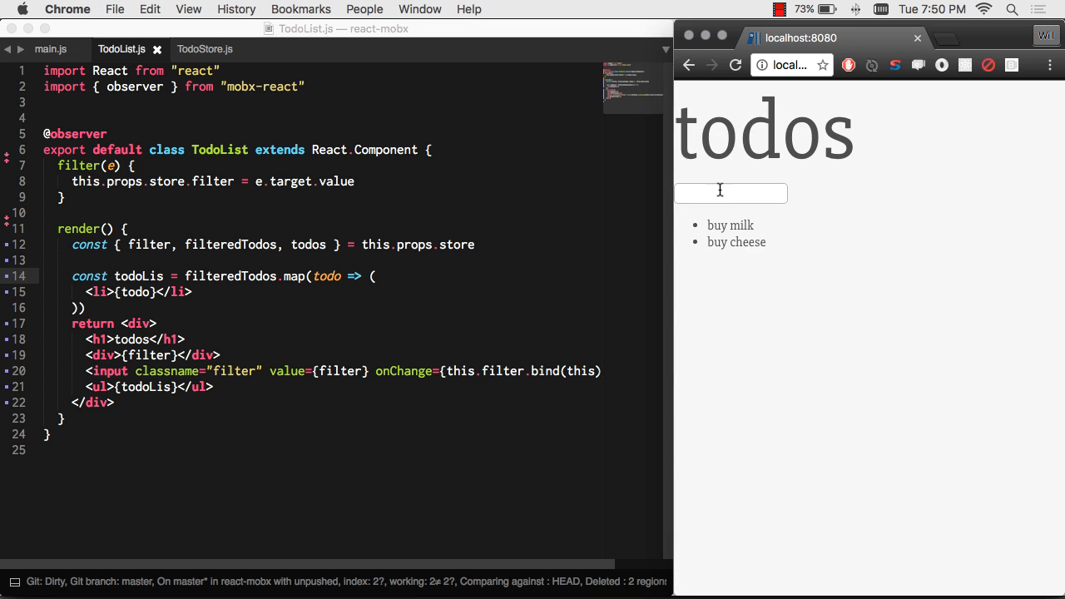
{"action": "type", "text": "mi"}
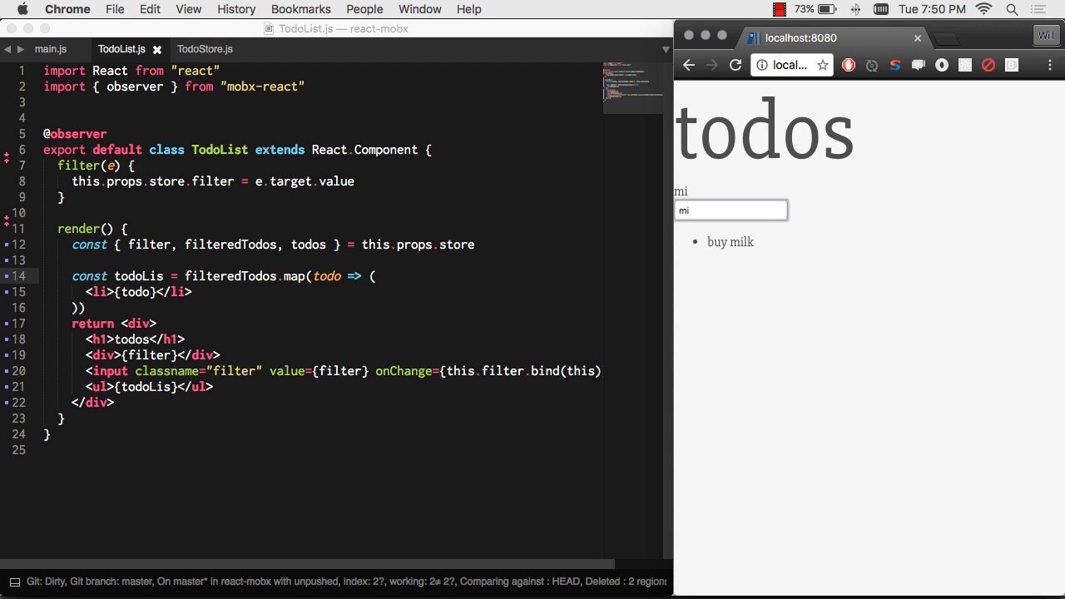
{"action": "type", "text": "ch"}
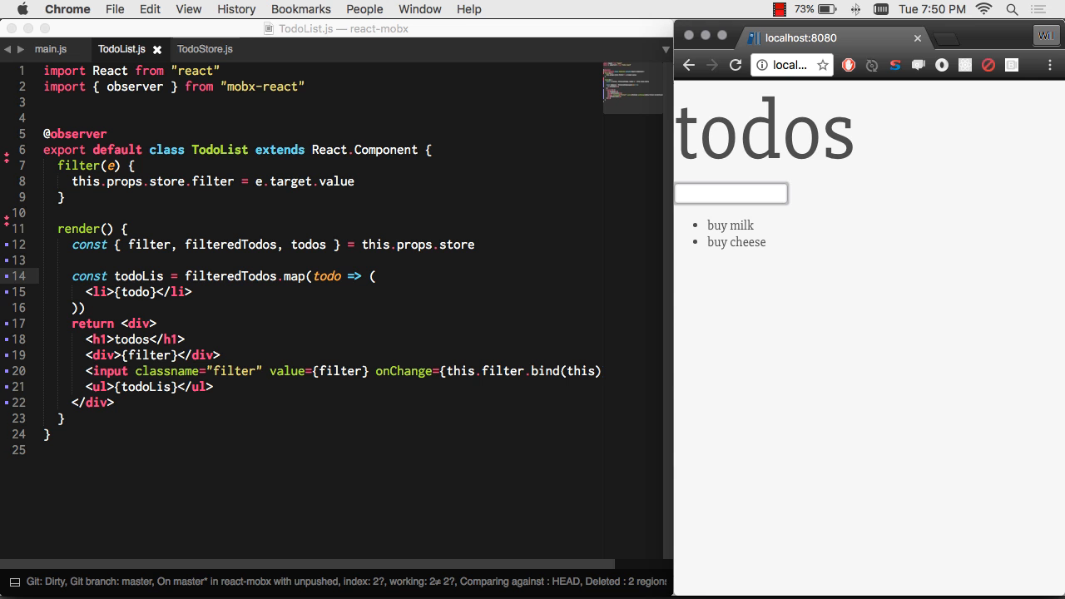
{"action": "mouse_move", "coordinate": [370, 332]}
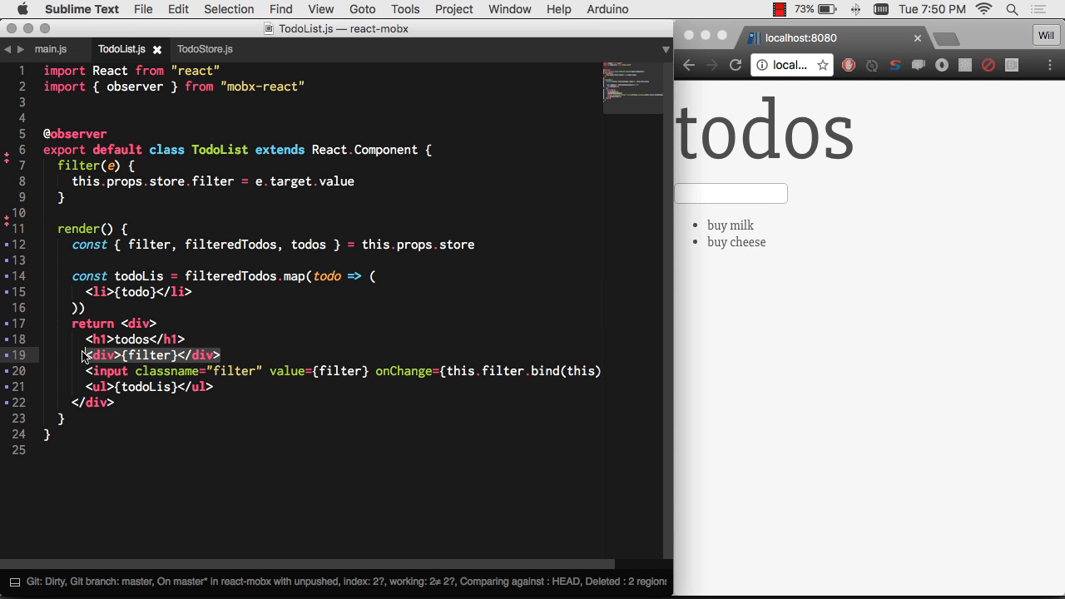
- Remove the filter echo line and add a create input whose onKeyPress is bound to createNew
{"action": "key", "text": "Delete"}
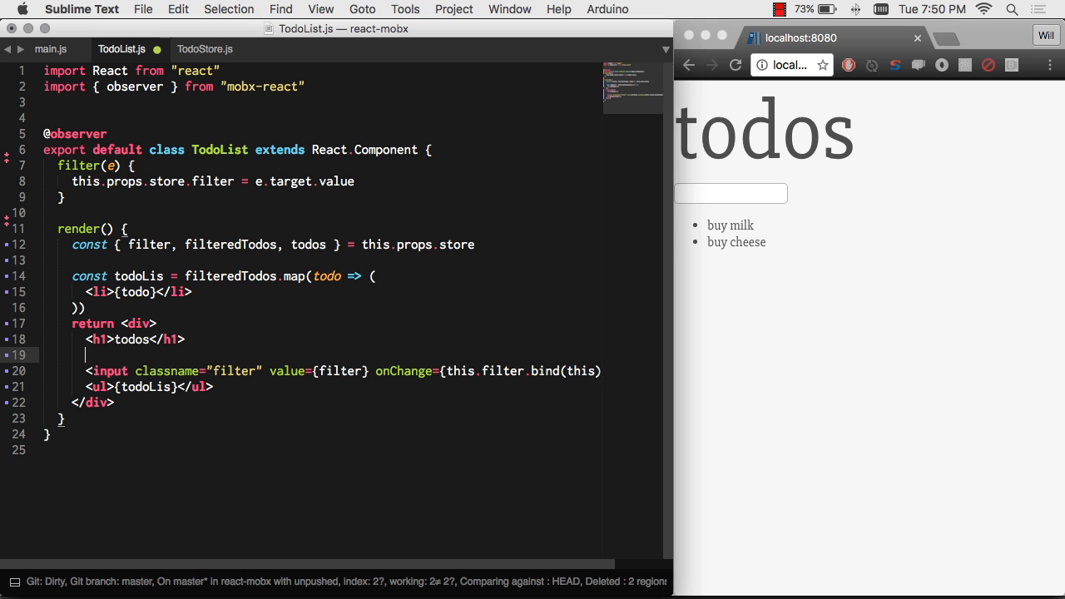
{"action": "type", "text": "<"}
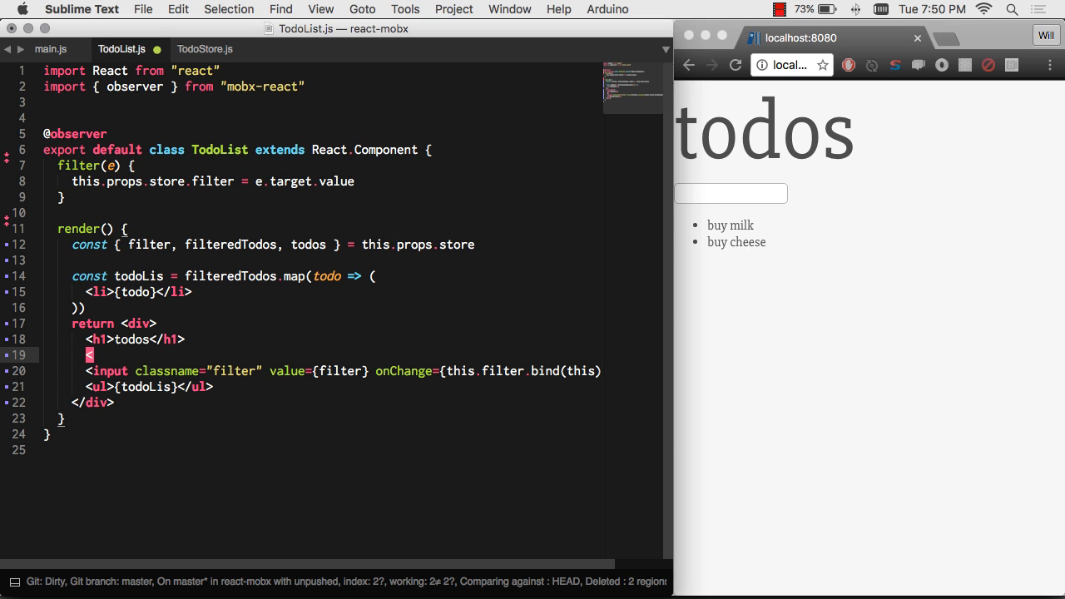
{"action": "type", "text": "input classname=\"c"}
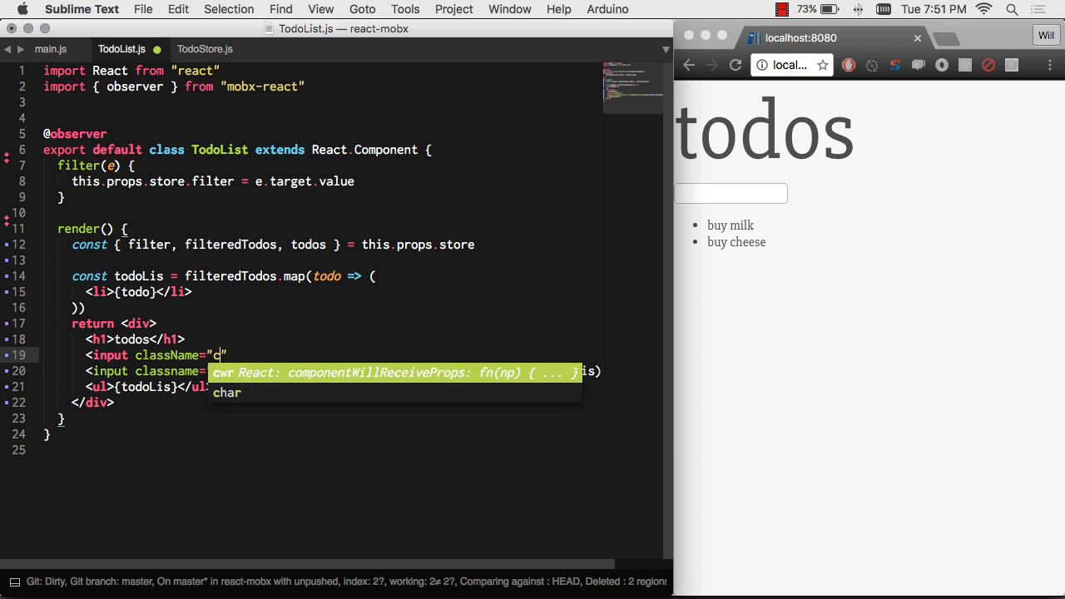
{"action": "type", "text": "reate"}
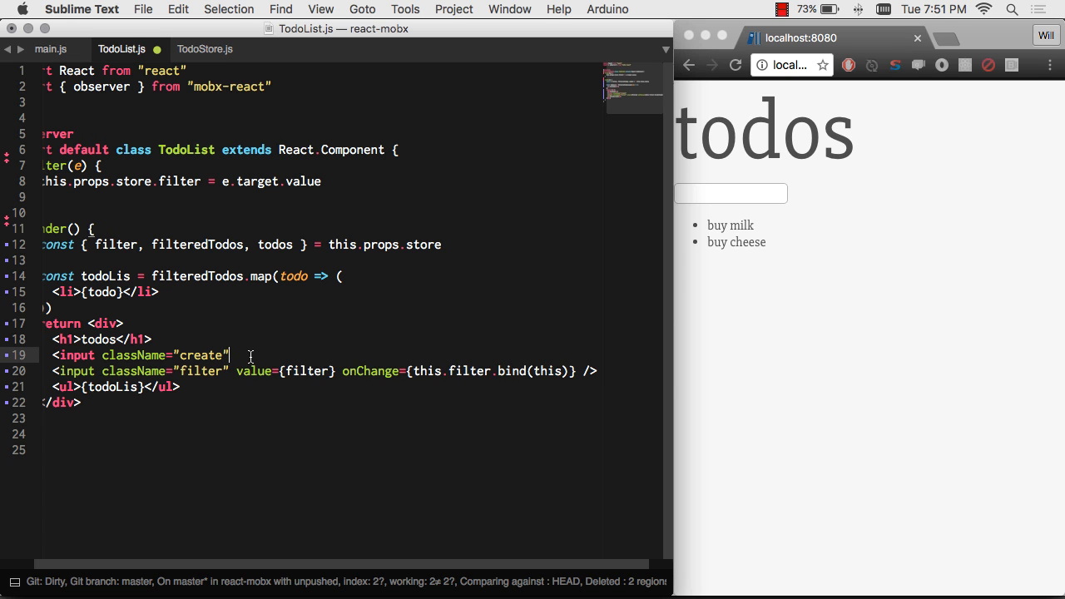
{"action": "type", "text": "onKeyPress={this.createNew} />"}
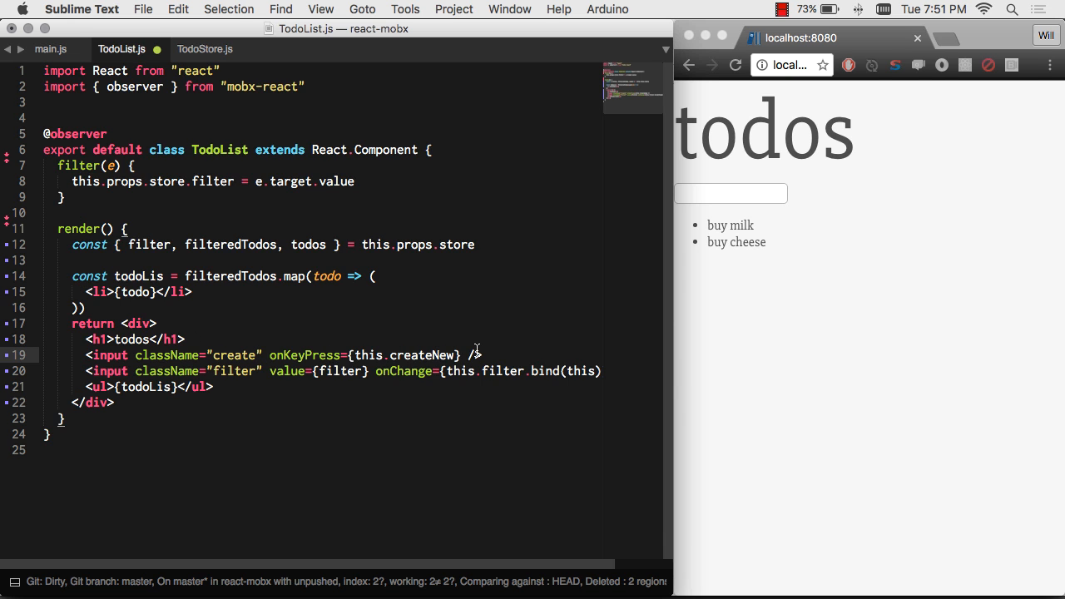
{"action": "type", "text": ".bind(this"}
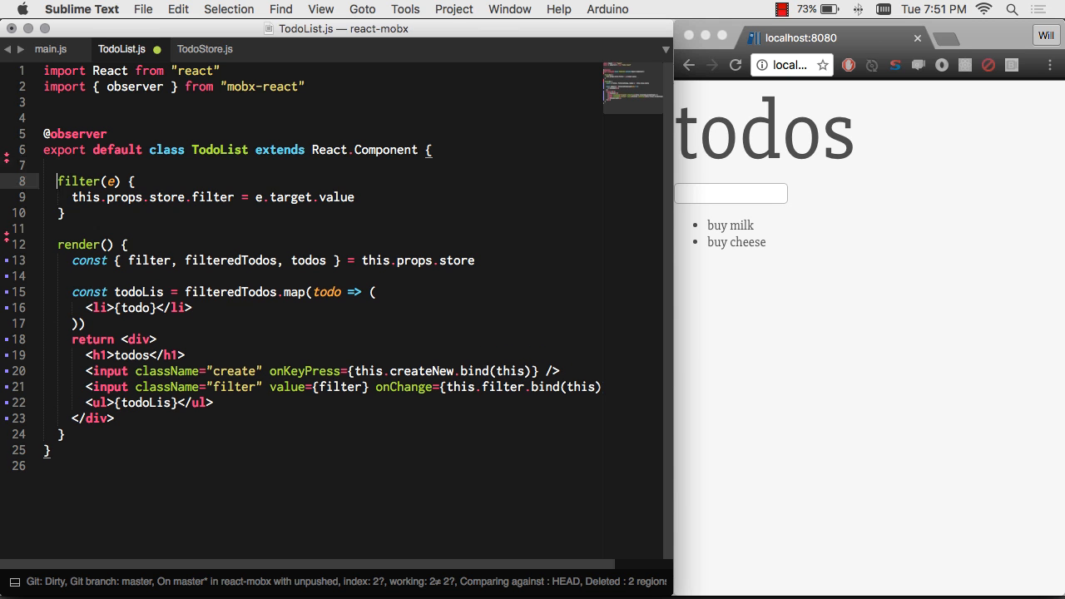
- Write createNew(e) to send Enter-submitted text to store.createTodo and clear the input
{"action": "type", "text": "createNew"}
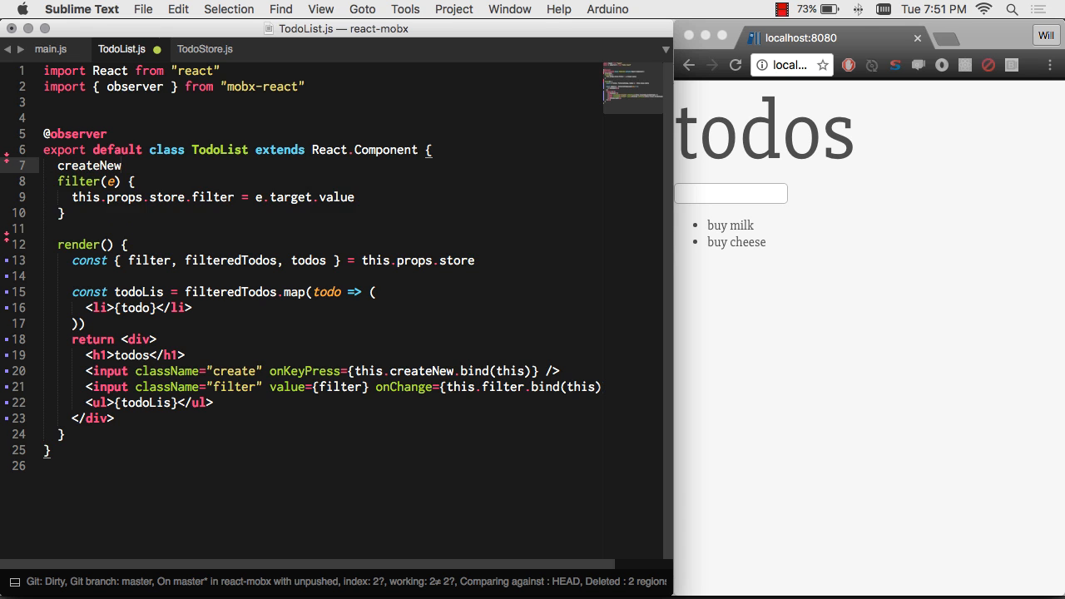
{"action": "type", "text": "(e) {"}
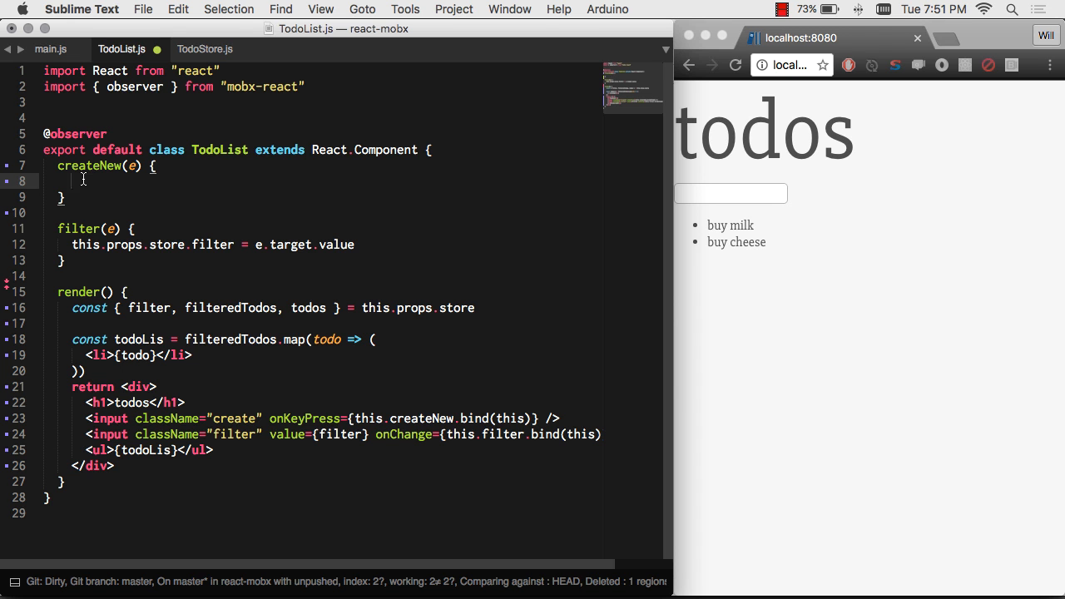
{"action": "type", "text": "if (e.which === 13) {"}
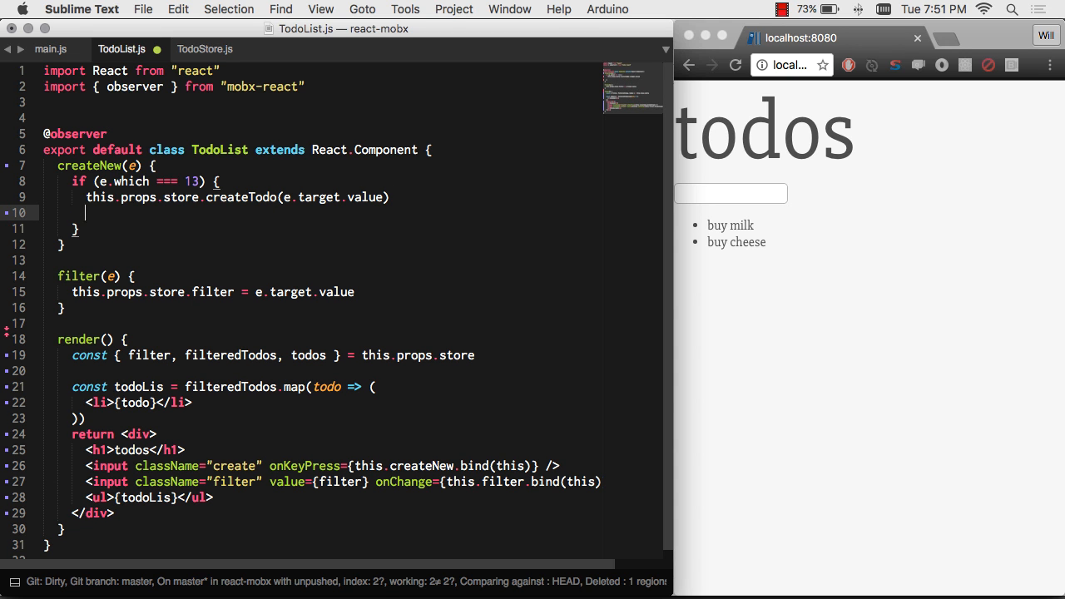
{"action": "type", "text": "e.ta"}
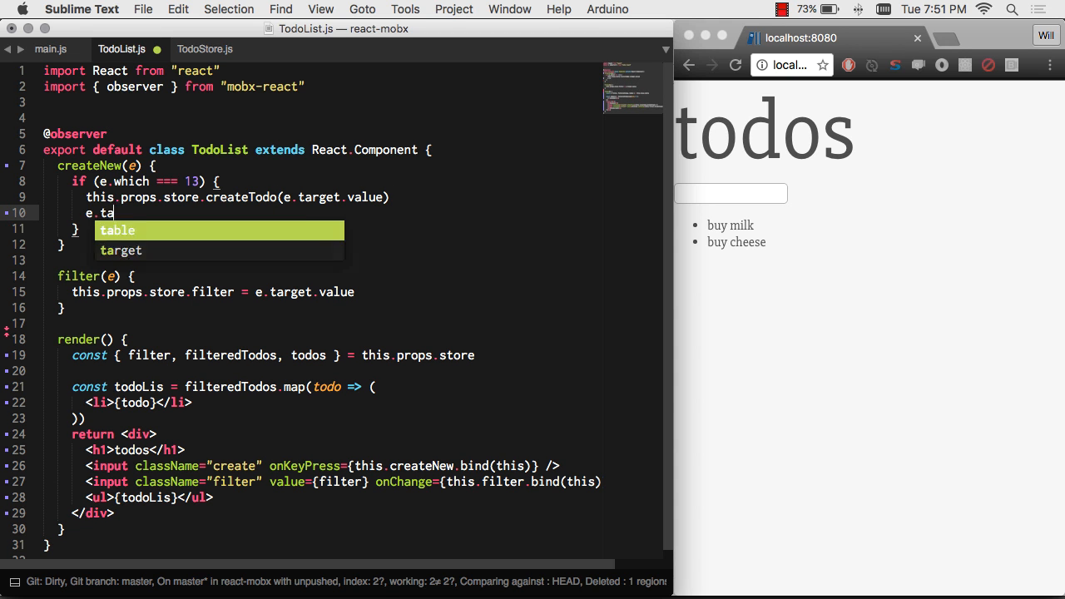
{"action": "type", "text": "rget.value = \"\""}
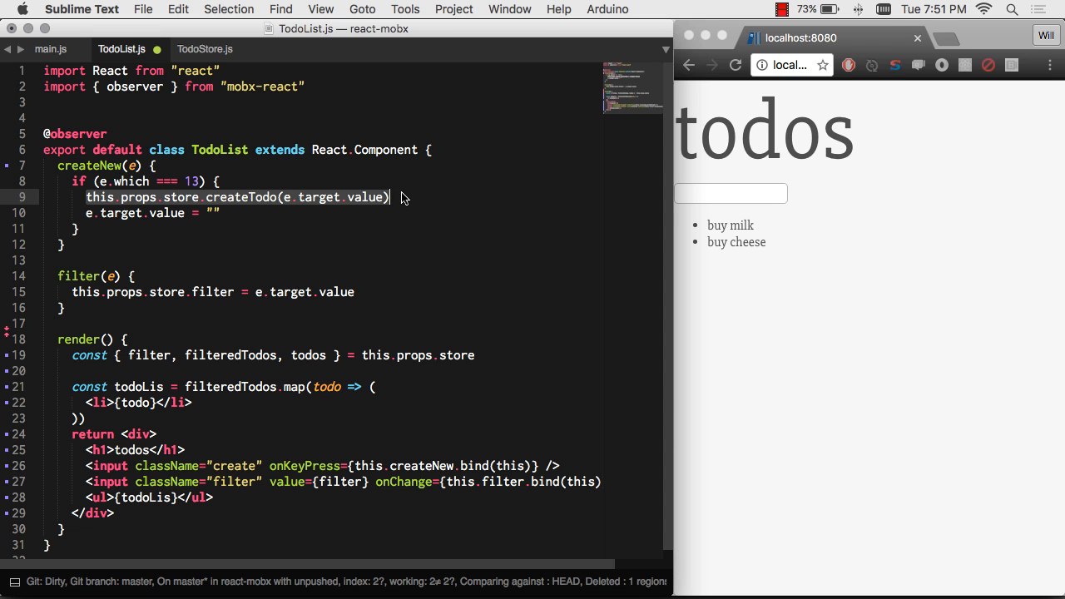
{"action": "left_click", "coordinate": [203, 49]}
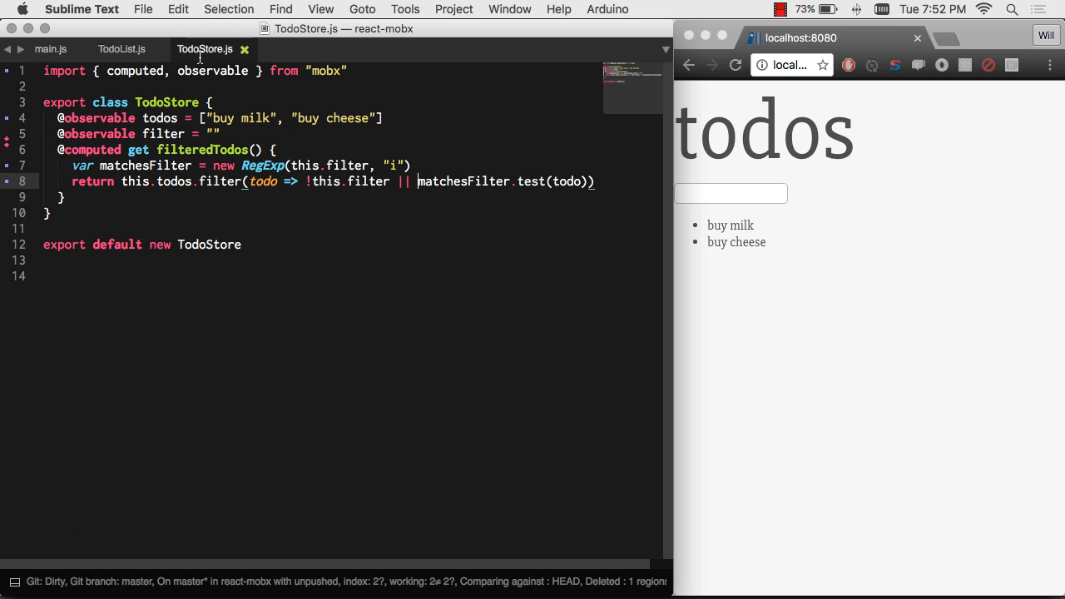
- Add a createTodo(value) method to TodoStore that pushes value onto this.todos
{"action": "type", "text": "createTodo(value) {"}
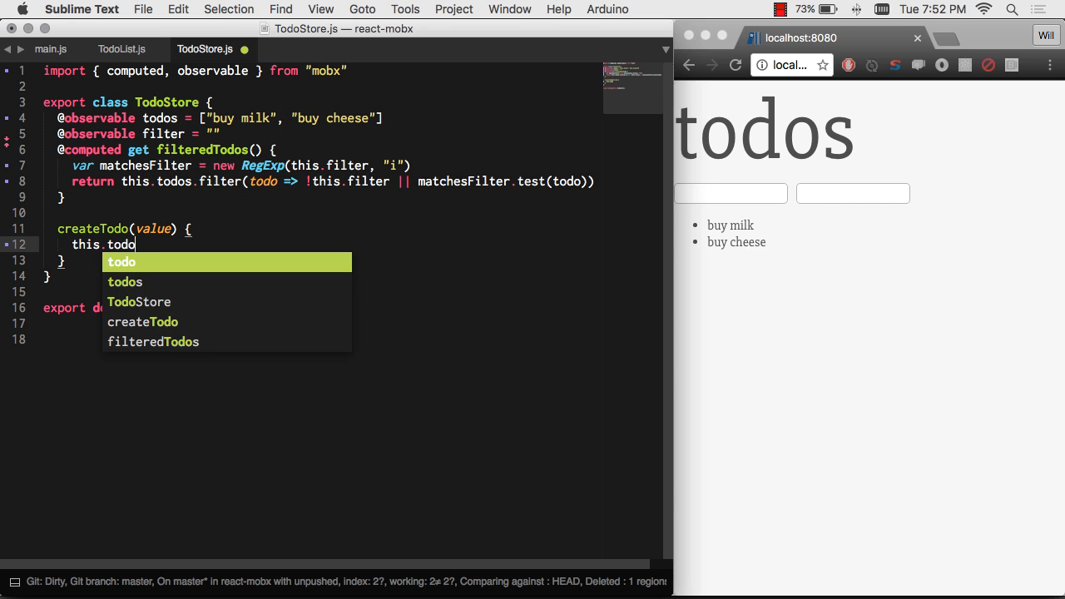
{"action": "type", "text": "s.push(value)"}
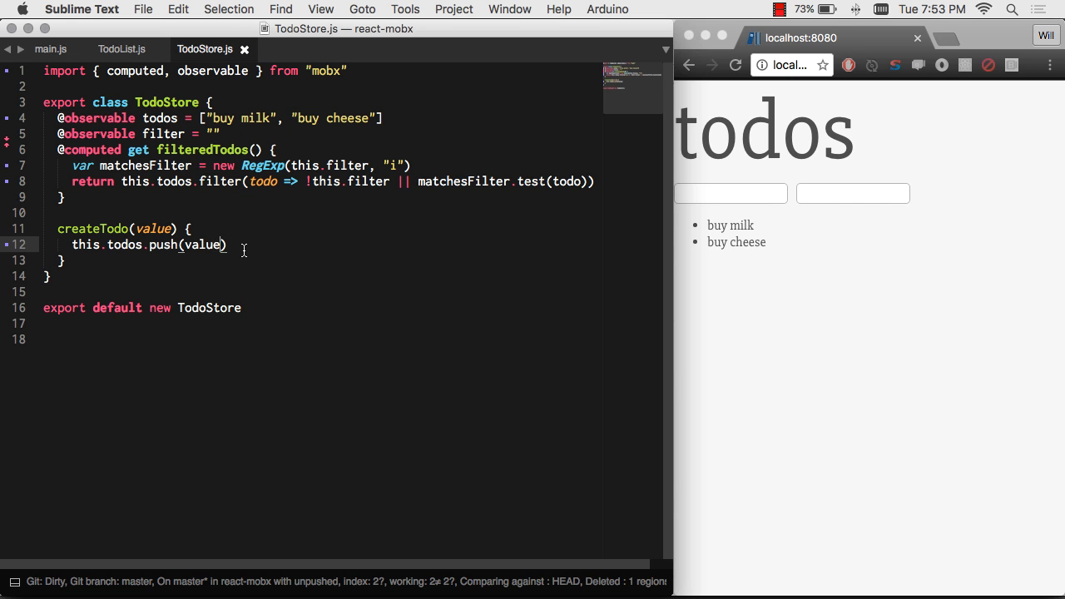
{"action": "left_click", "coordinate": [730, 193]}
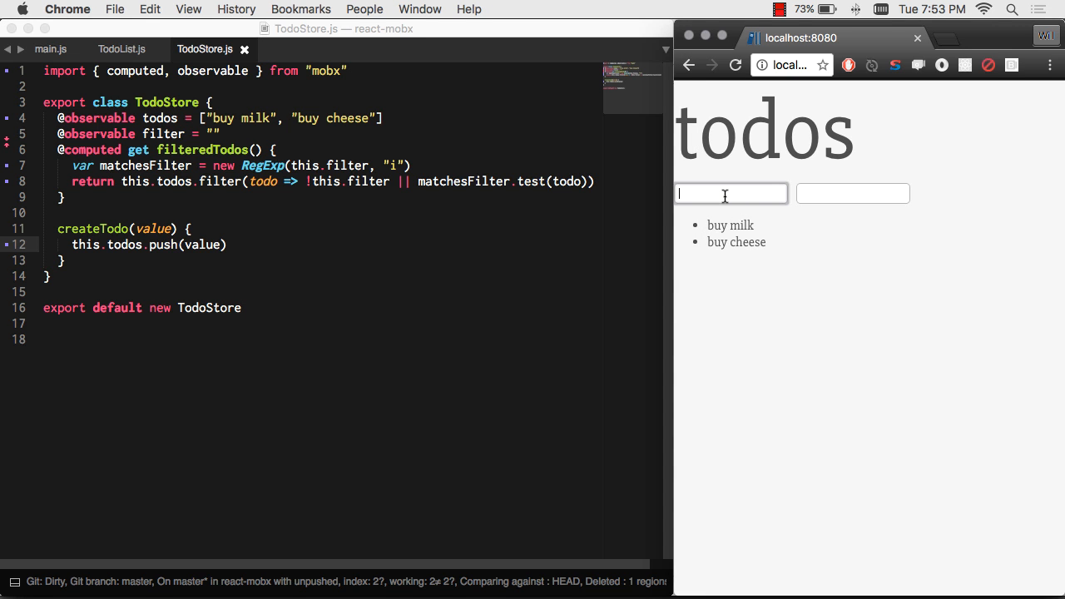
- Add the todos test, test1 and test2, then type 'tes' into the filter field
{"action": "type", "text": "test"}
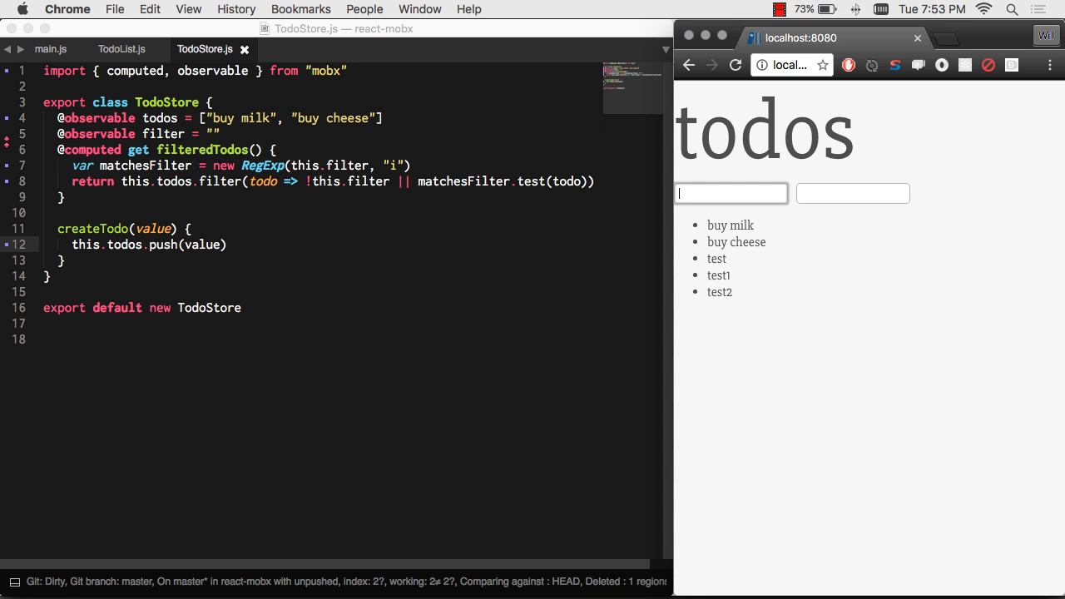
{"action": "mouse_move", "coordinate": [773, 180]}
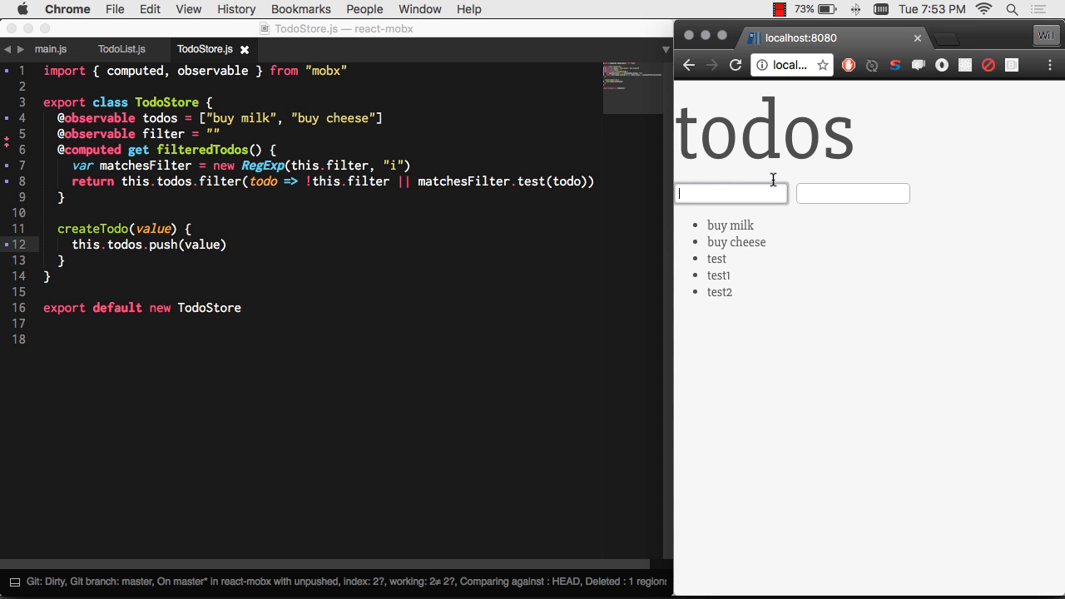
{"action": "left_click", "coordinate": [852, 193]}
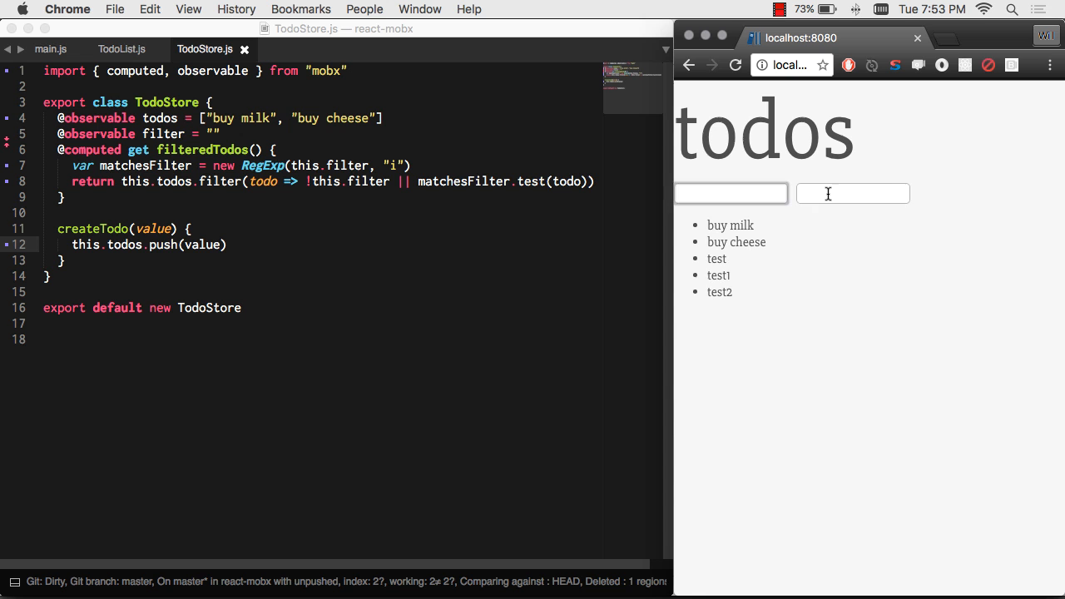
{"action": "type", "text": "tes"}
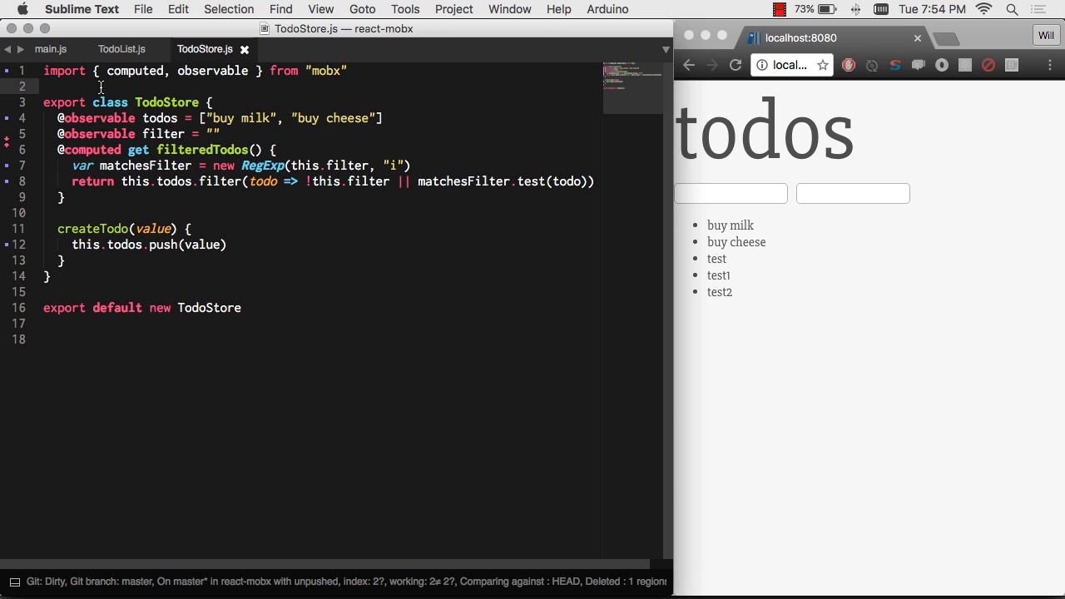
- Write an observable Todo class whose constructor sets value, a Date.now() id and complete
{"action": "double_click", "coordinate": [240, 118]}
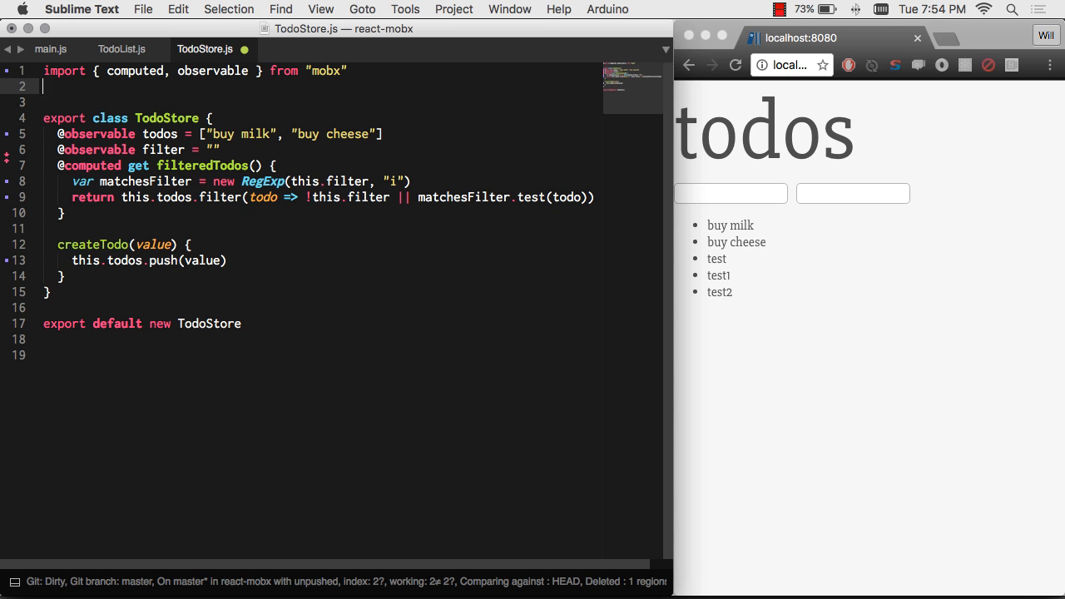
{"action": "type", "text": "class Todo {"}
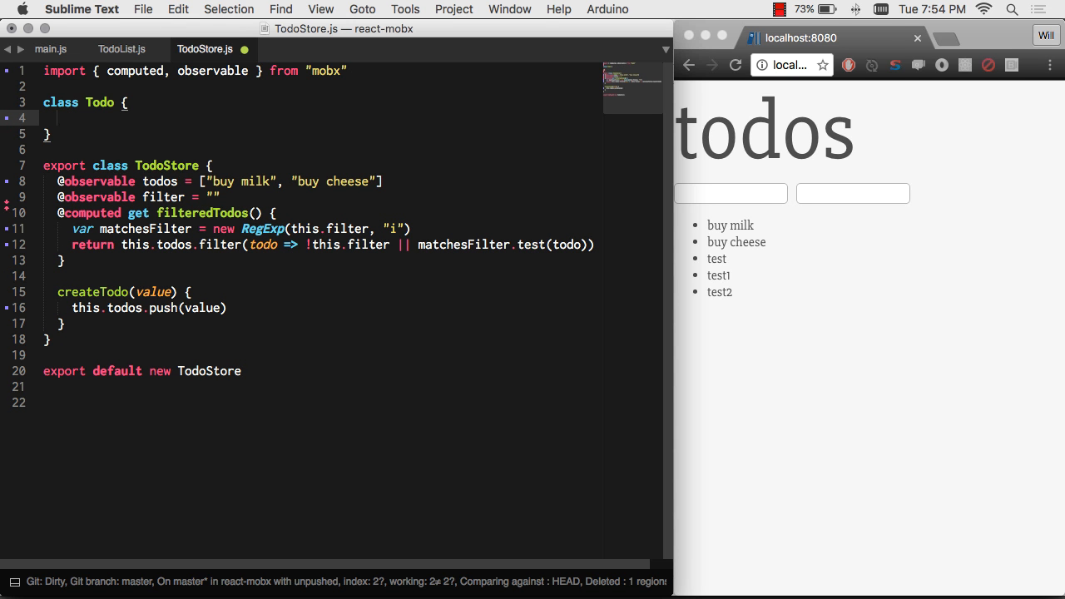
{"action": "type", "text": "@"}
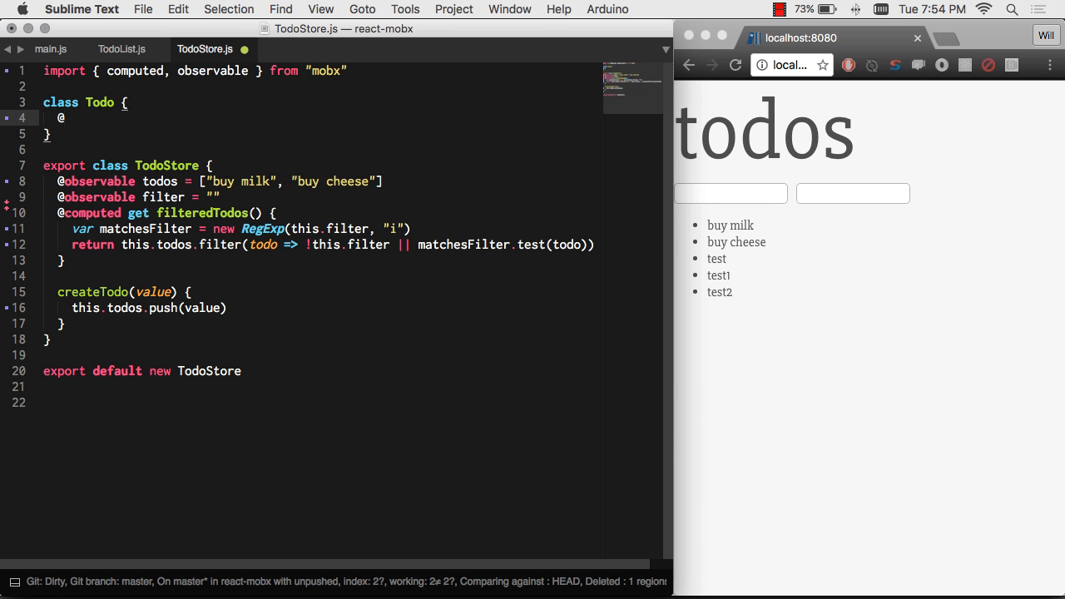
{"action": "type", "text": "observable"}
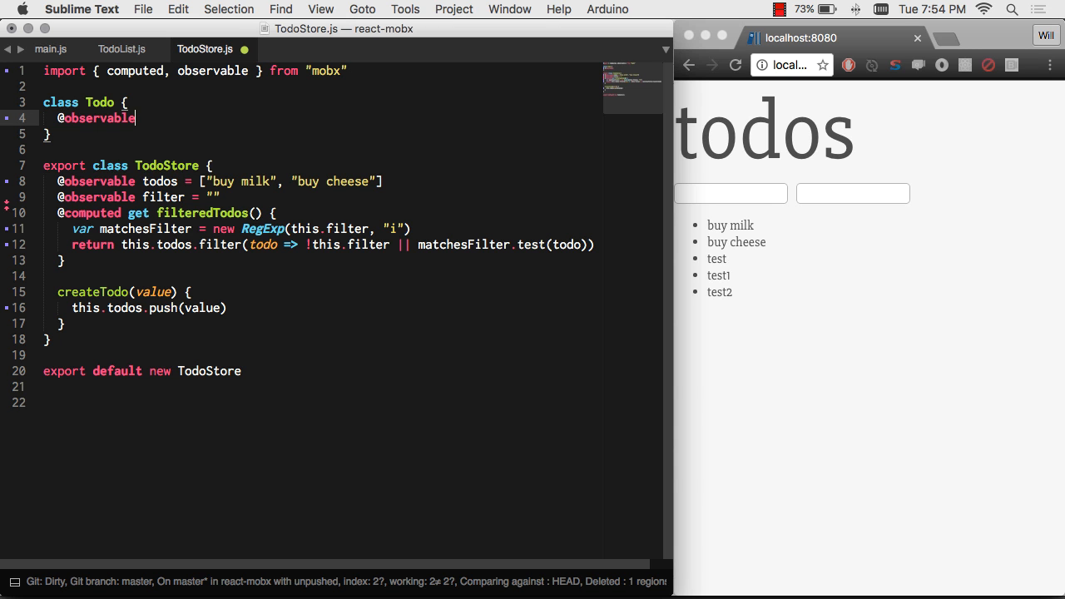
{"action": "type", "text": "value"}
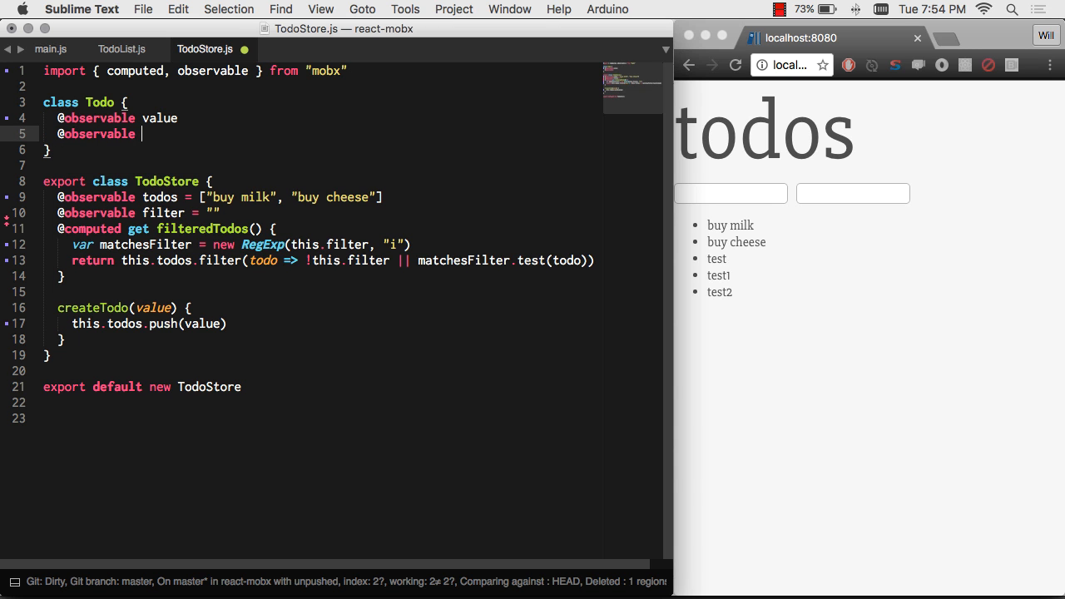
{"action": "type", "text": "id"}
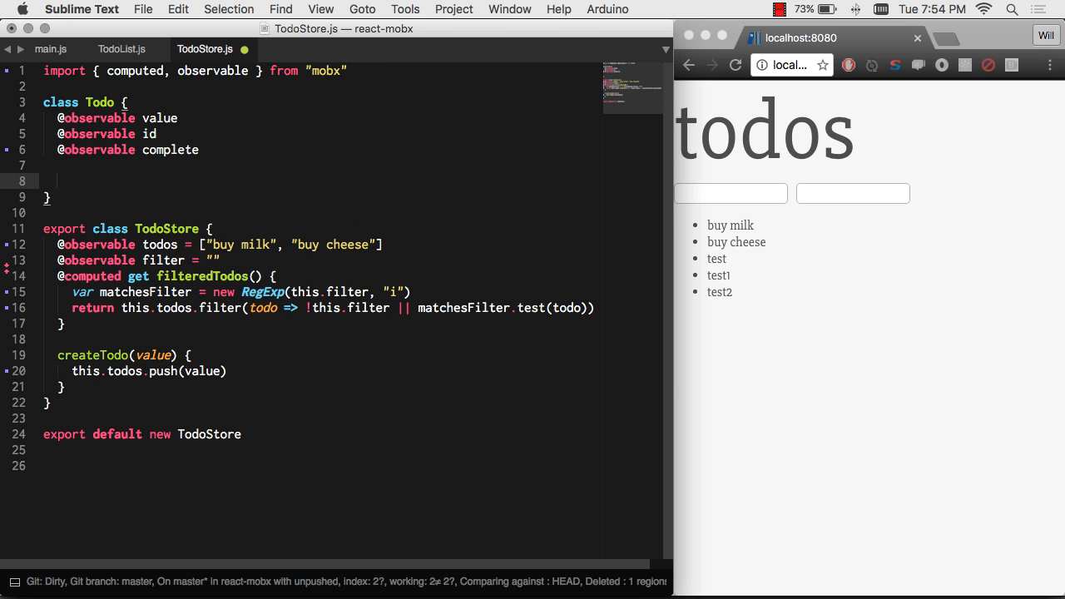
{"action": "type", "text": "constructor(value) {"}
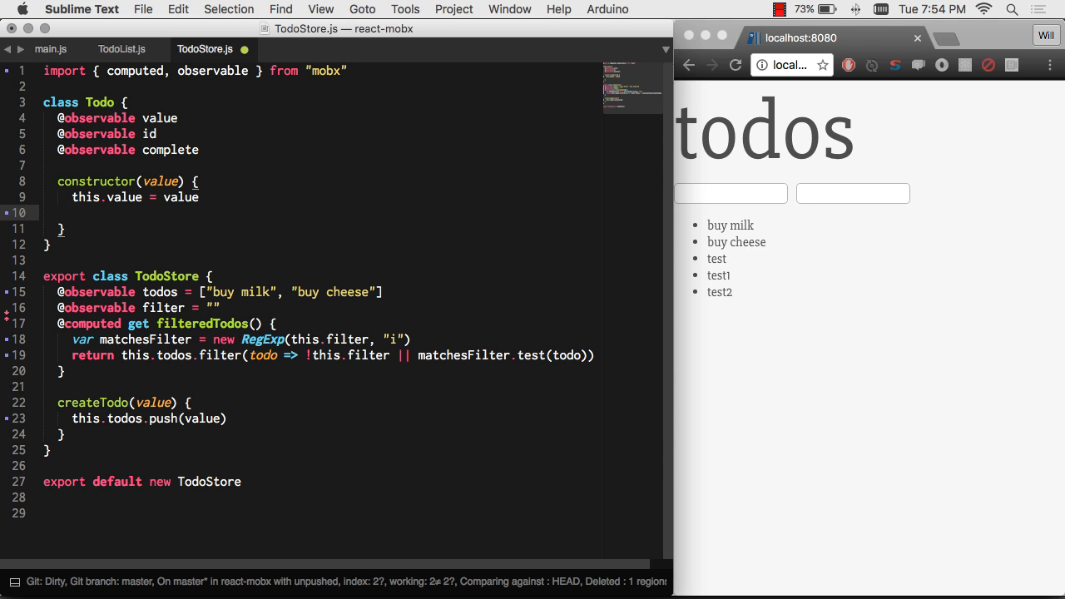
{"action": "type", "text": "this.id = Date.now("}
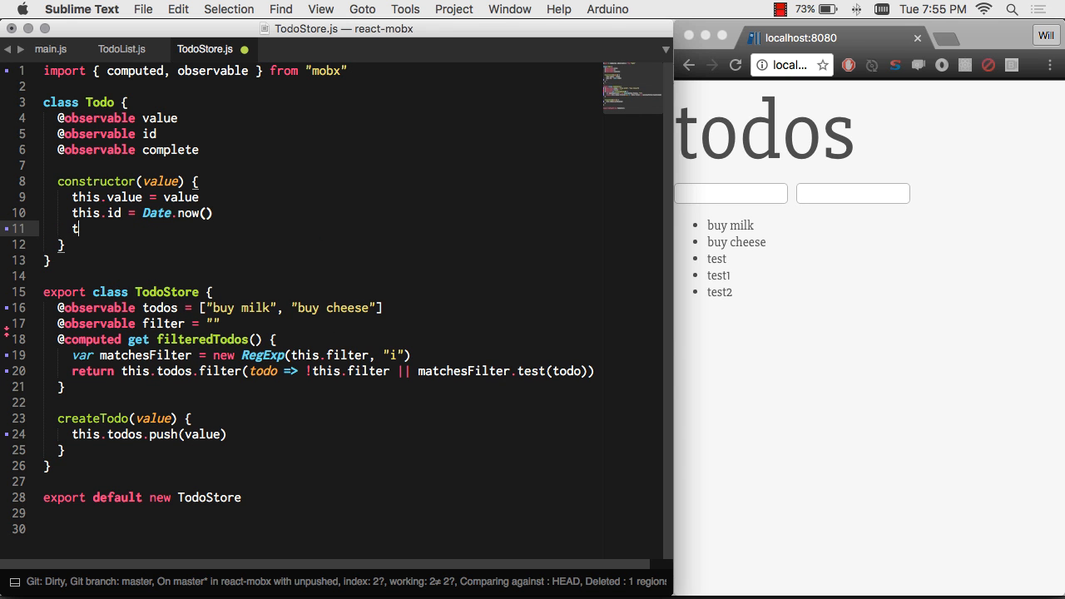
{"action": "type", "text": "his.complete = false"}
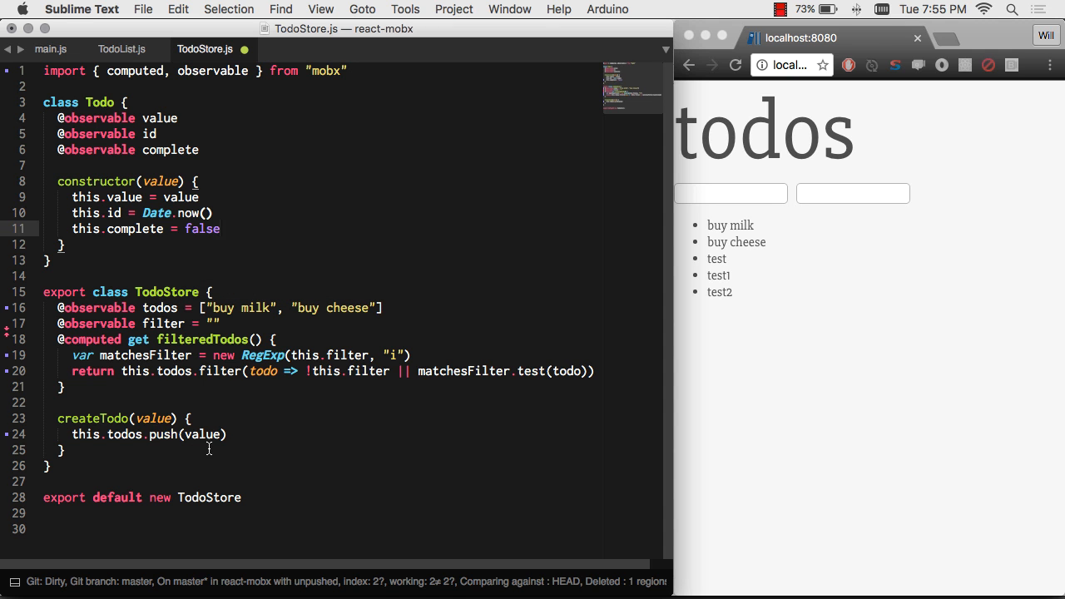
- Make createTodo push new Todo(value) objects, then try adding a todo in the app
{"action": "double_click", "coordinate": [206, 435]}
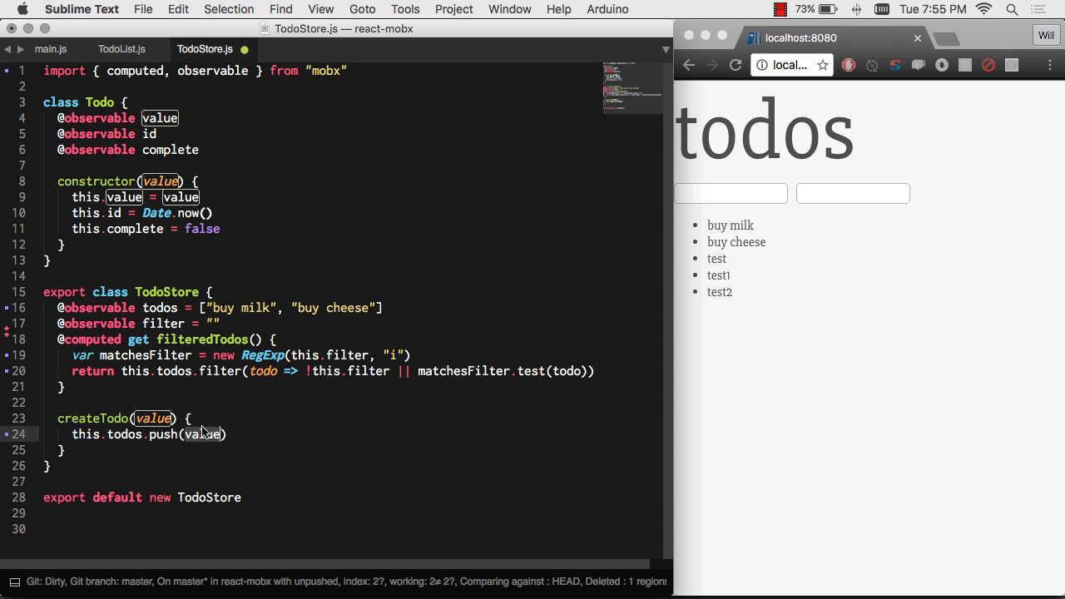
{"action": "mouse_move", "coordinate": [198, 436]}
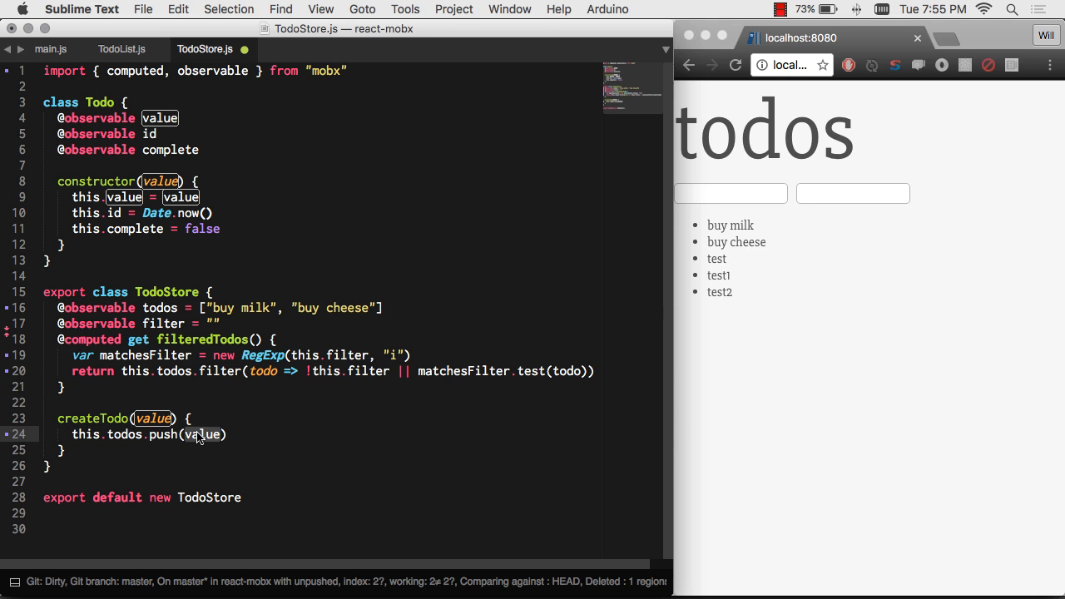
{"action": "type", "text": "new Todo(va"}
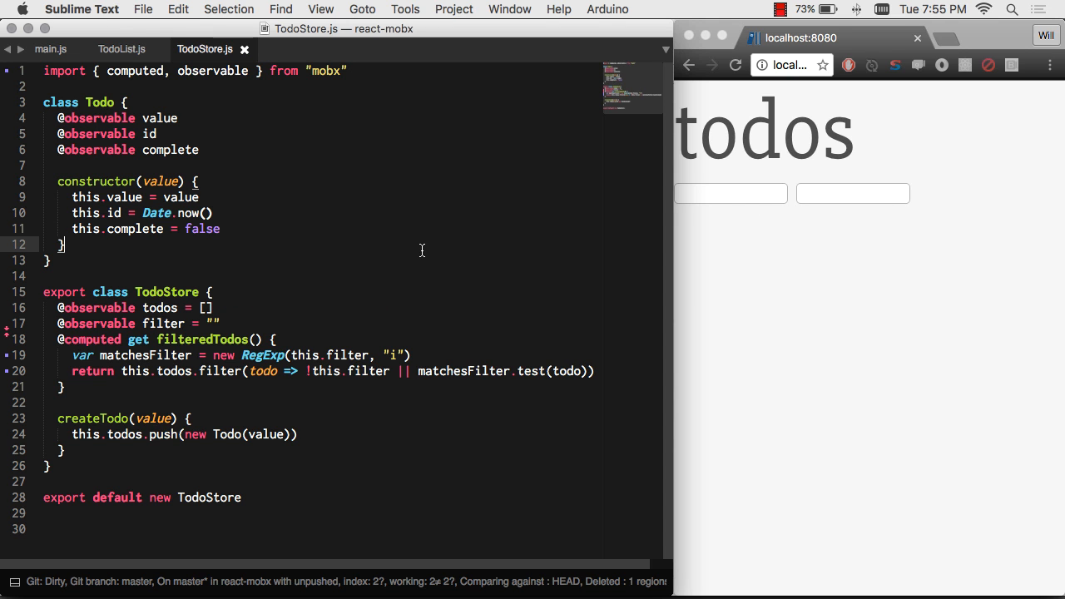
{"action": "left_click", "coordinate": [731, 193]}
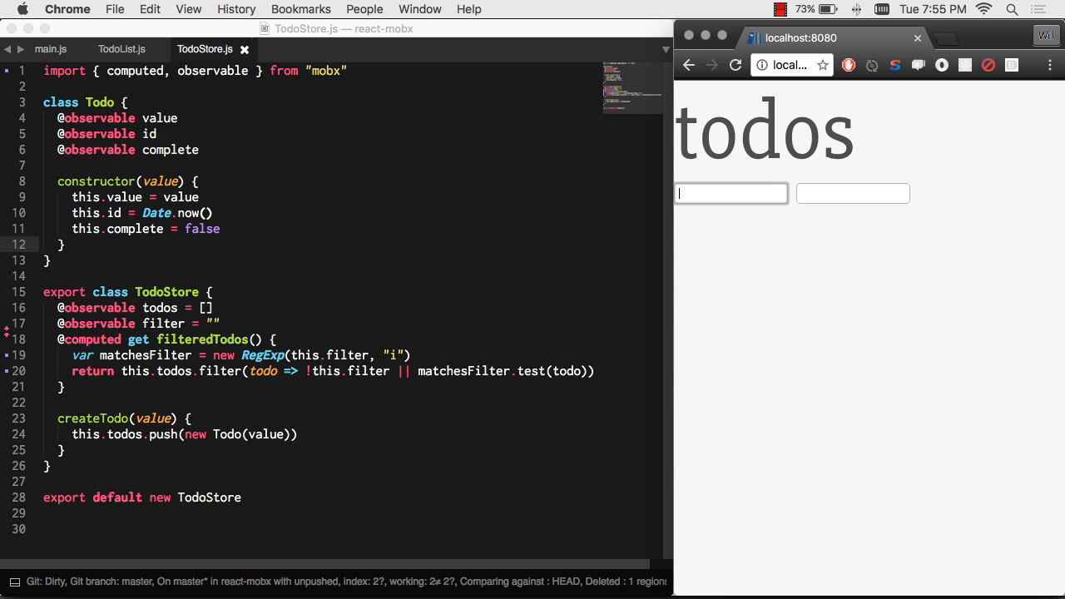
{"action": "mouse_move", "coordinate": [323, 152]}
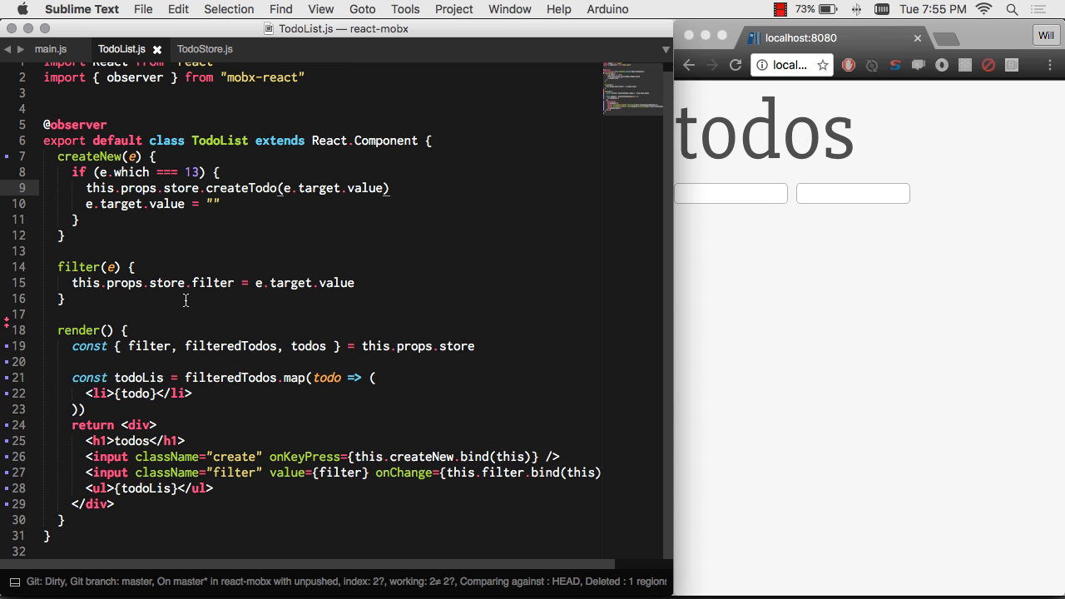
{"action": "mouse_move", "coordinate": [286, 357]}
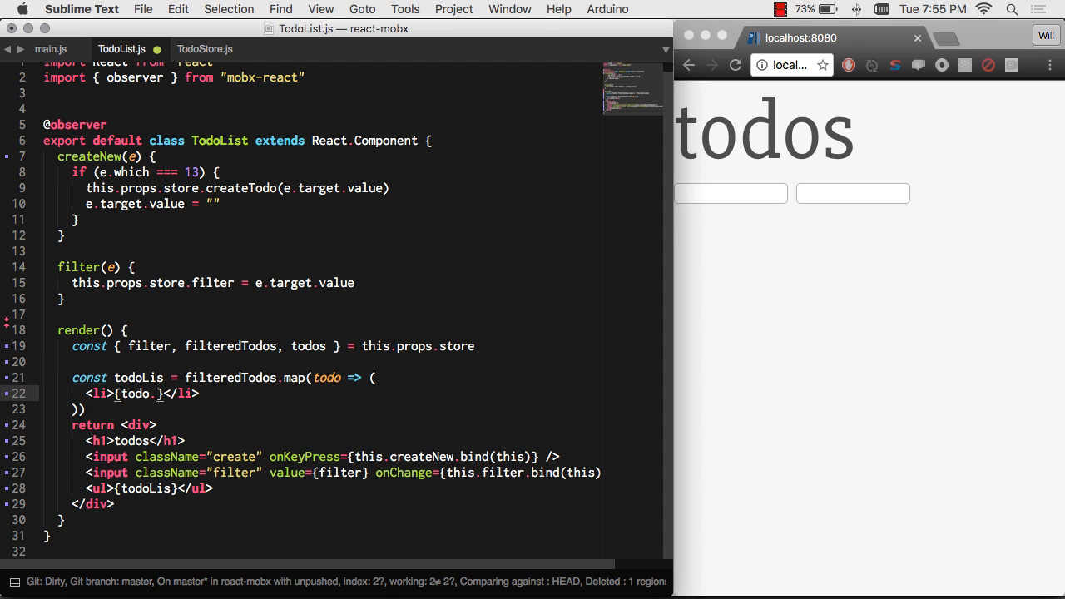
- Render each item as <li key={todo.id}>{todo.value}</li> and test by adding 'test' todos
{"action": "type", "text": "value"}
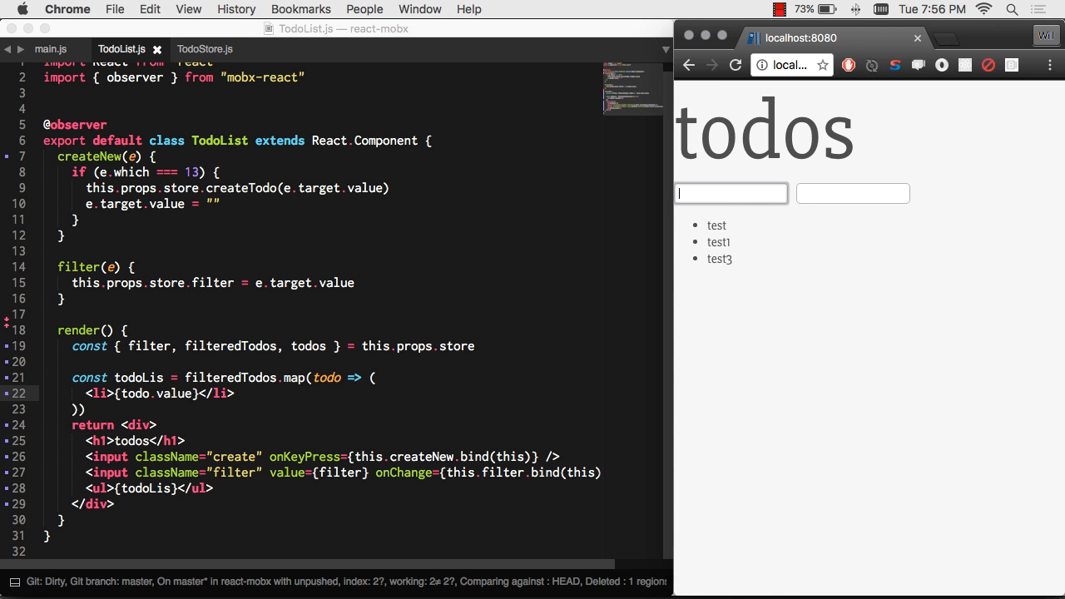
{"action": "mouse_move", "coordinate": [114, 394]}
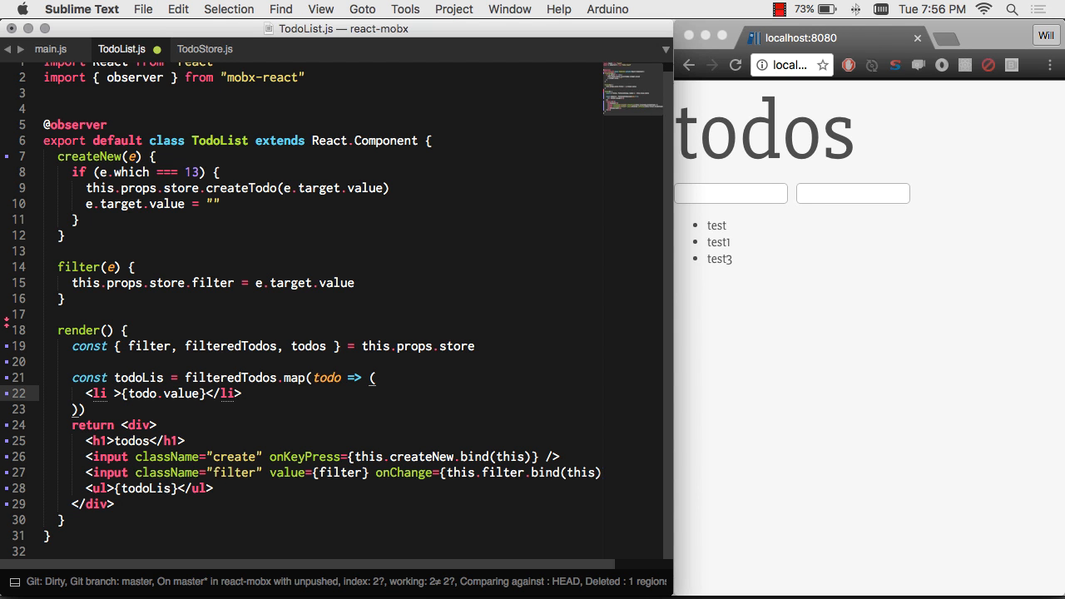
{"action": "type", "text": "ky"}
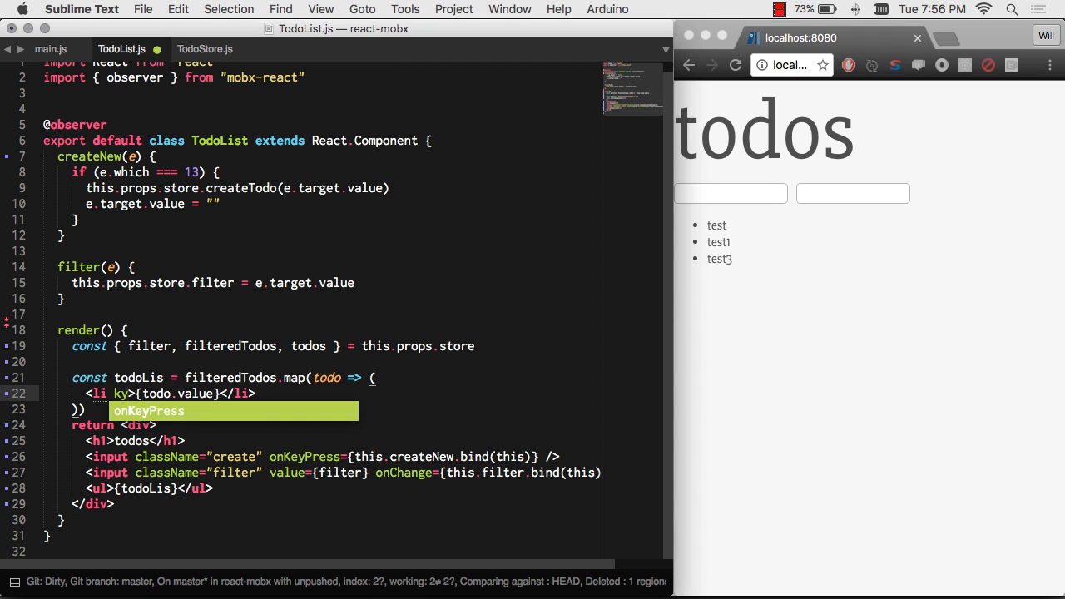
{"action": "left_click", "coordinate": [731, 193]}
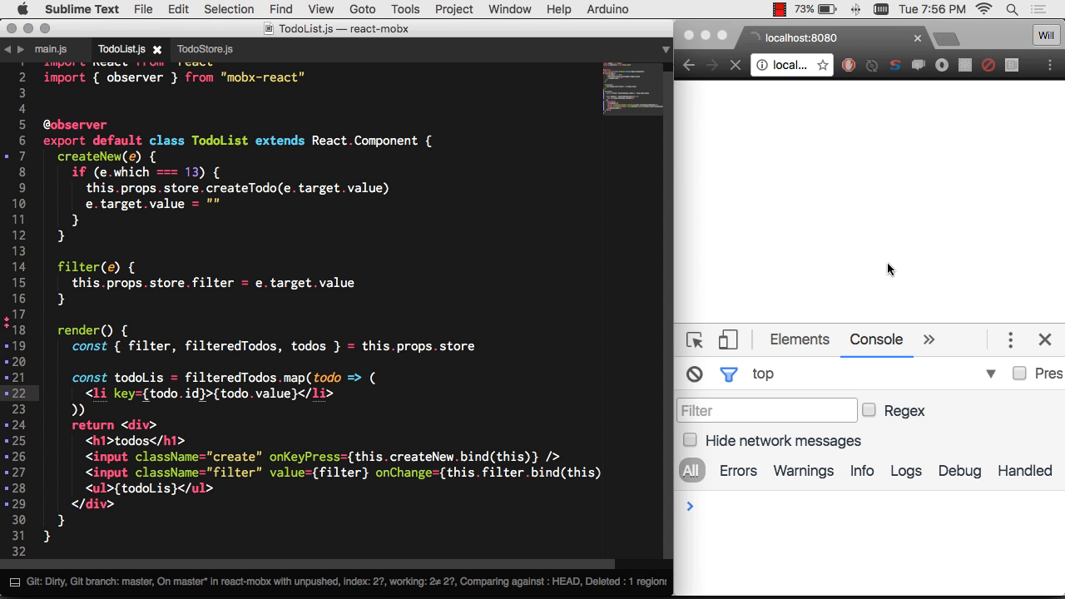
{"action": "type", "text": "tes"}
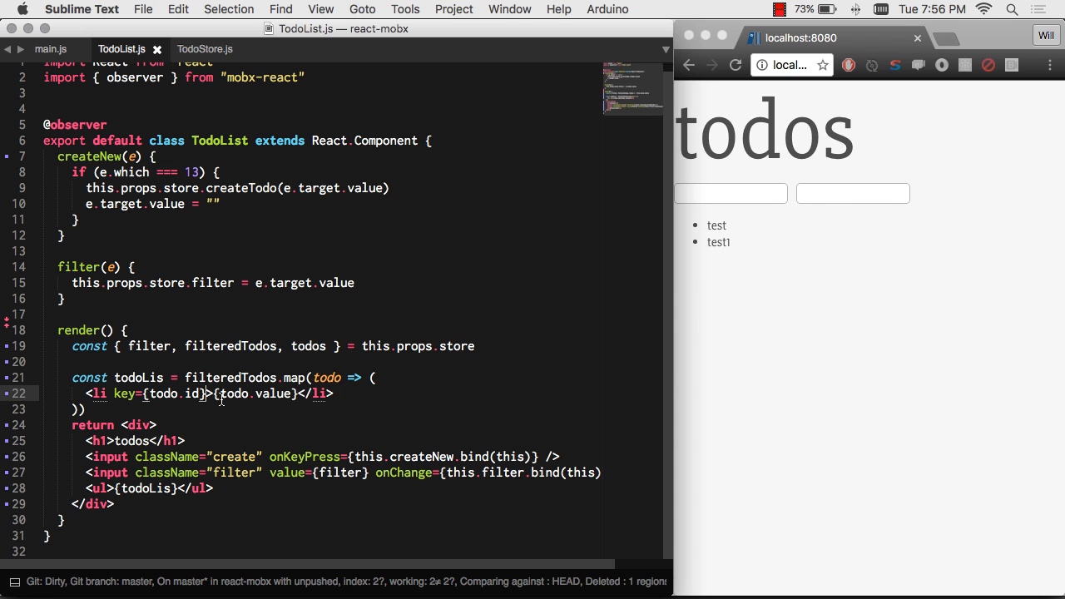
- Insert a checkbox before each todo value with value and checked bound to todo.complete
{"action": "key", "text": "Enter"}
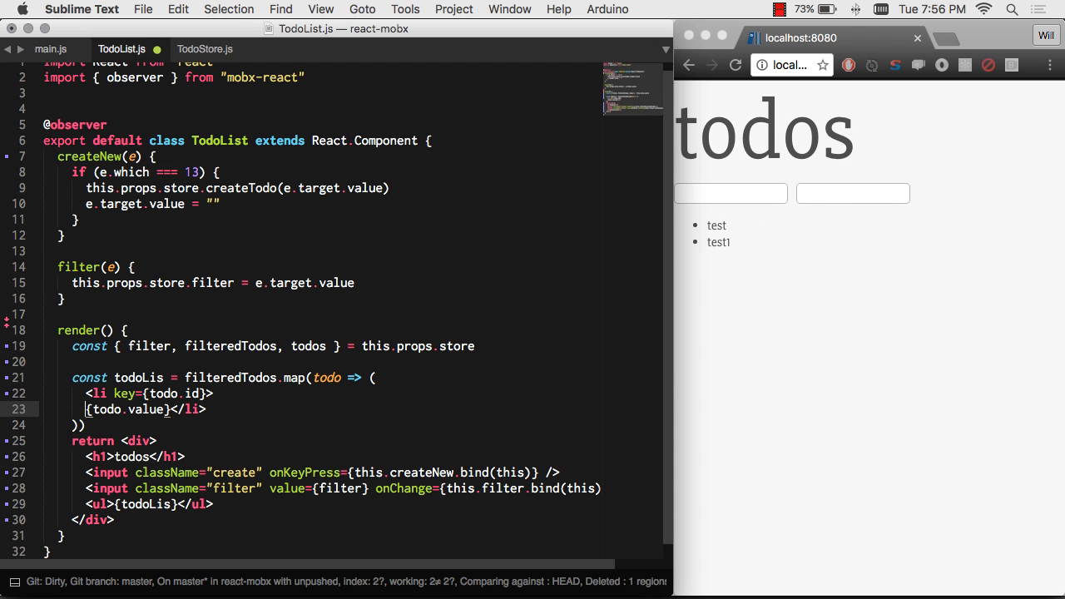
{"action": "type", "text": "<input"}
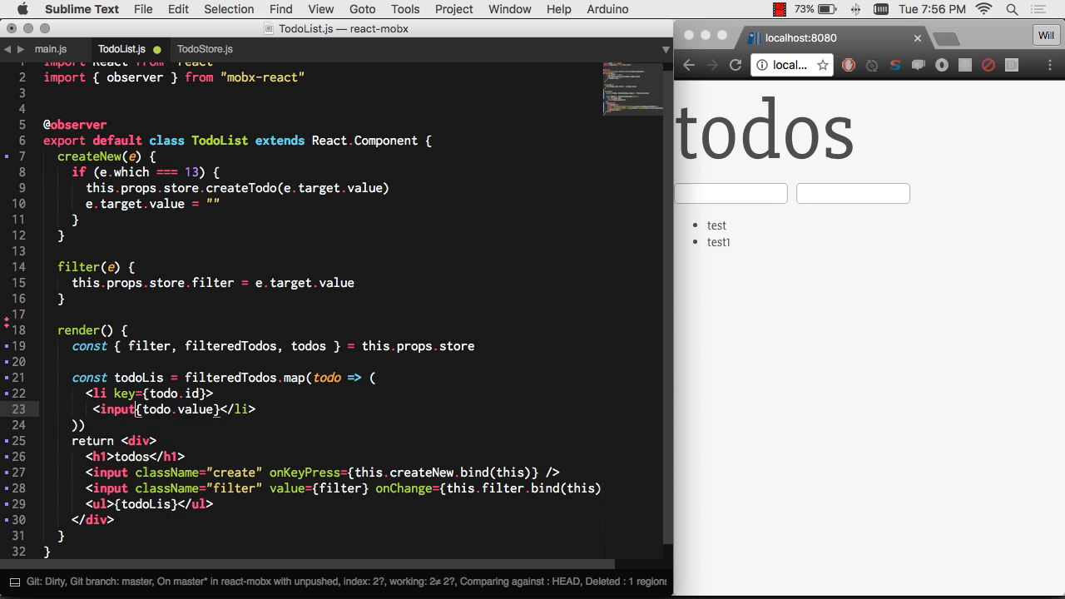
{"action": "type", "text": "type=\"checkbox\" />"}
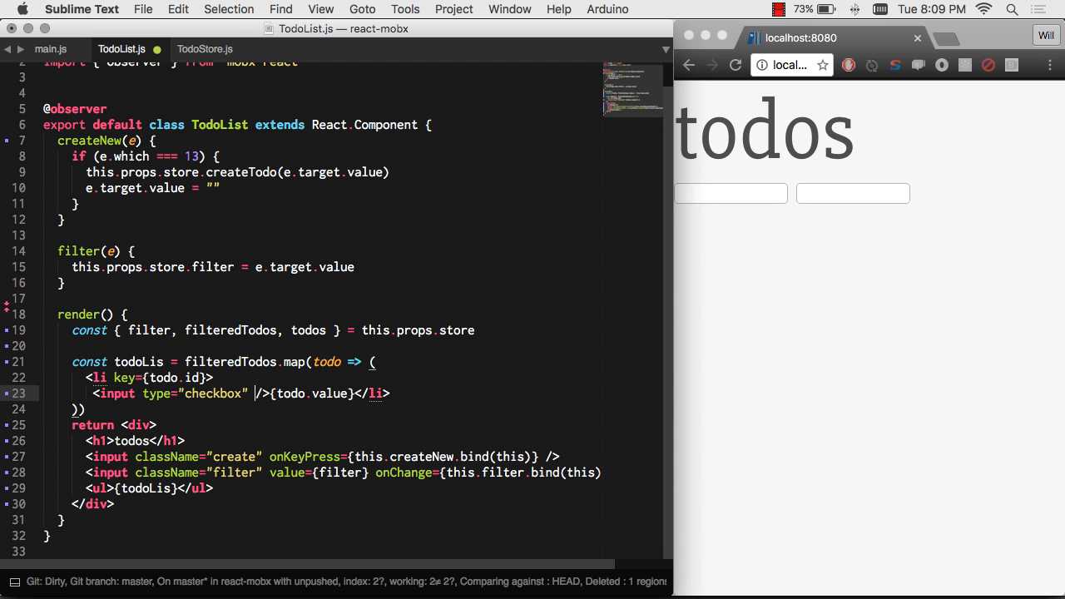
{"action": "type", "text": "value={"}
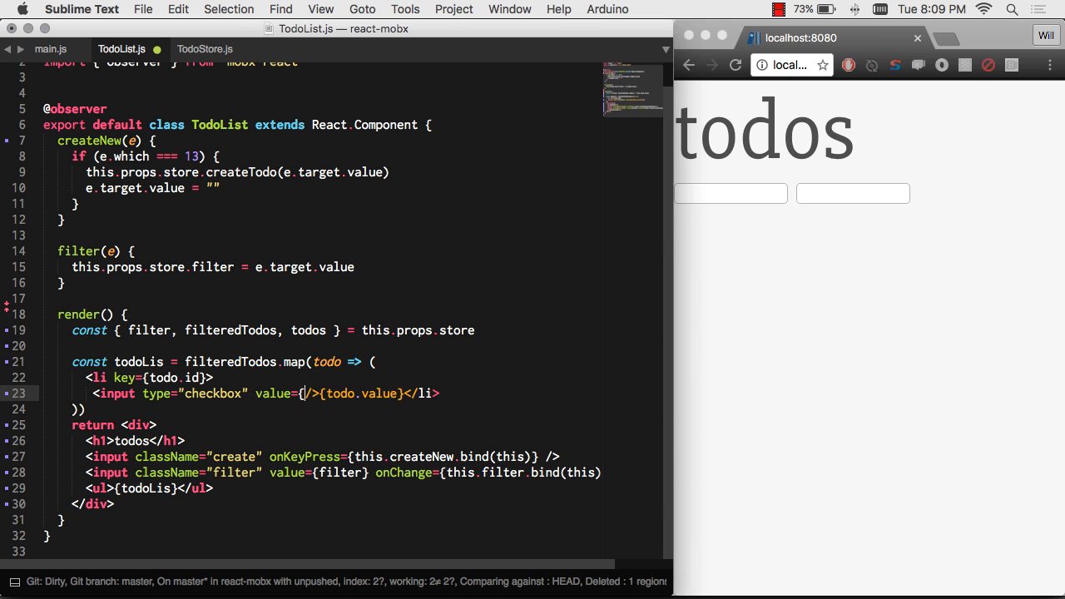
{"action": "type", "text": "todo.complete"}
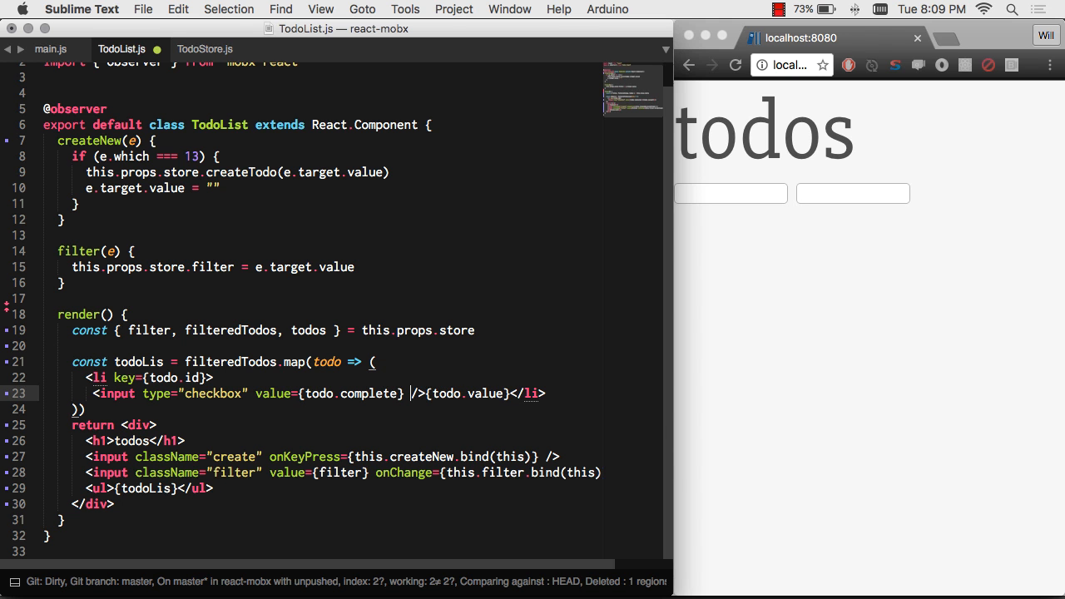
{"action": "type", "text": "checked={todo.comp"}
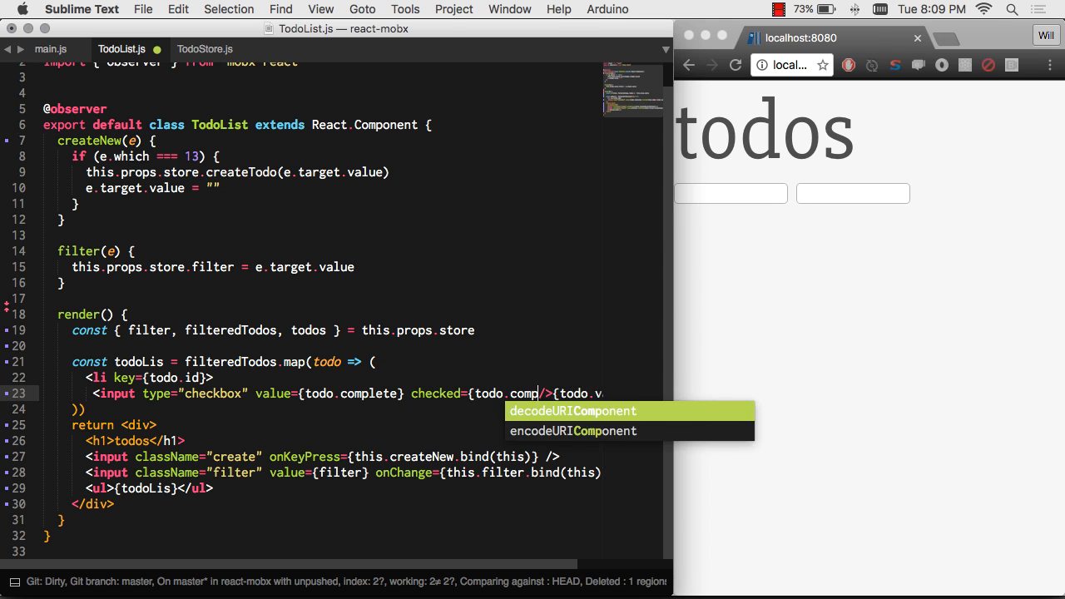
{"action": "key", "text": "Tab"}
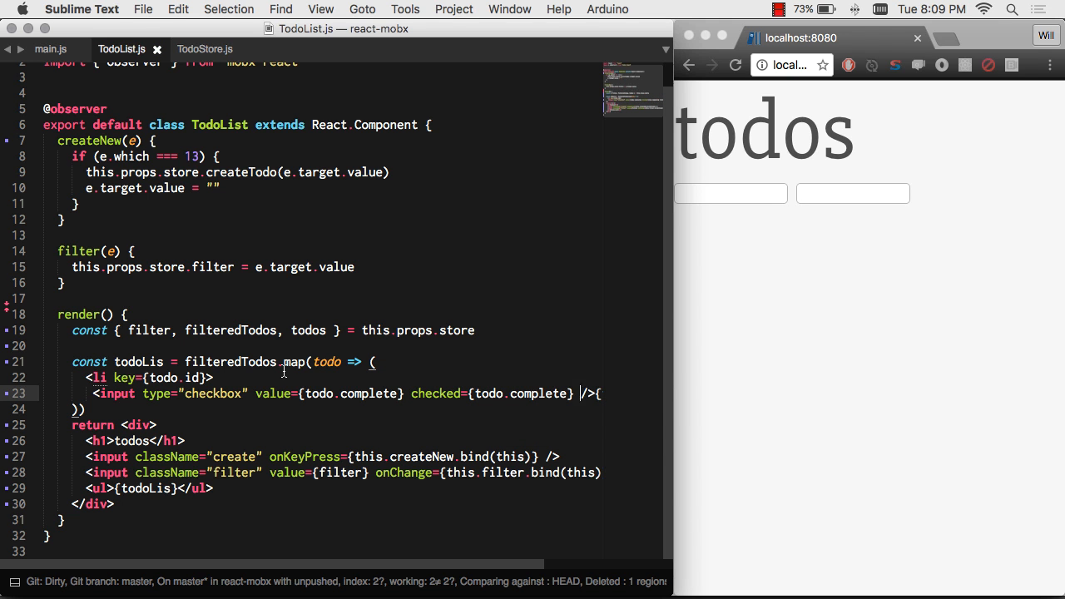
{"action": "mouse_move", "coordinate": [470, 225]}
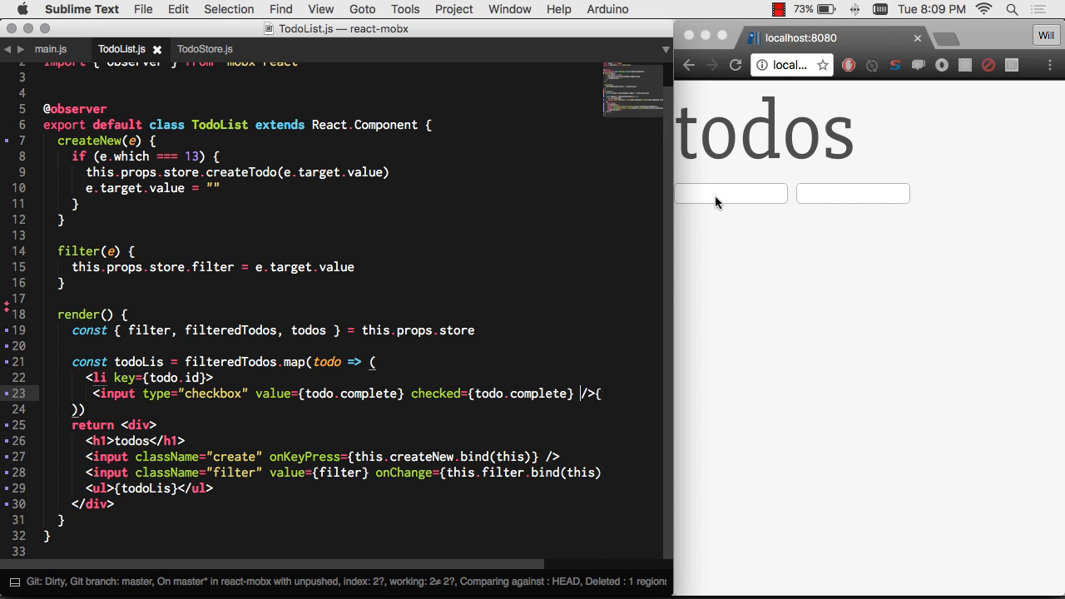
{"action": "left_click", "coordinate": [204, 49]}
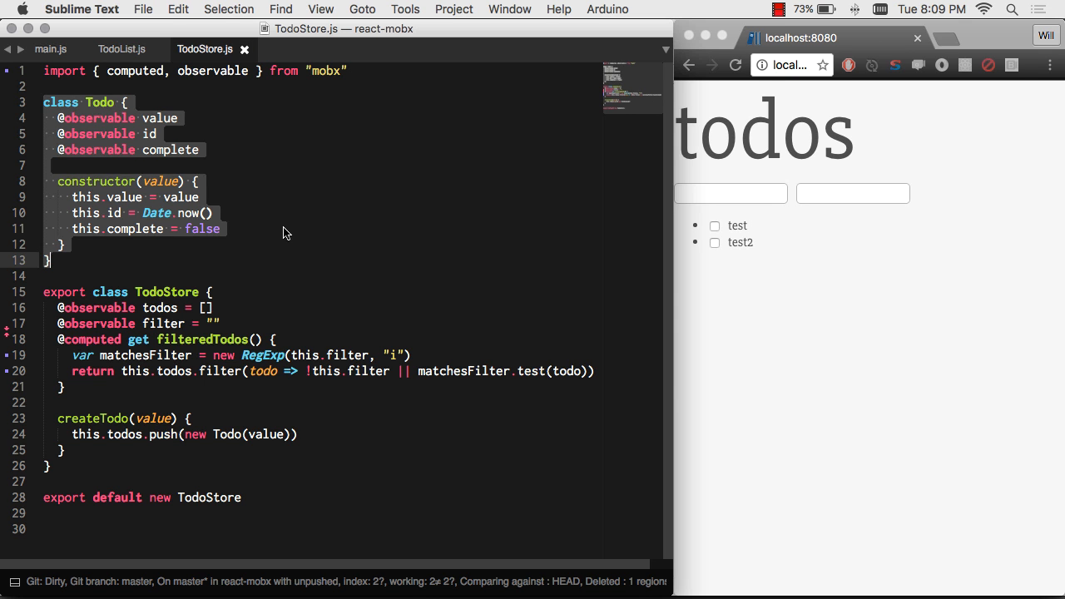
- Change the Todo constructor default to this.complete = true and add a test todo
{"action": "type", "text": "t"}
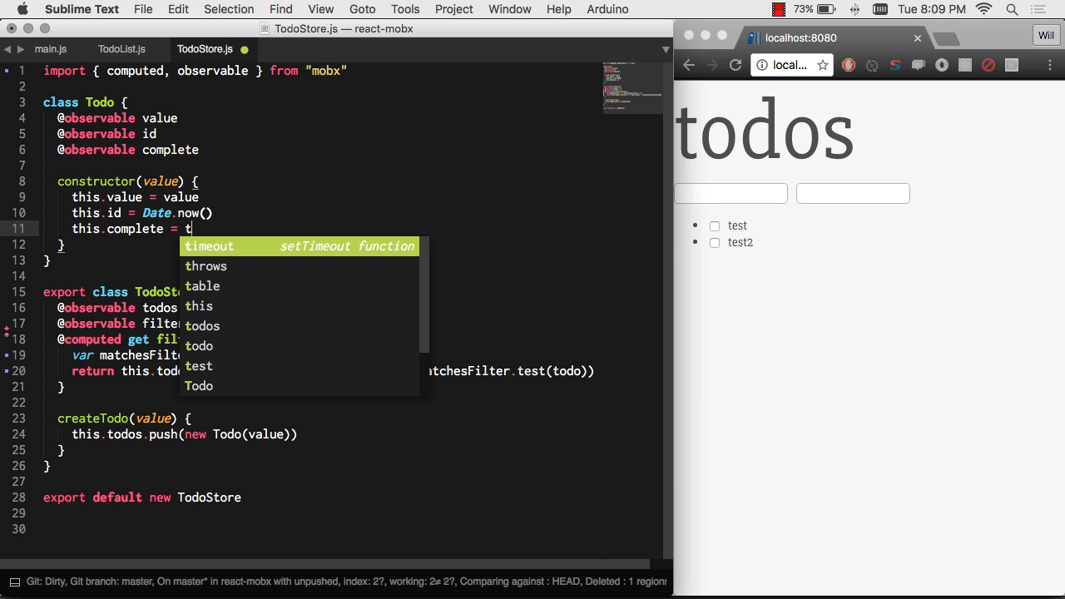
{"action": "type", "text": "rue"}
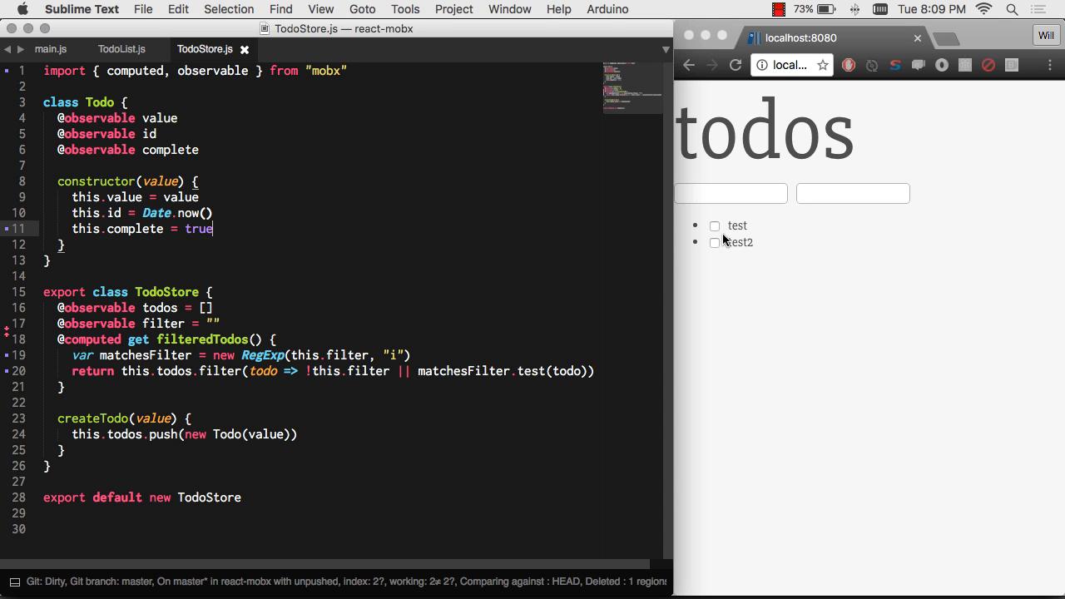
{"action": "type", "text": "te} checked={todo.complete} />{"}
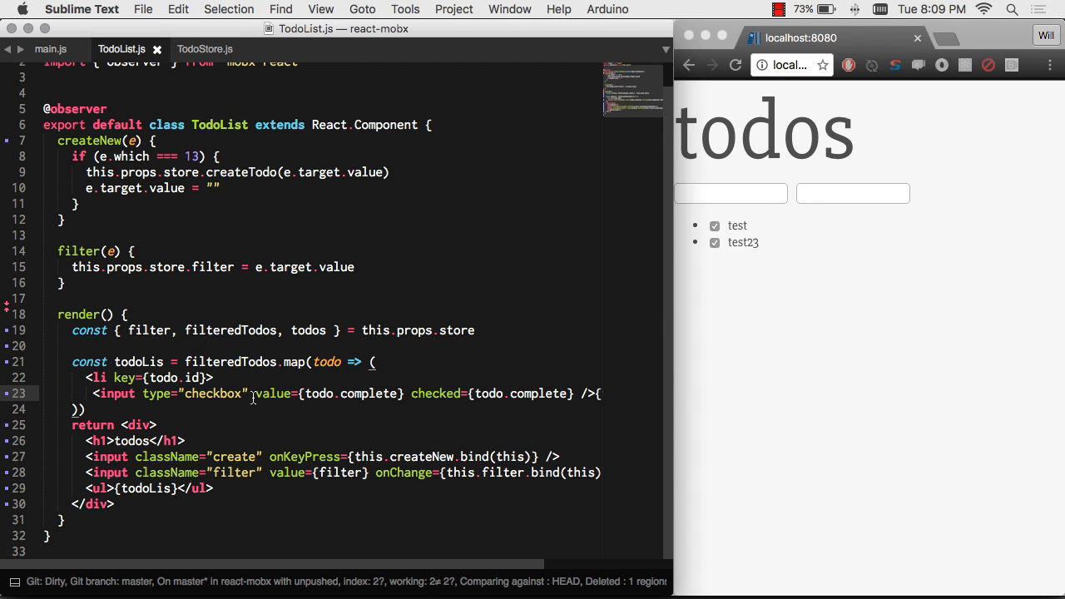
- Add onChange={this.toggleComplete.bind(this, todo)} to each todo's checkbox
{"action": "type", "text": "onChange={this.toggleComplete"}
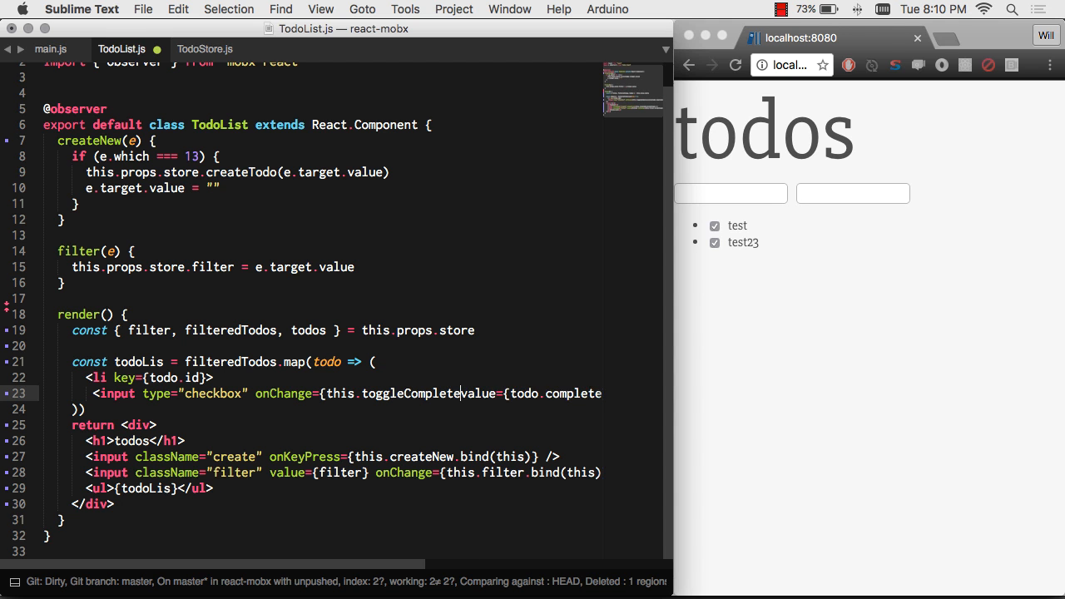
{"action": "type", "text": ".bind()}"}
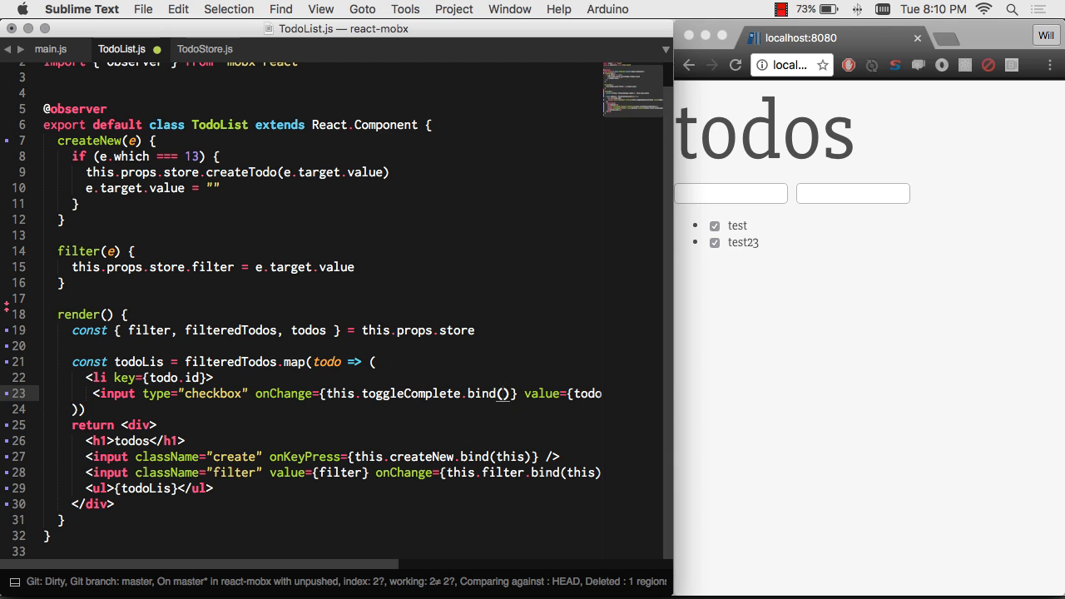
{"action": "type", "text": "this,"}
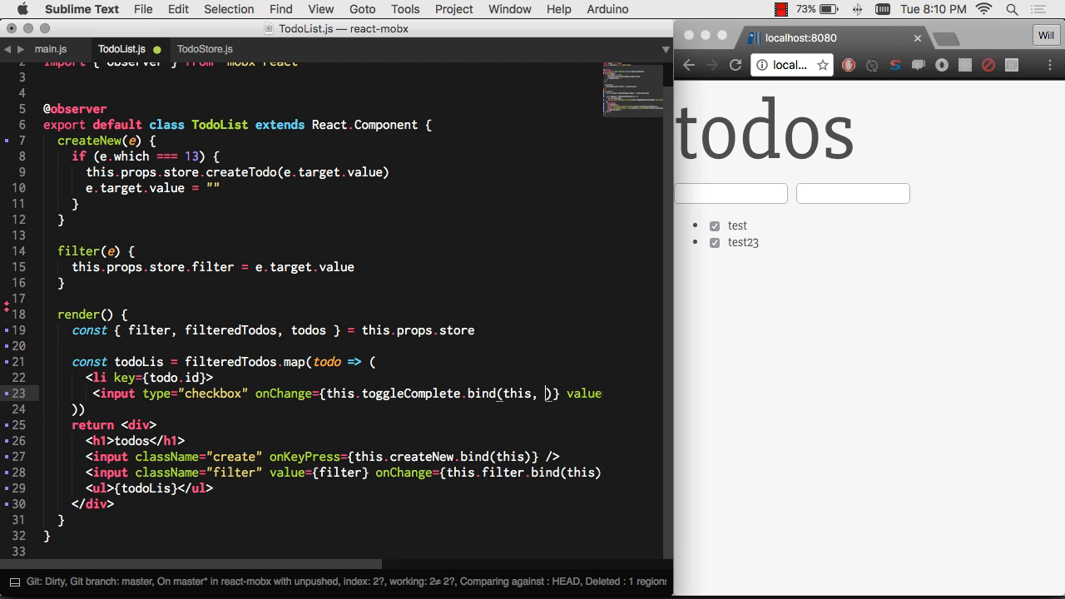
{"action": "type", "text": "todo"}
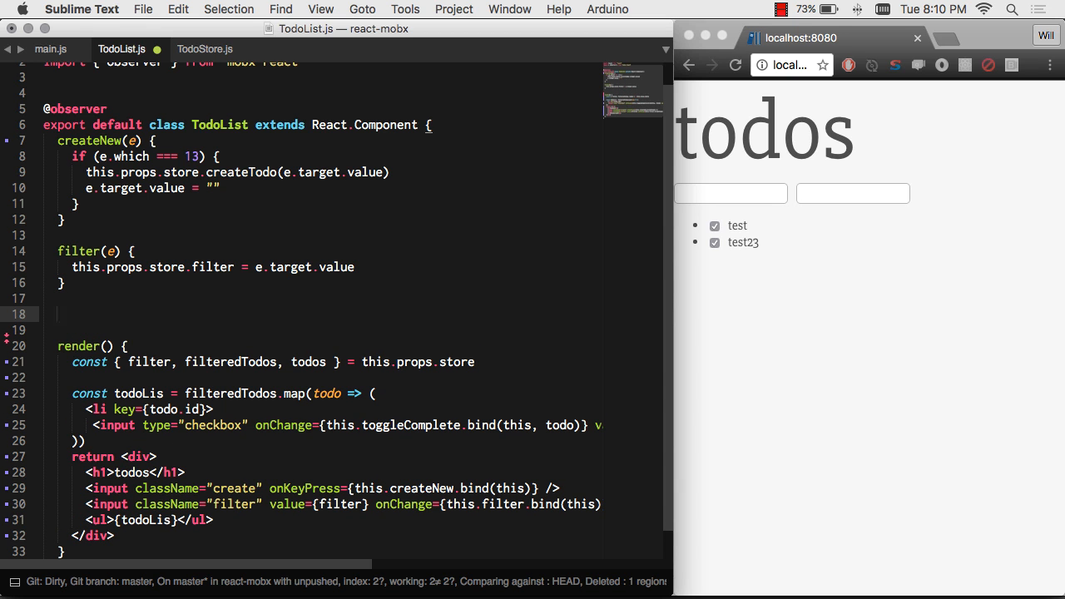
{"action": "type", "text": "toggleComplete"}
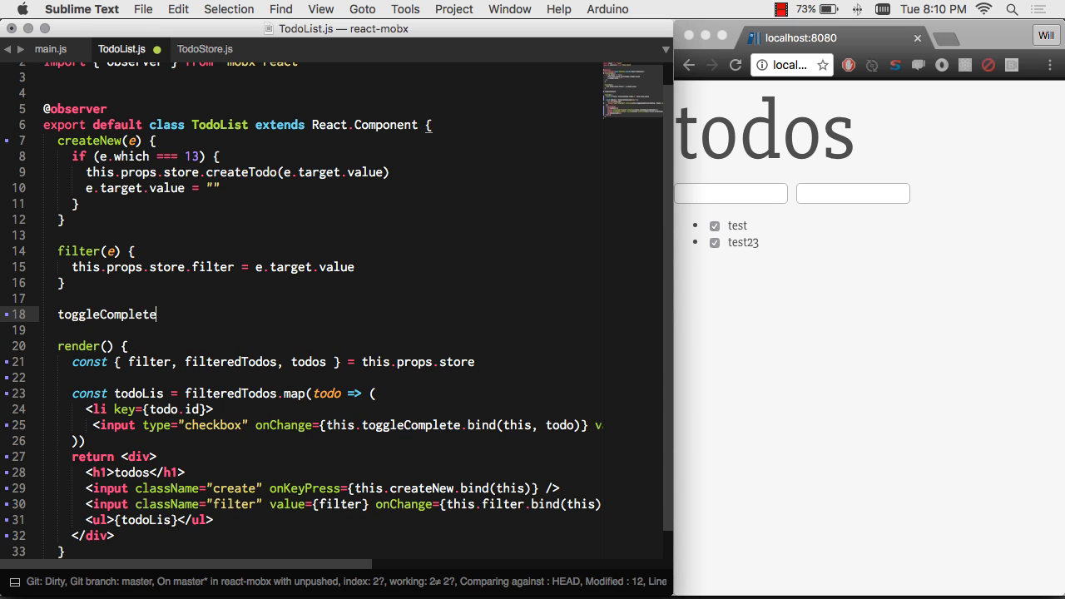
- Define toggleComplete(todo) setting todo.complete = !todo.complete
{"action": "type", "text": "(togo) {"}
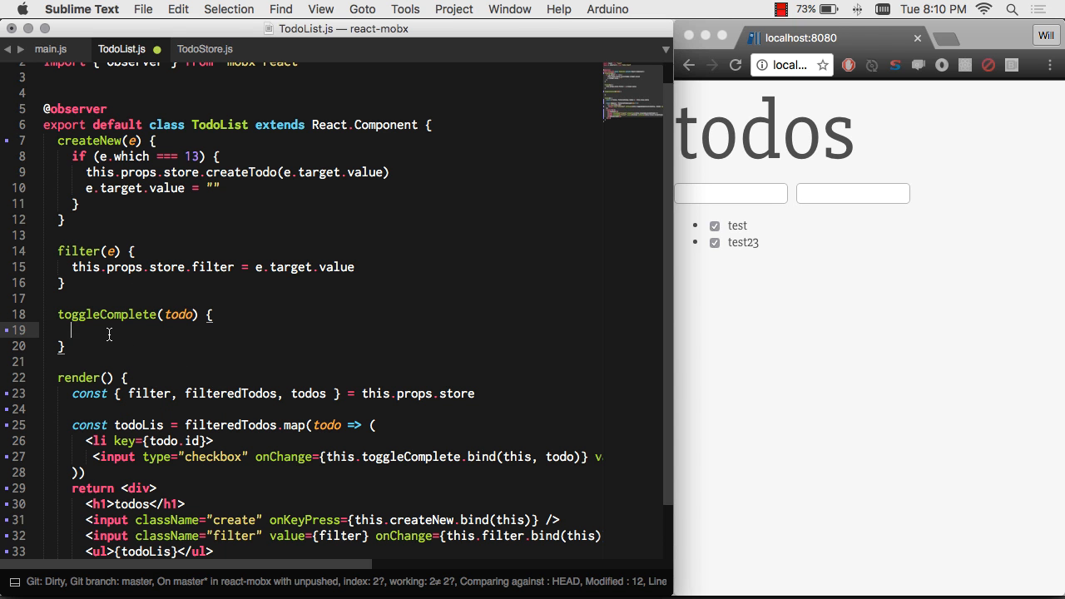
{"action": "mouse_move", "coordinate": [329, 457]}
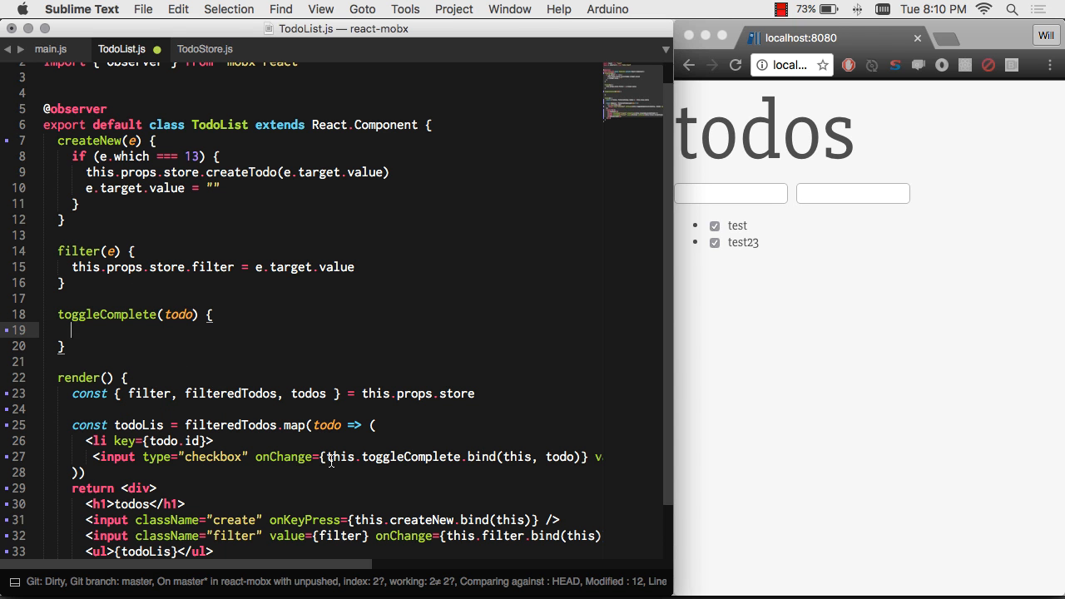
{"action": "left_click", "coordinate": [254, 456]}
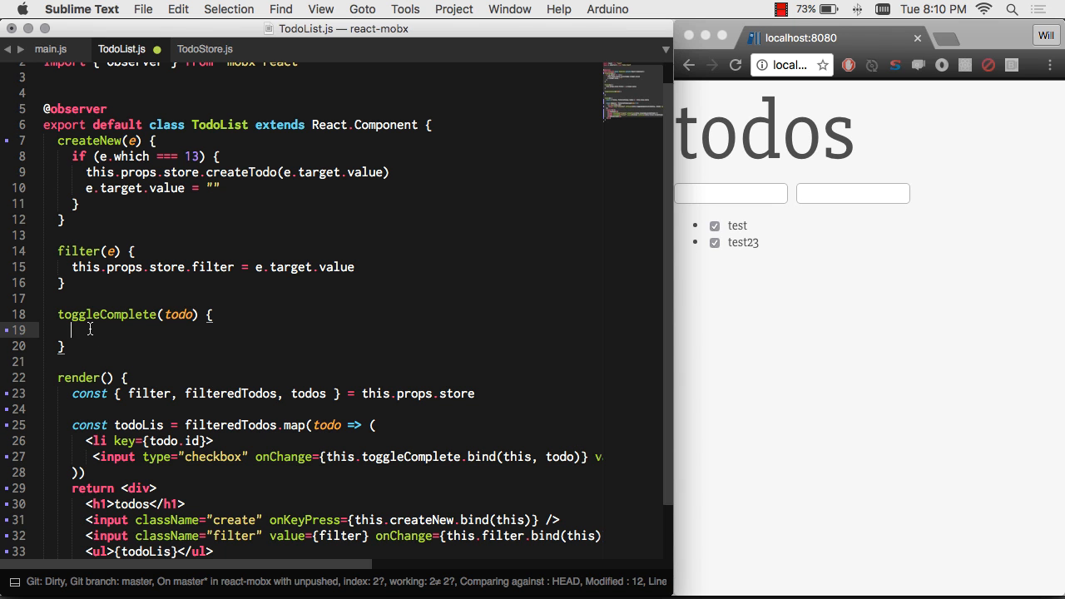
{"action": "type", "text": "todo.complete"}
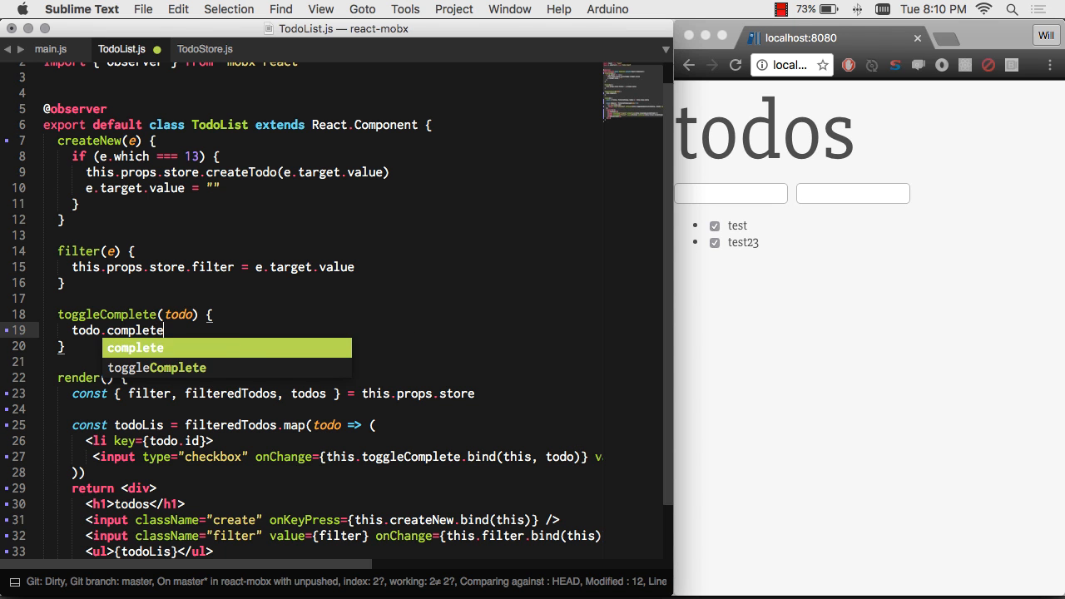
{"action": "type", "text": "= !t"}
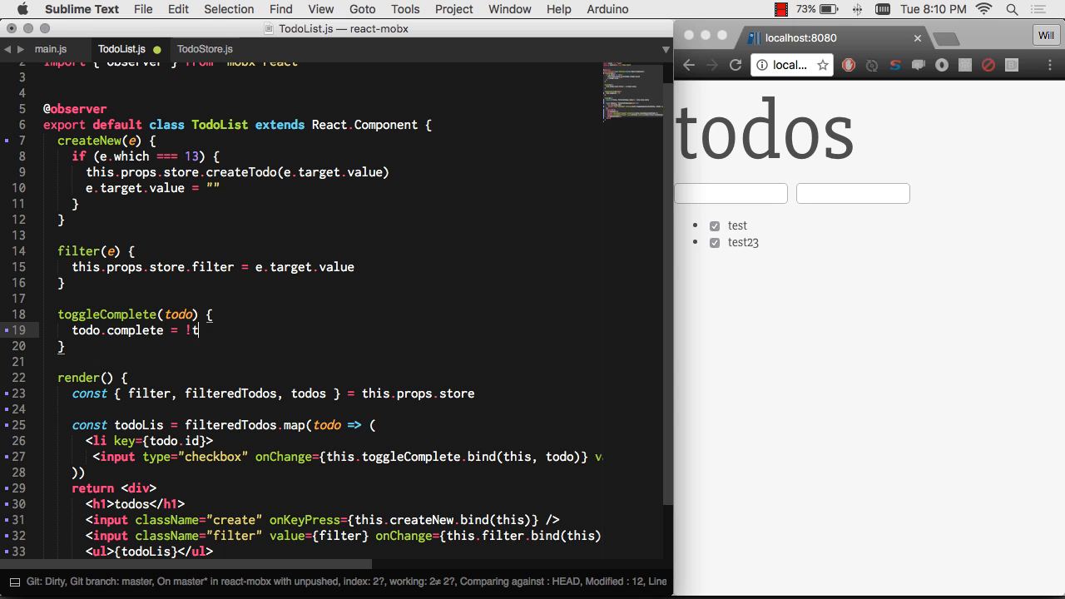
{"action": "type", "text": "todo.comp"}
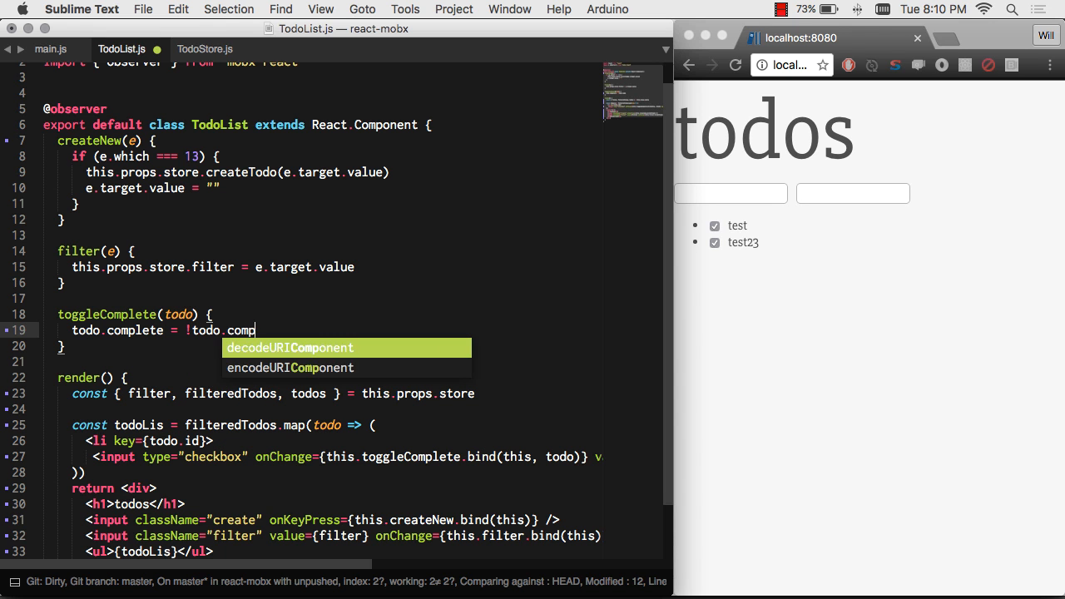
{"action": "type", "text": "lete"}
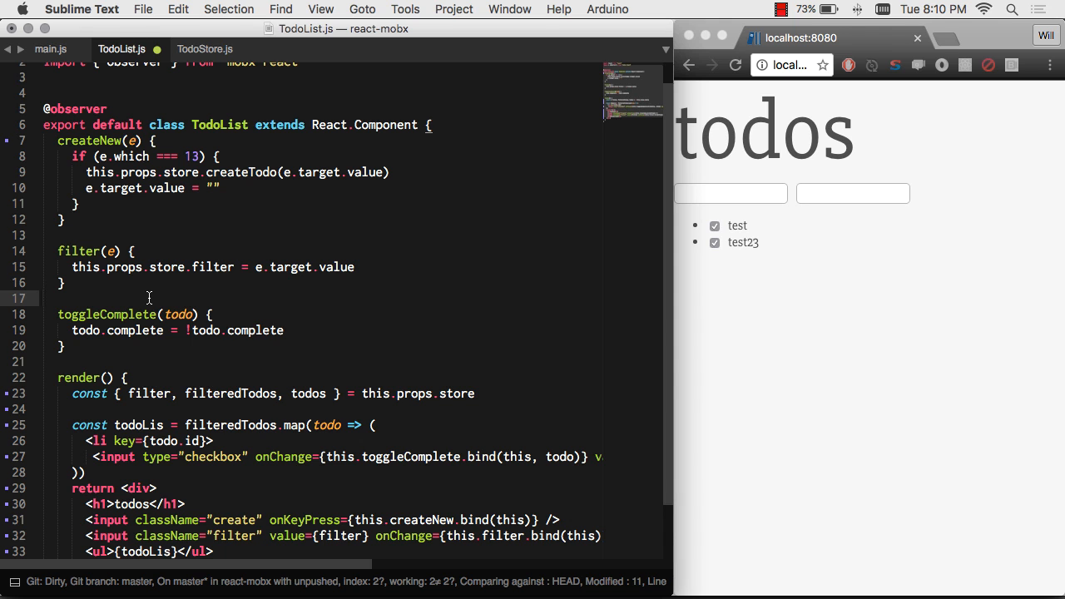
{"action": "mouse_move", "coordinate": [131, 314]}
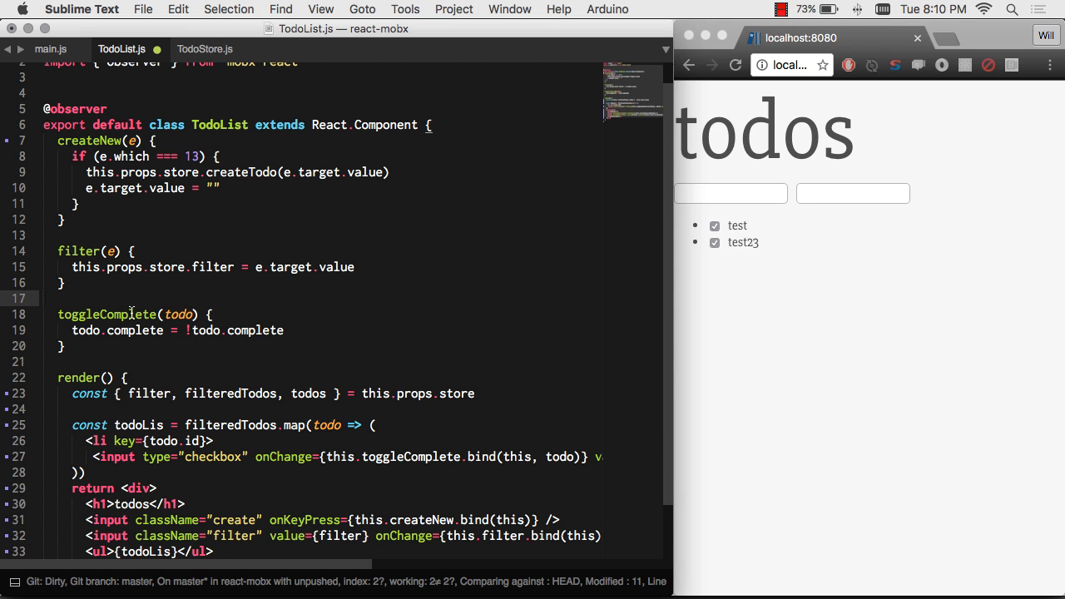
{"action": "left_click", "coordinate": [285, 330]}
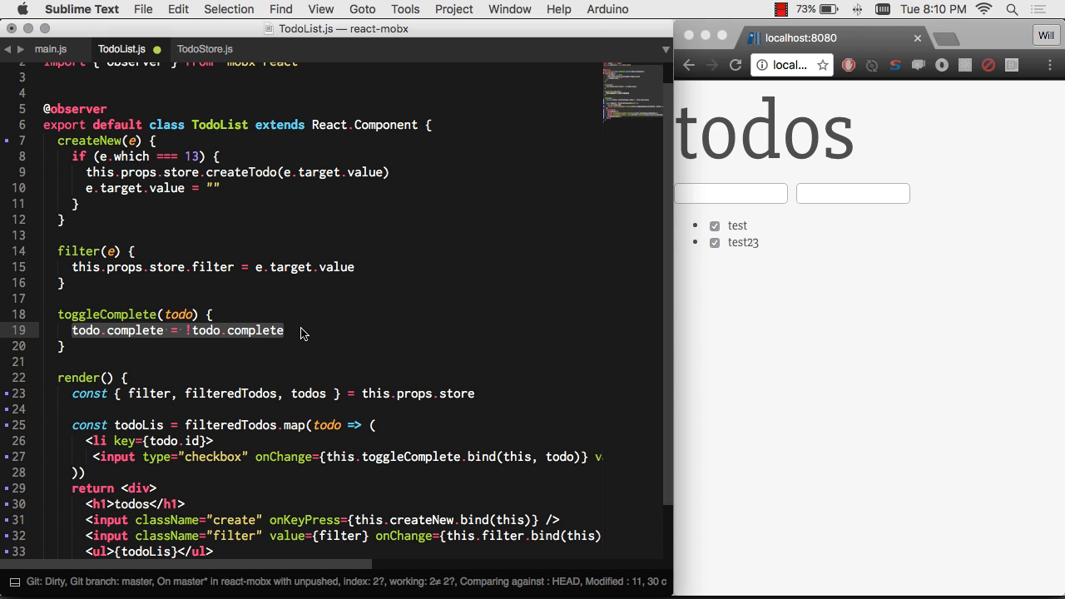
{"action": "left_click", "coordinate": [299, 331]}
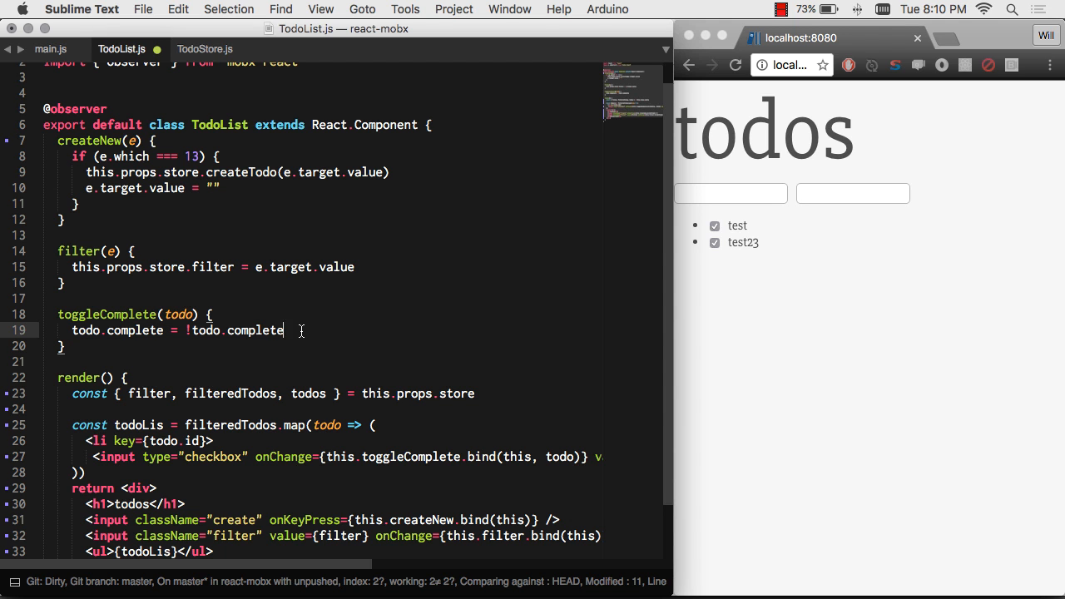
{"action": "mouse_move", "coordinate": [291, 330]}
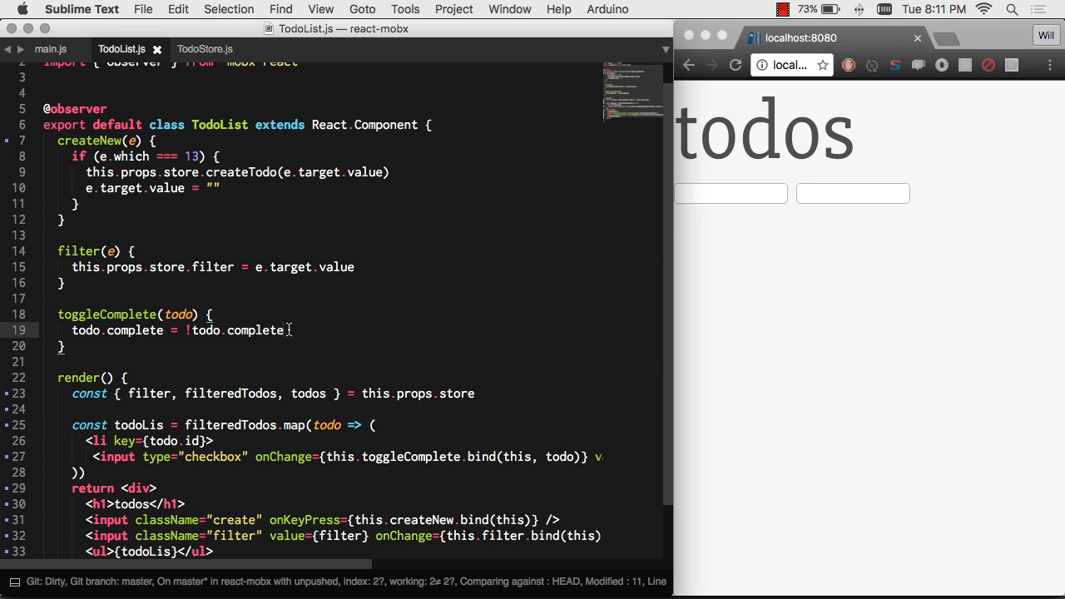
{"action": "mouse_move", "coordinate": [298, 331]}
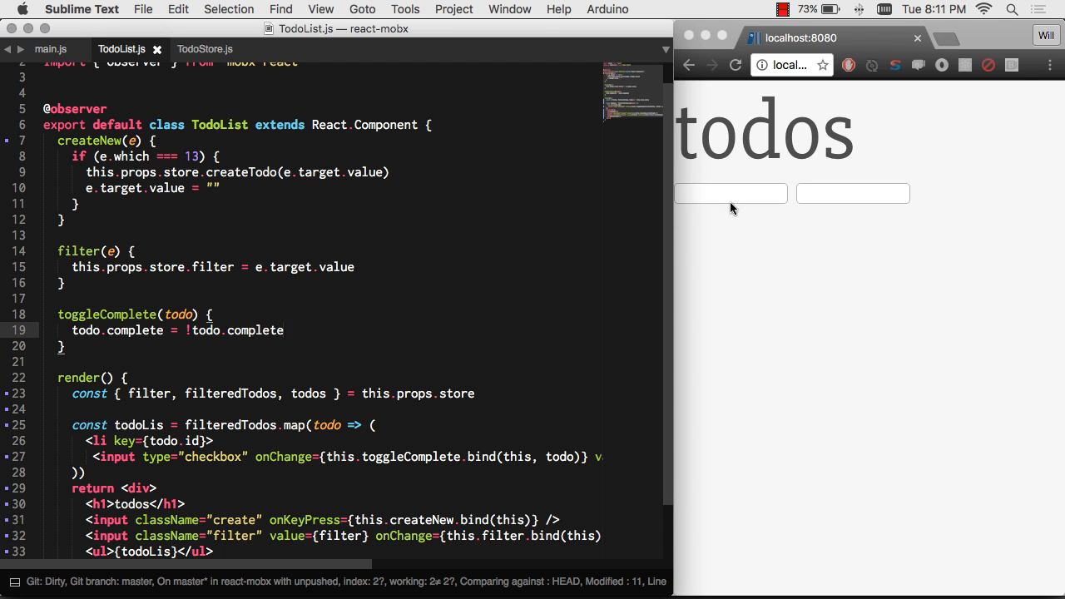
- Set the Todo constructor's default back to this.complete = false
{"action": "type", "text": "this.complete = true"}
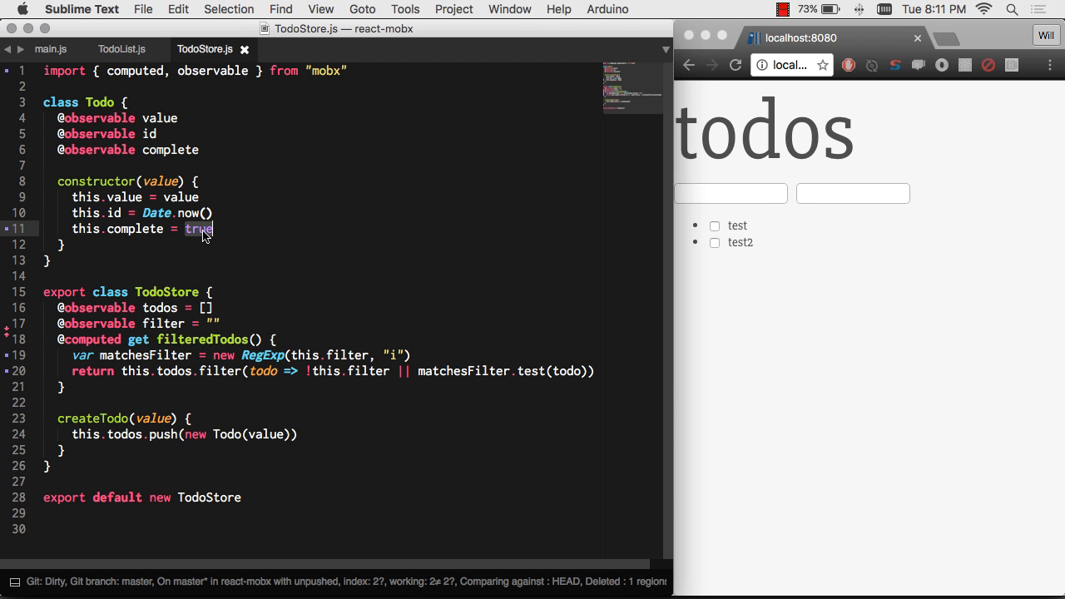
{"action": "type", "text": "false"}
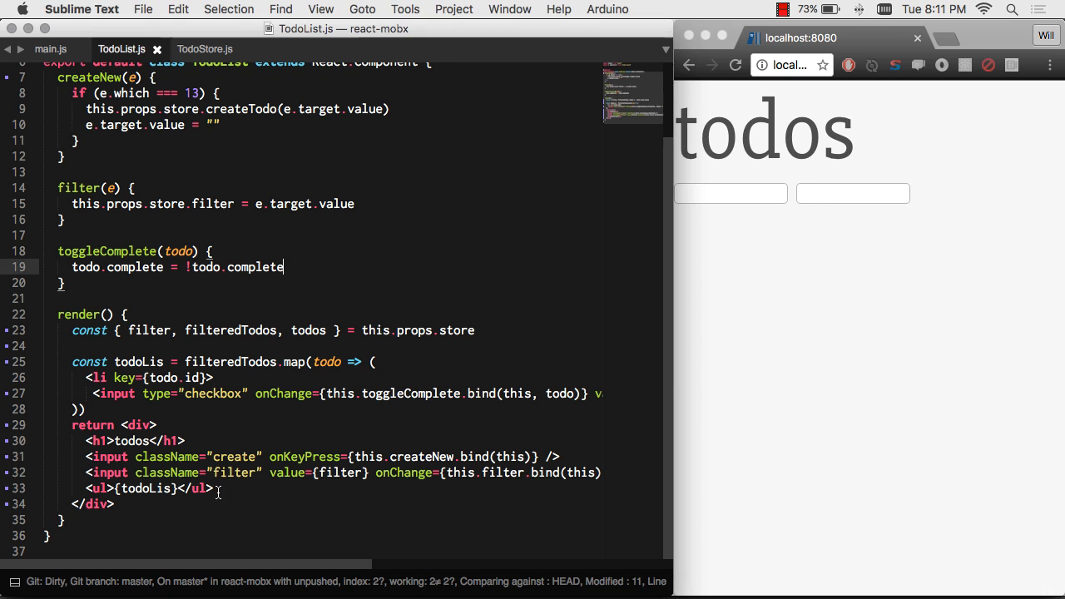
- Add a 'Clear Complete' link whose onClick calls this.props.store.clearComplete
{"action": "type", "text": "<a h"}
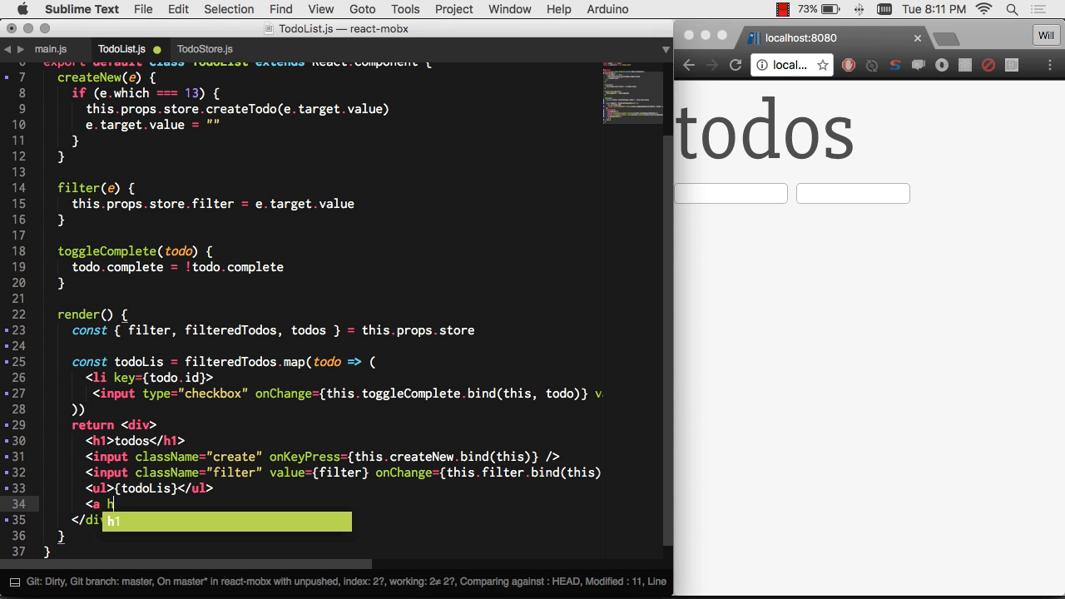
{"action": "type", "text": "href=\"#\" onClick="}
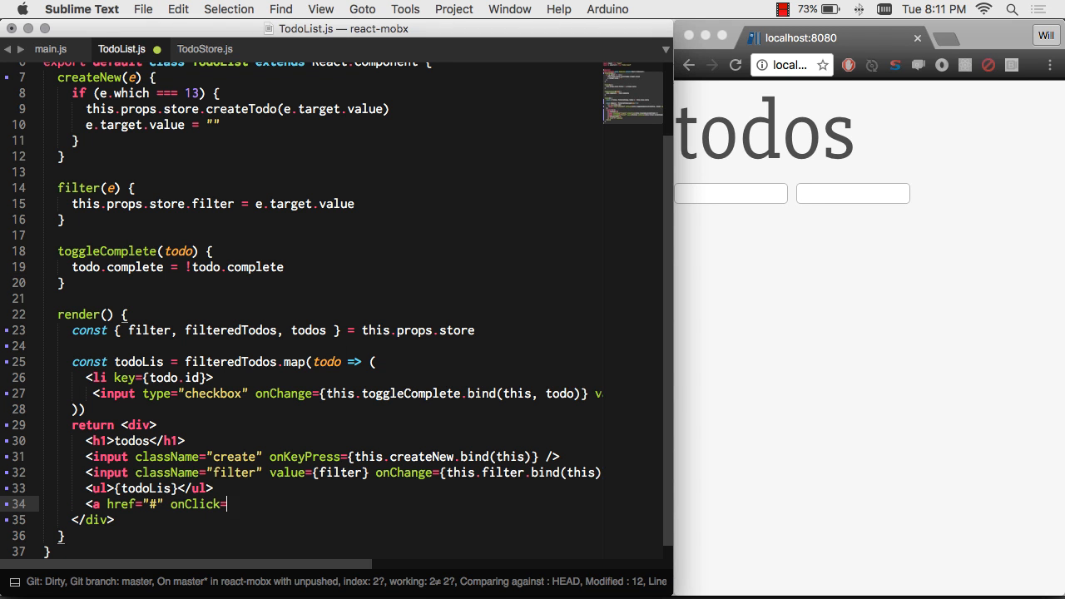
{"action": "type", "text": "{this.props.store.clearCompl"}
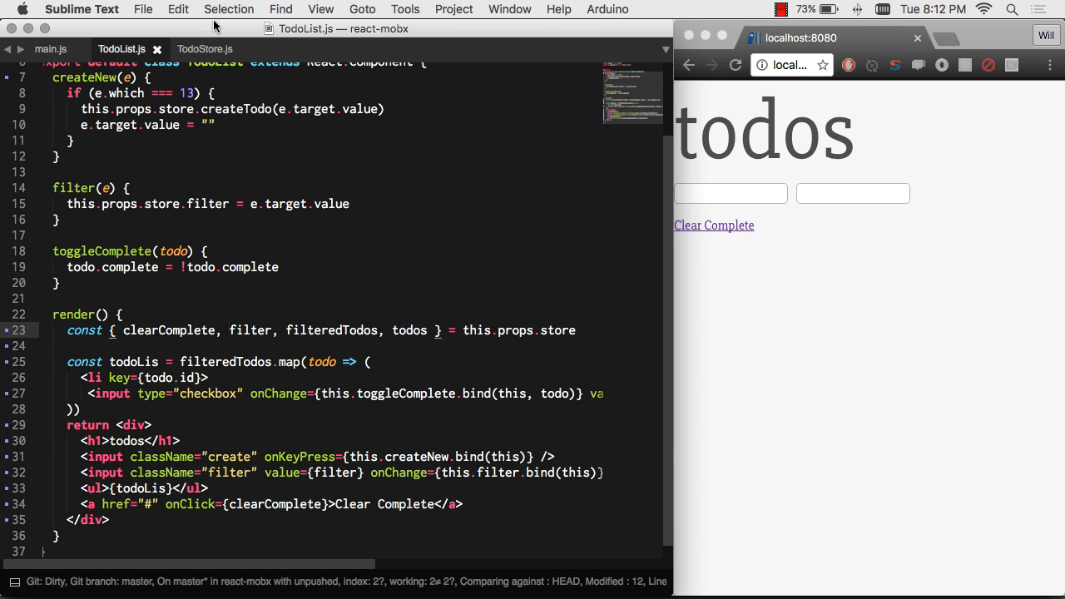
{"action": "left_click", "coordinate": [204, 49]}
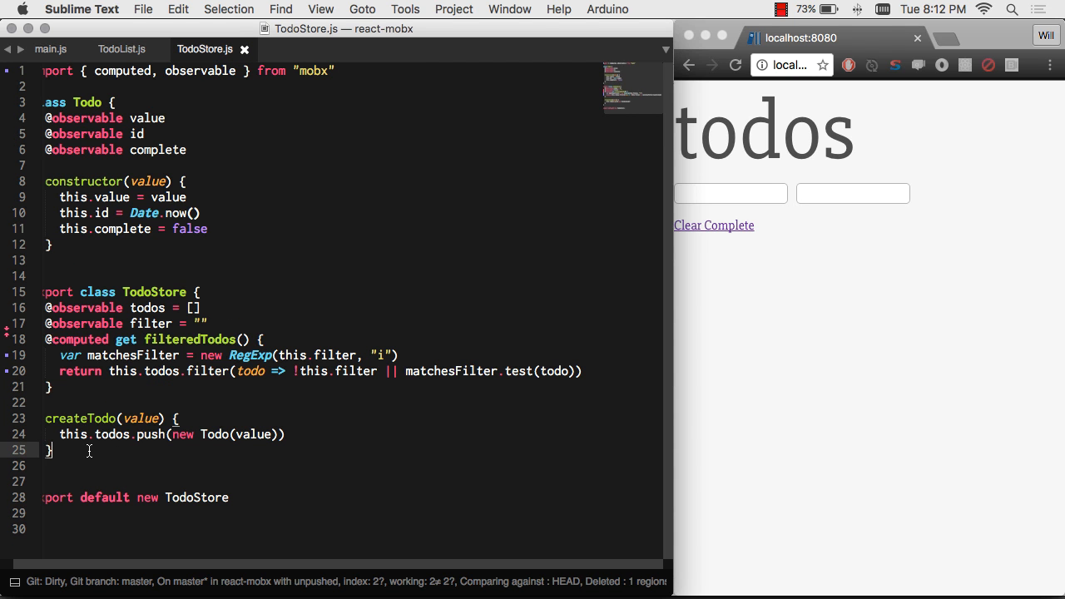
- Type clearComplete = () => { this.todos = [] } below createTodo in TodoStore.js
{"action": "type", "text": "clearCOmplete"}
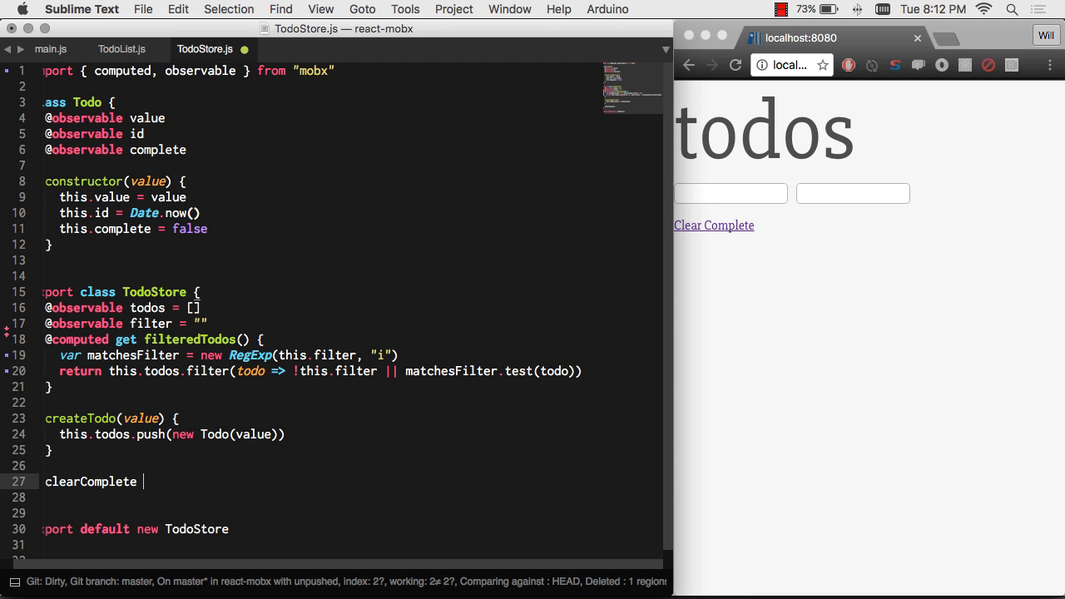
{"action": "type", "text": "= ()"}
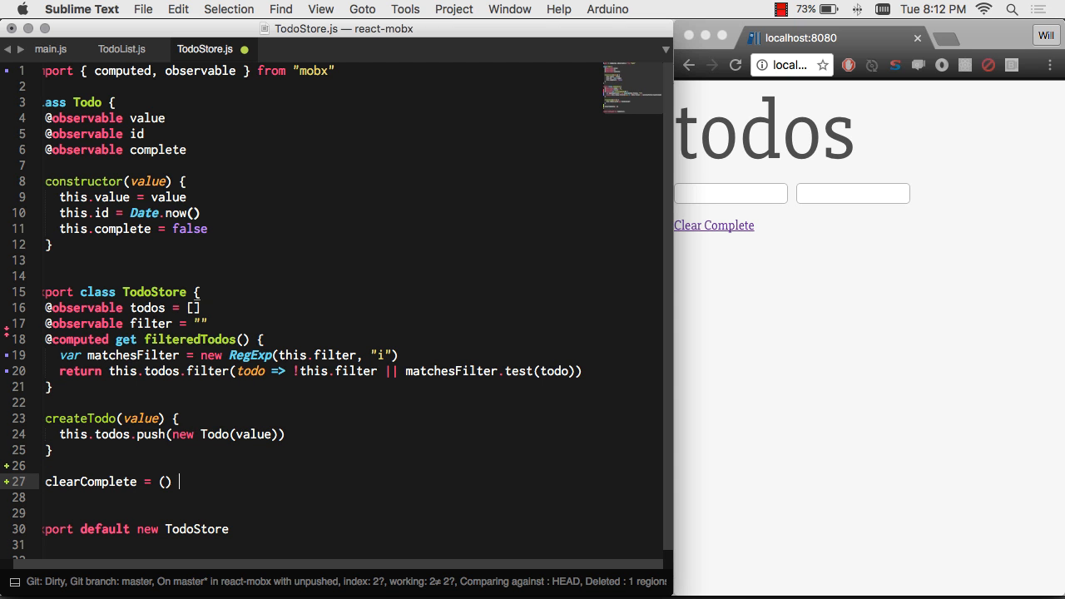
{"action": "type", "text": "=> {"}
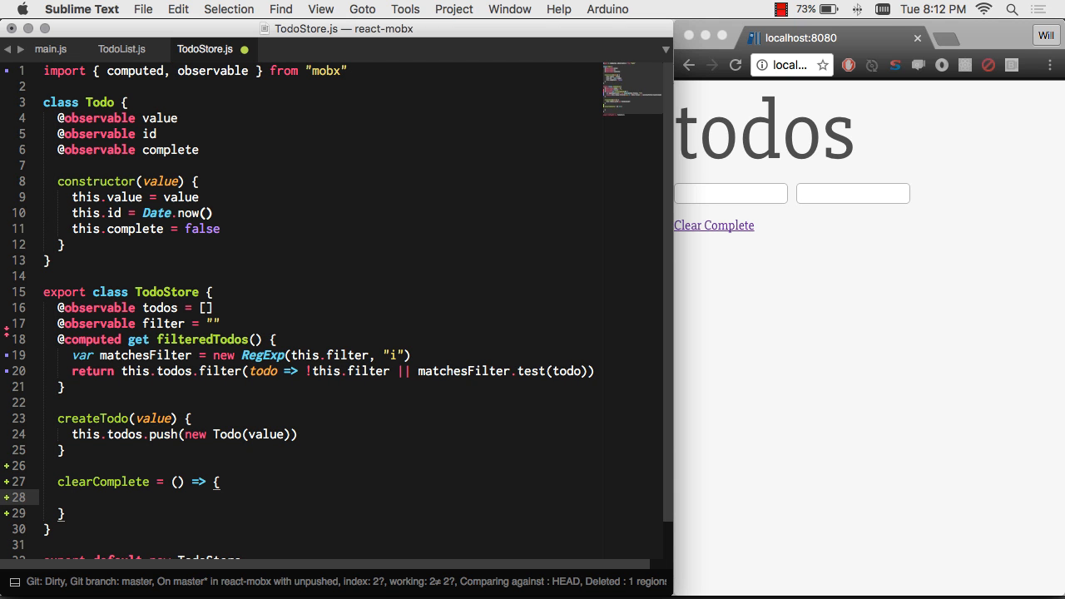
{"action": "type", "text": "this."}
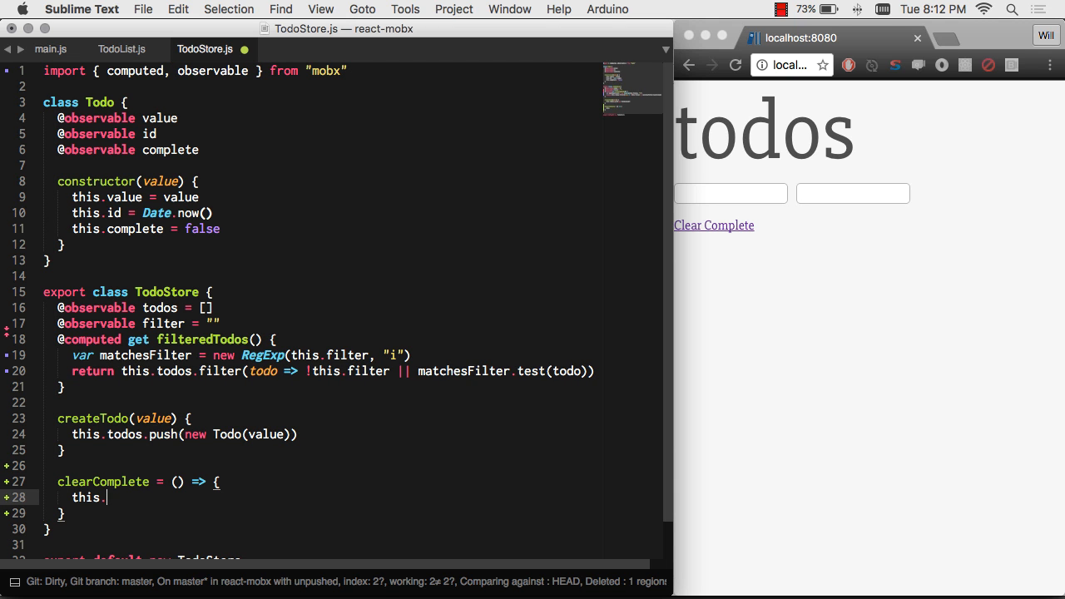
{"action": "type", "text": "thi"}
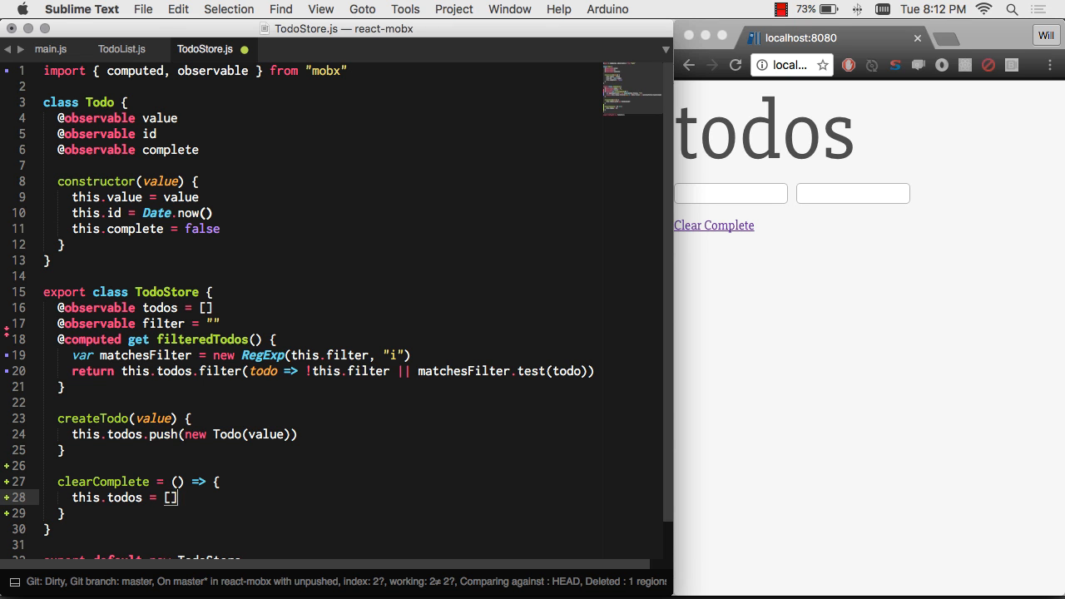
{"action": "mouse_move", "coordinate": [102, 439]}
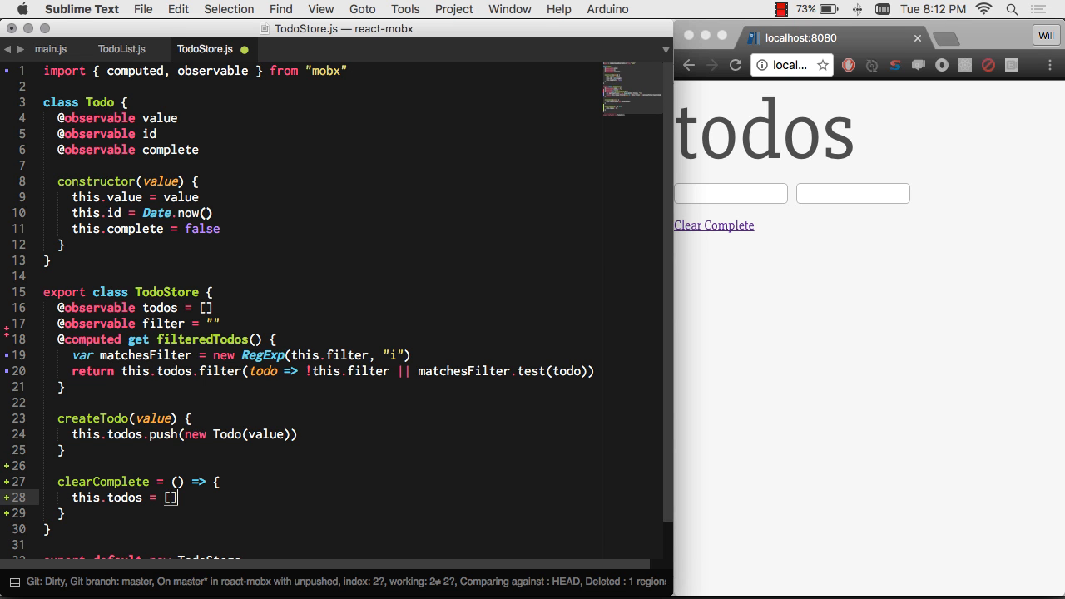
- Filter todos into incompleteTodos (!todo.complete) and pass them to this.todos.replace()
{"action": "key", "text": "backspace"}
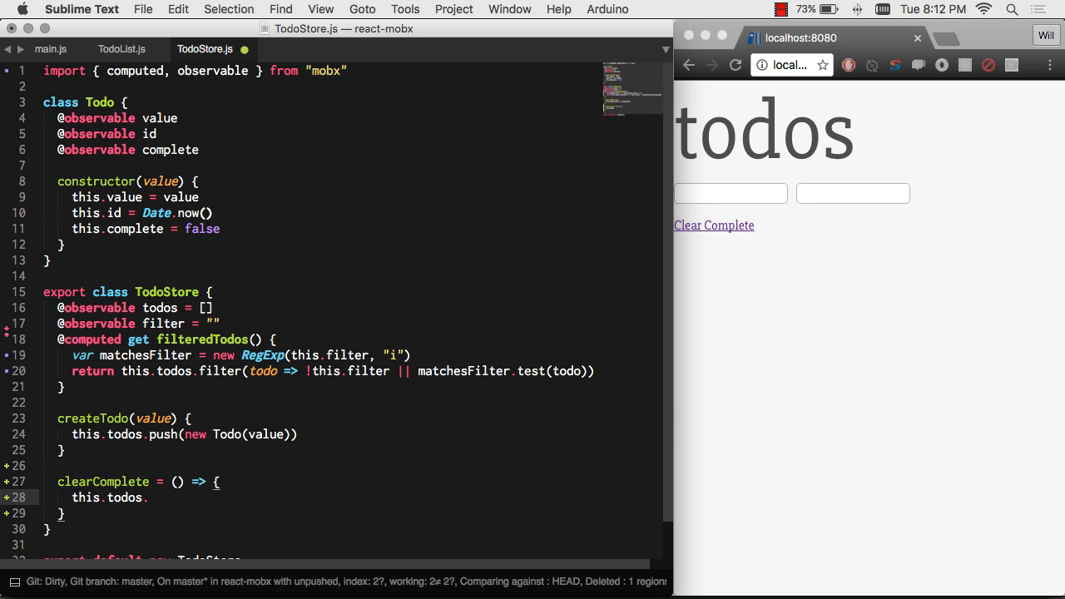
{"action": "type", "text": "replace()"}
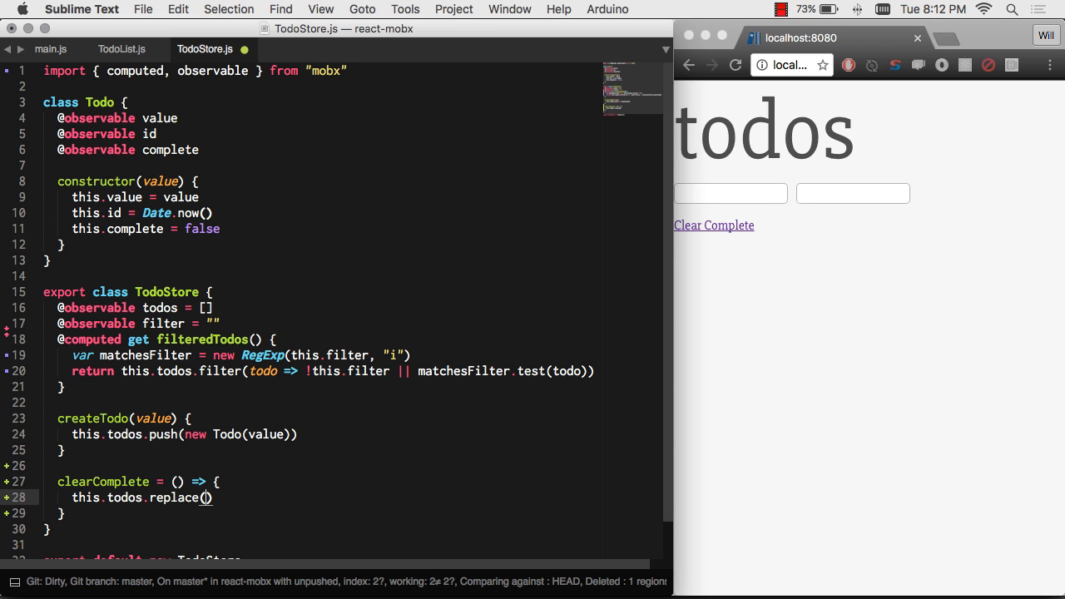
{"action": "key", "text": "Enter"}
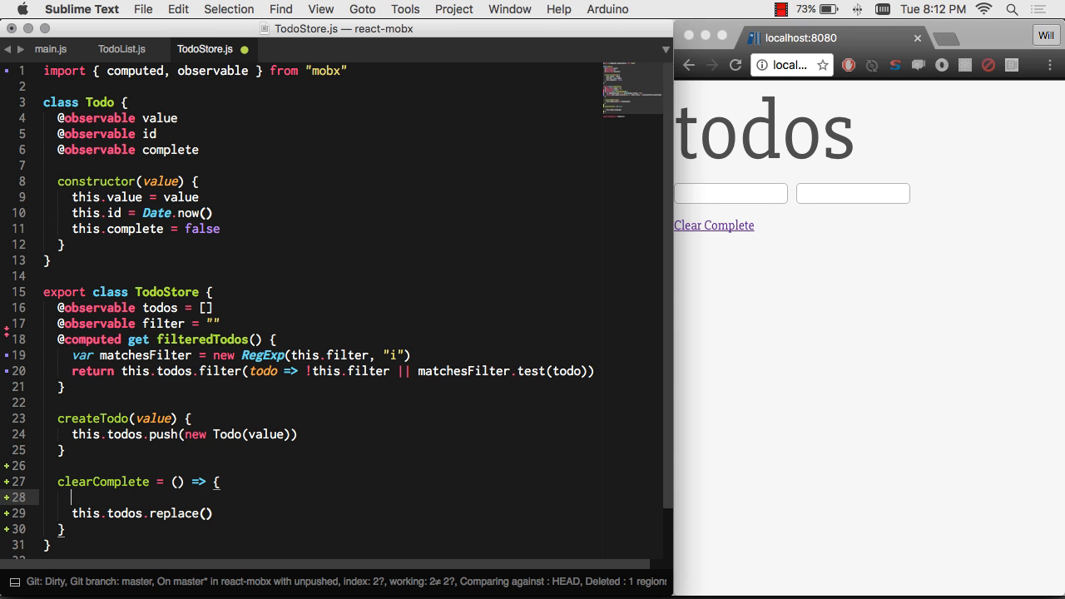
{"action": "type", "text": "const incomplete"}
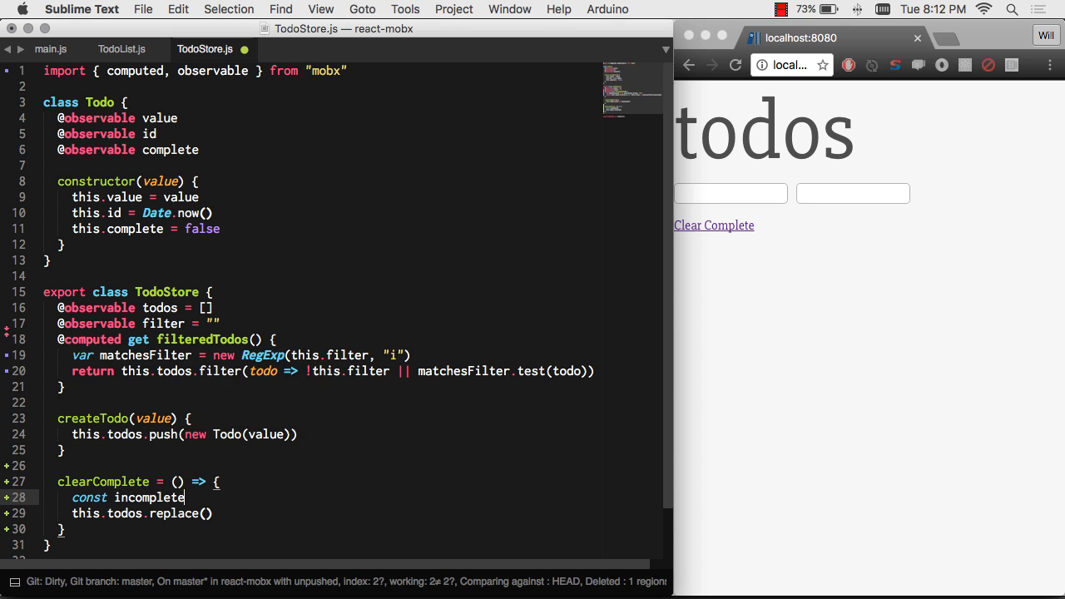
{"action": "type", "text": "Todos = this.todos.filter(todo => !"}
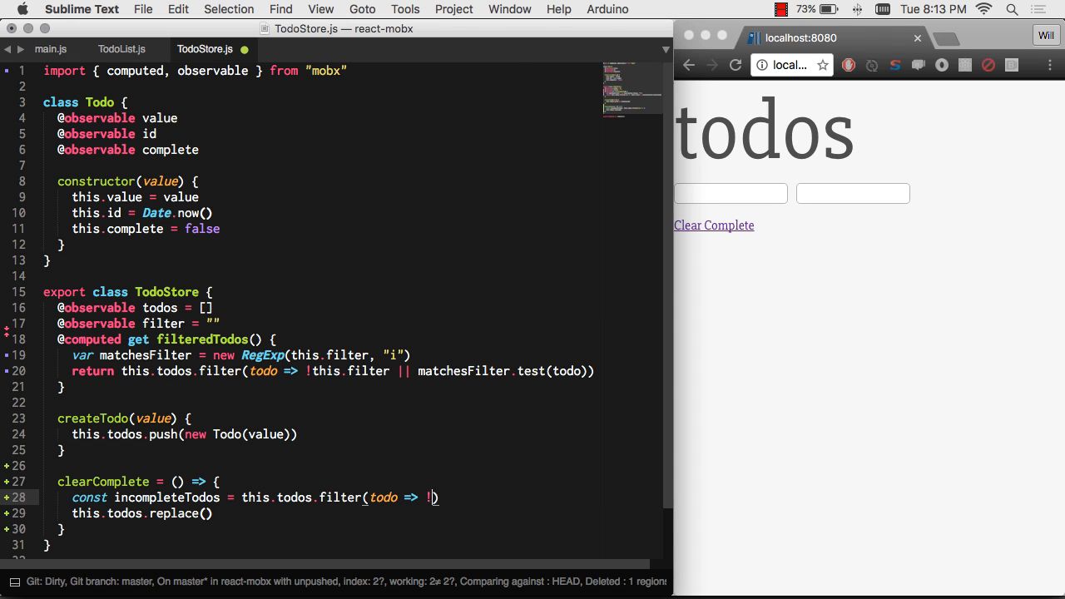
{"action": "type", "text": "todo.complete"}
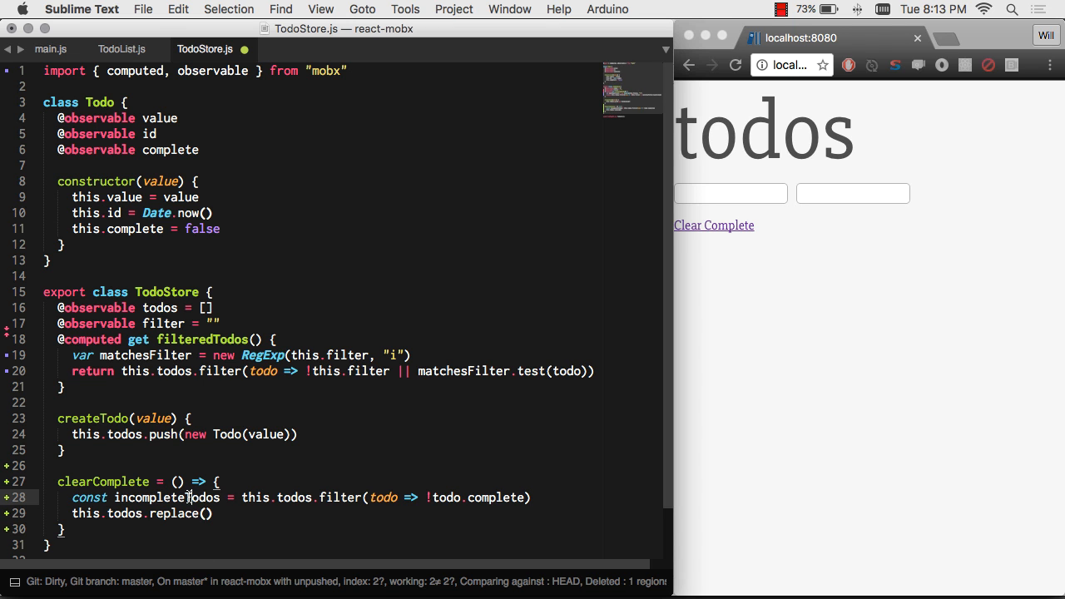
{"action": "type", "text": "incompleteTodos"}
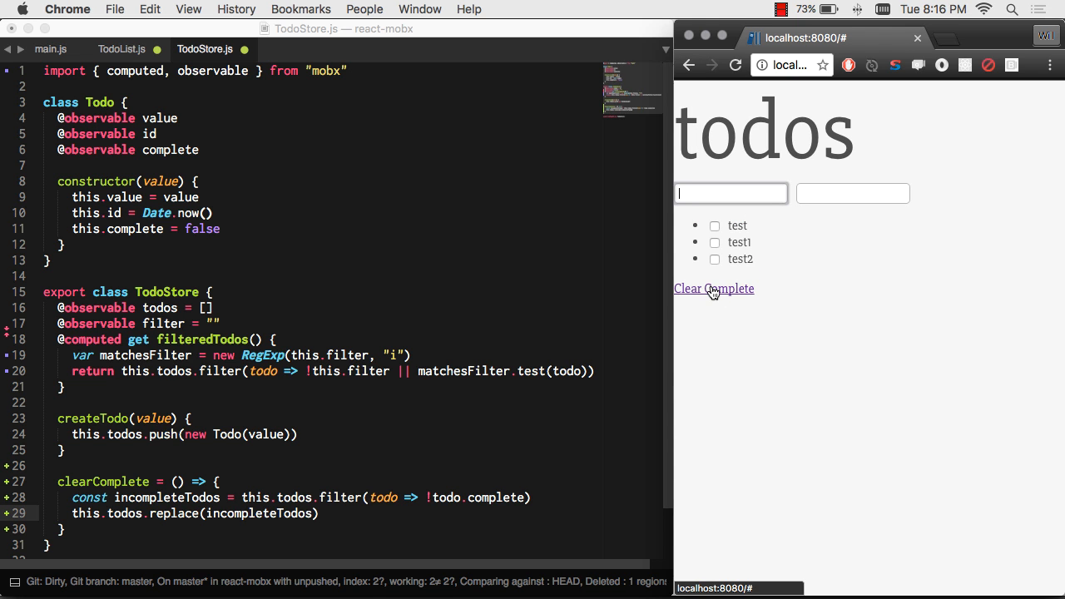
- Tick the test2 and test checkboxes as complete, then enter a new todo 'test3'
{"action": "left_click", "coordinate": [714, 259]}
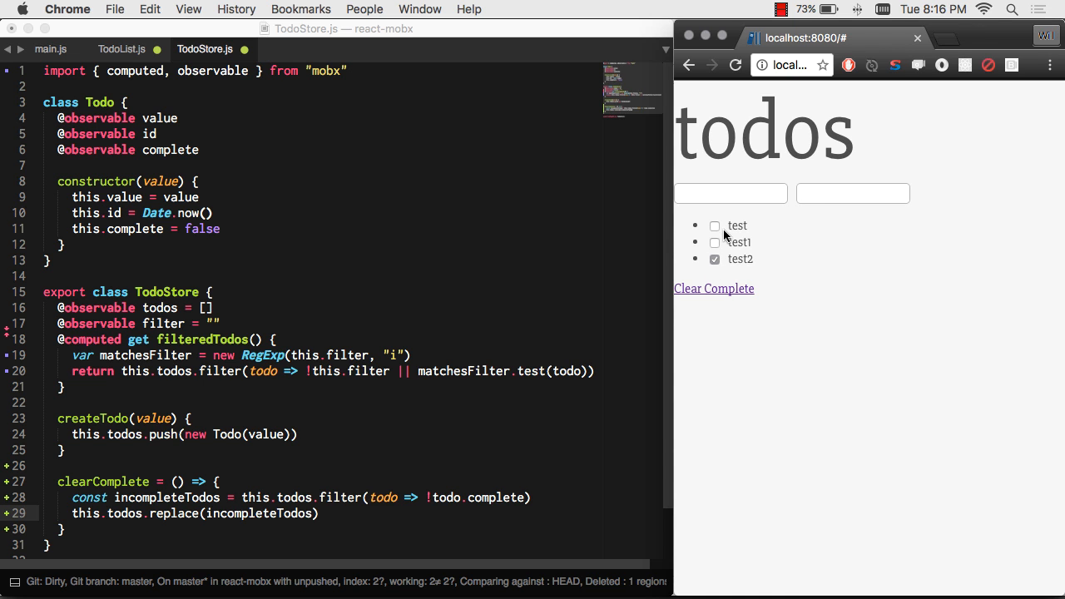
{"action": "left_click", "coordinate": [713, 287]}
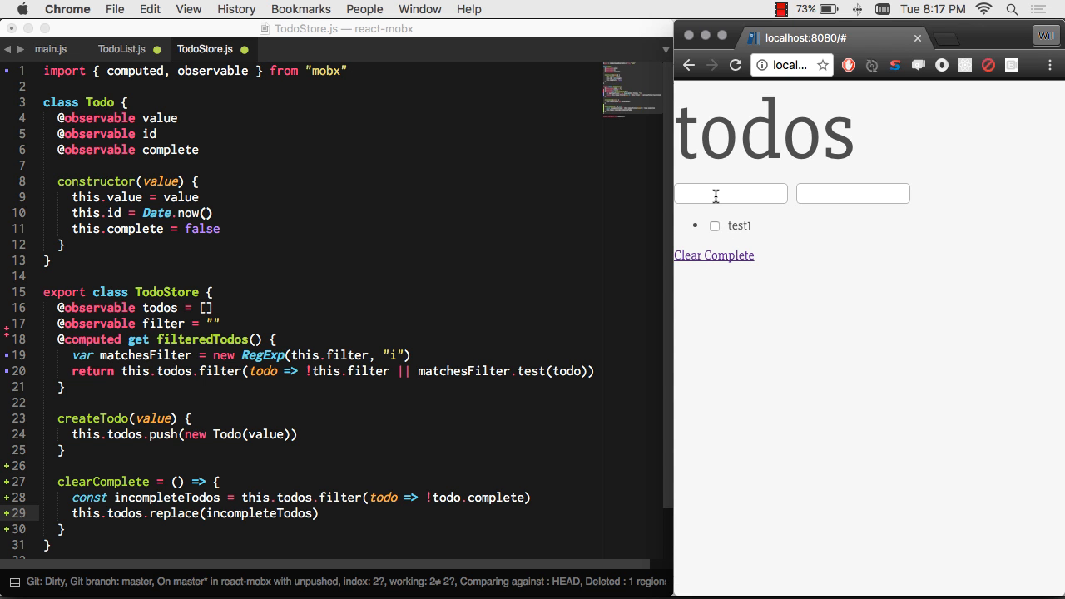
{"action": "type", "text": "test3"}
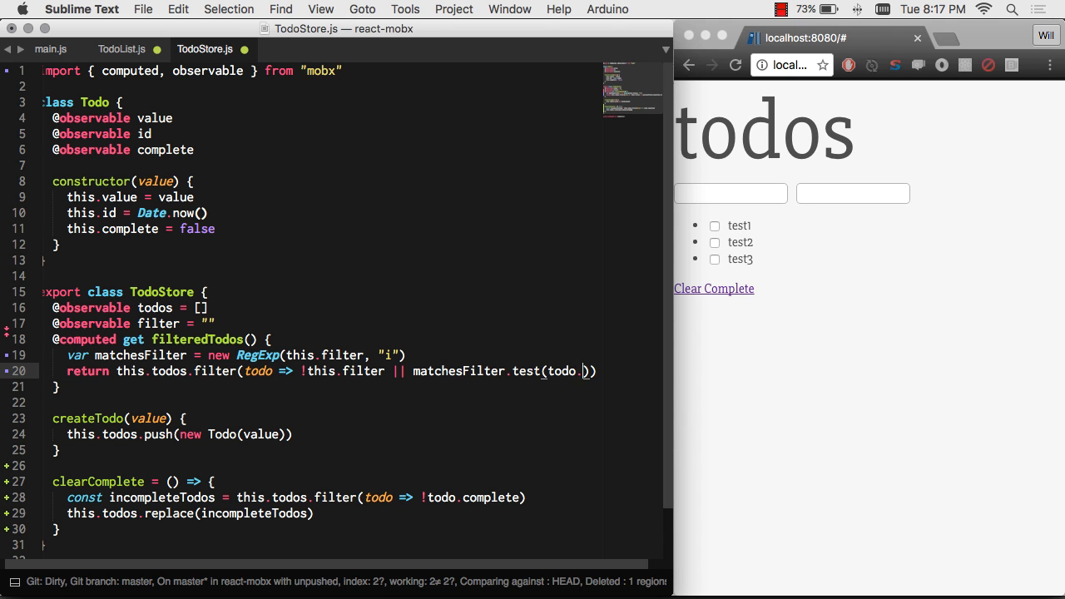
- Make the filter test todo.value, check the filter input in Chrome, and return to TodoList.js
{"action": "type", "text": "value"}
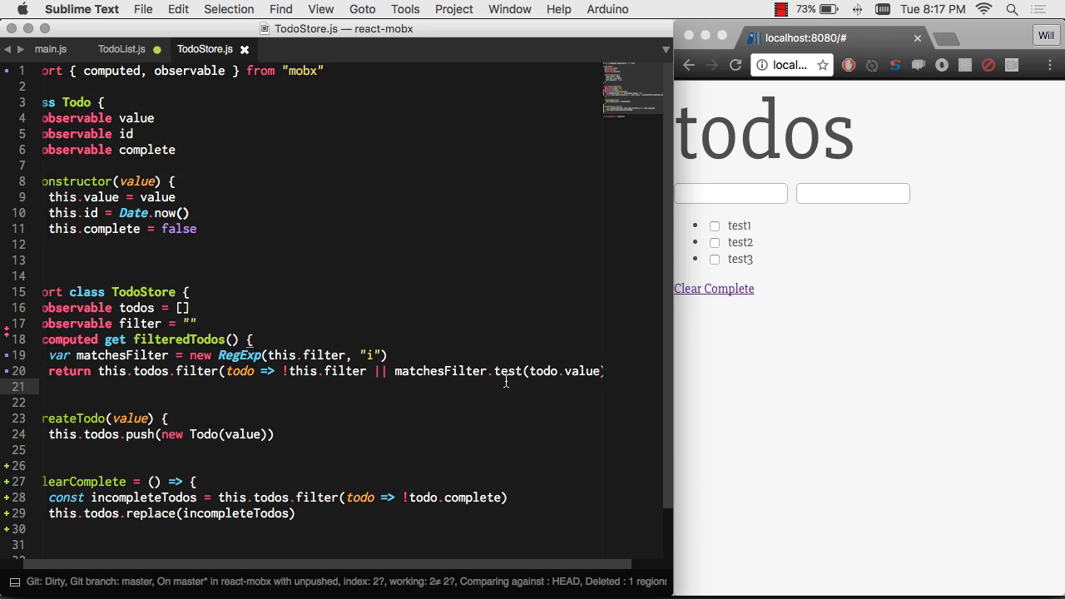
{"action": "left_click", "coordinate": [714, 288]}
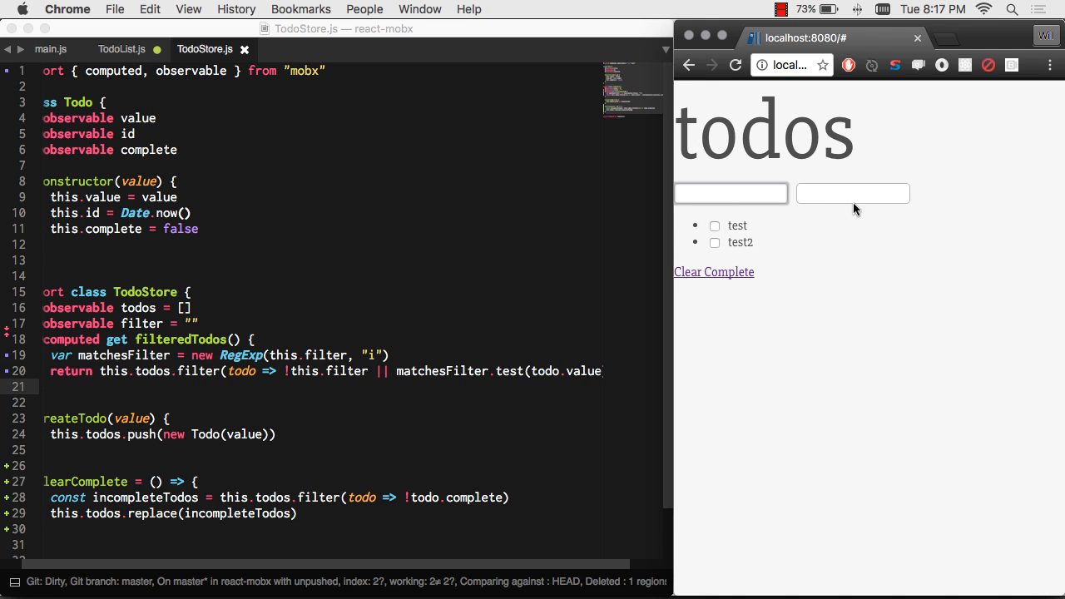
{"action": "left_click", "coordinate": [852, 193]}
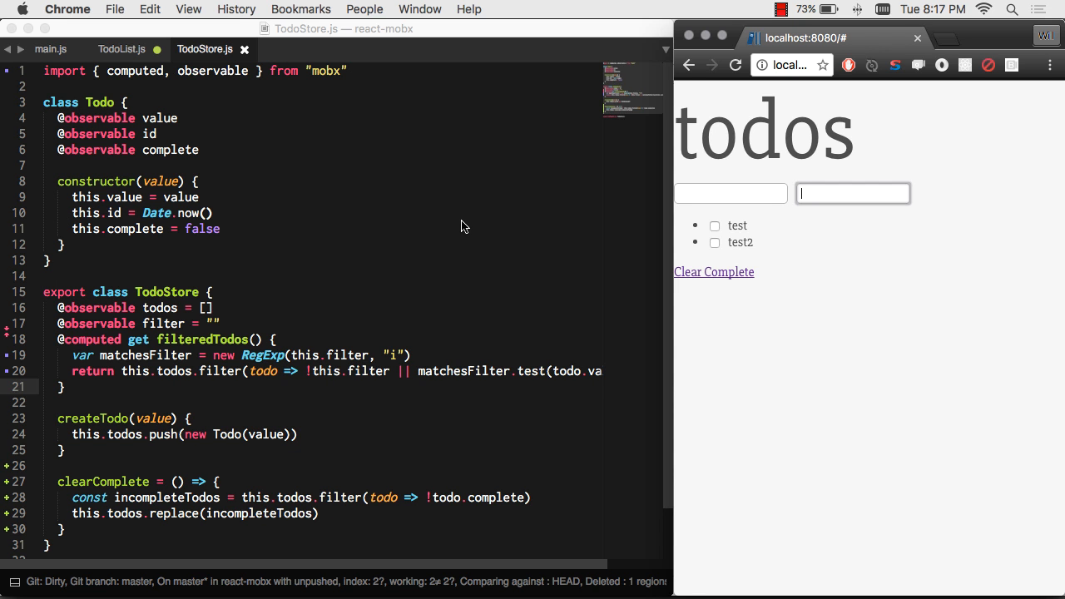
{"action": "left_click", "coordinate": [121, 49]}
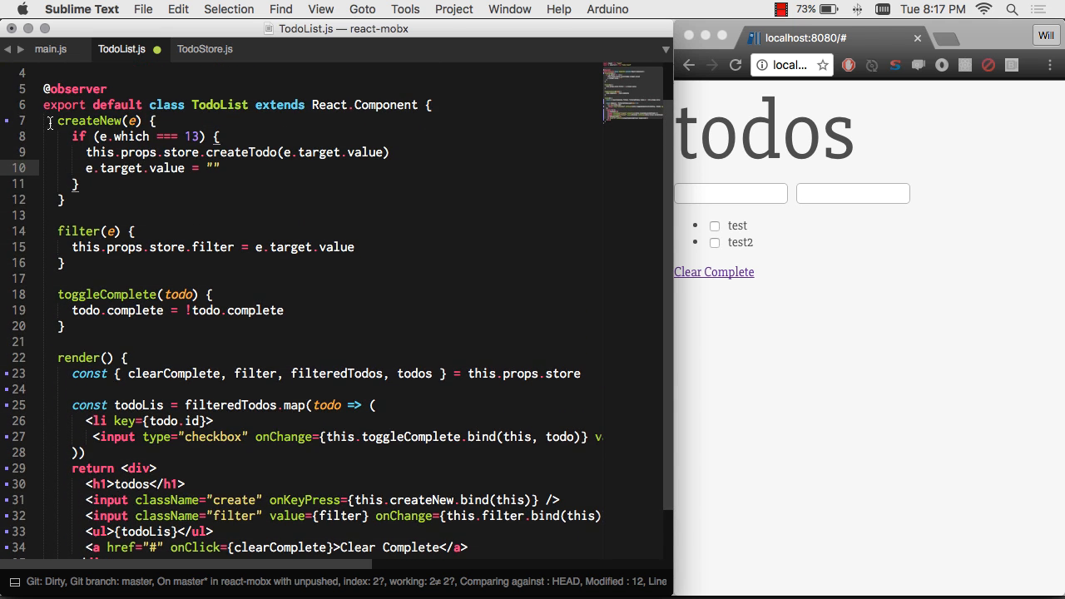
- Scroll through TodoList.js down to the Clear Complete link, then switch to TodoStore.js
{"action": "scroll", "scroll_direction": "down", "scroll_amount": 3}
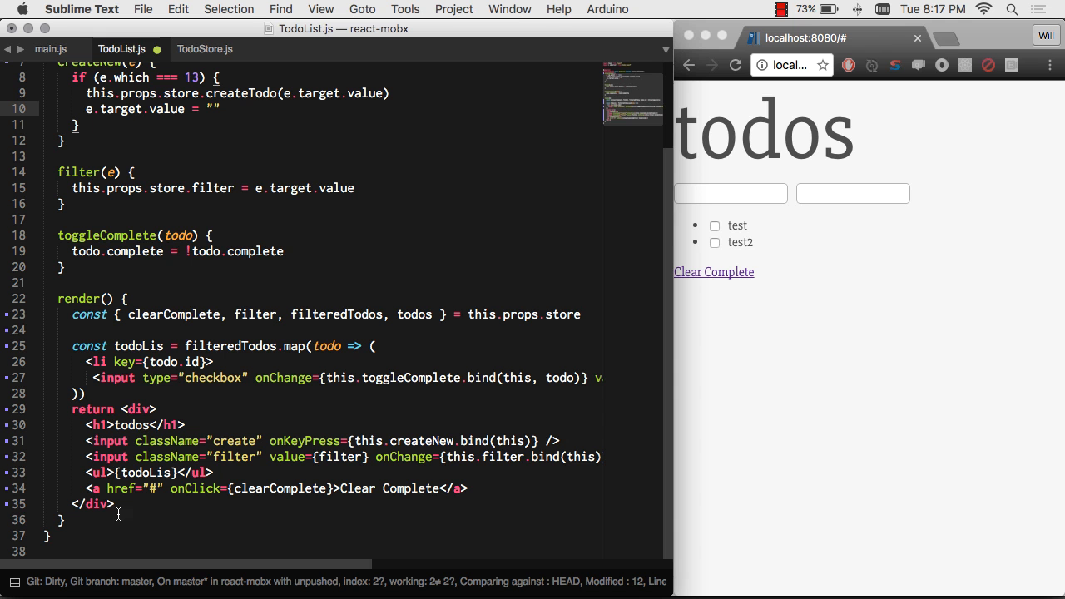
{"action": "left_click", "coordinate": [205, 48]}
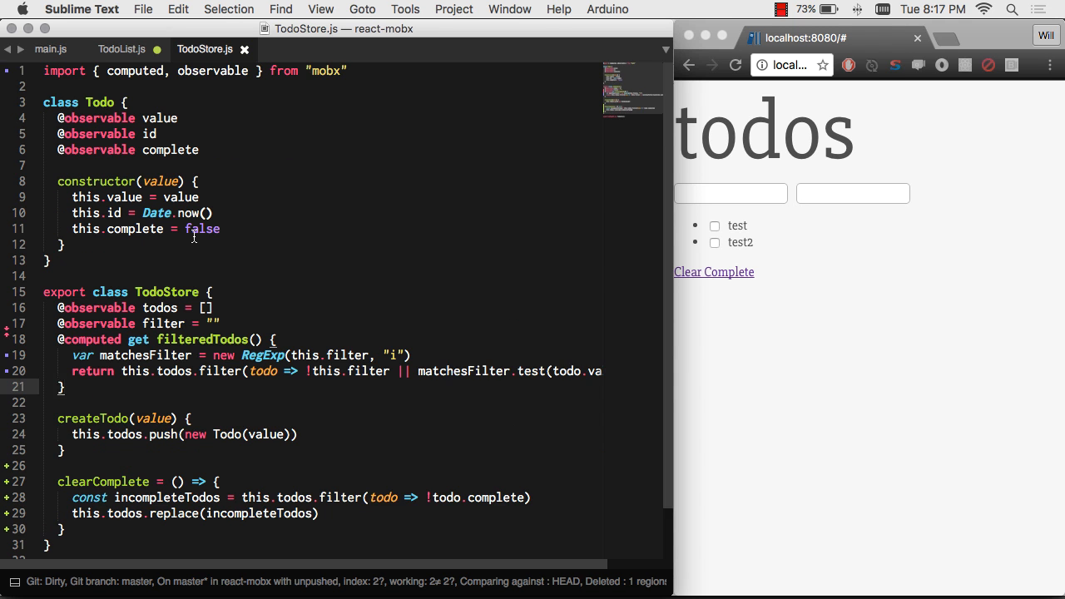